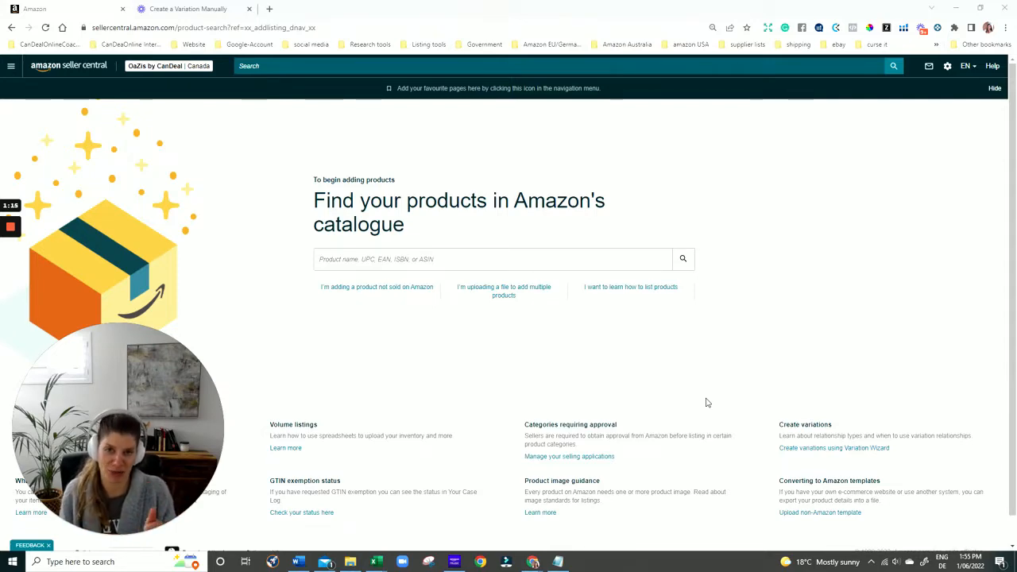
mouse_move(154, 417)
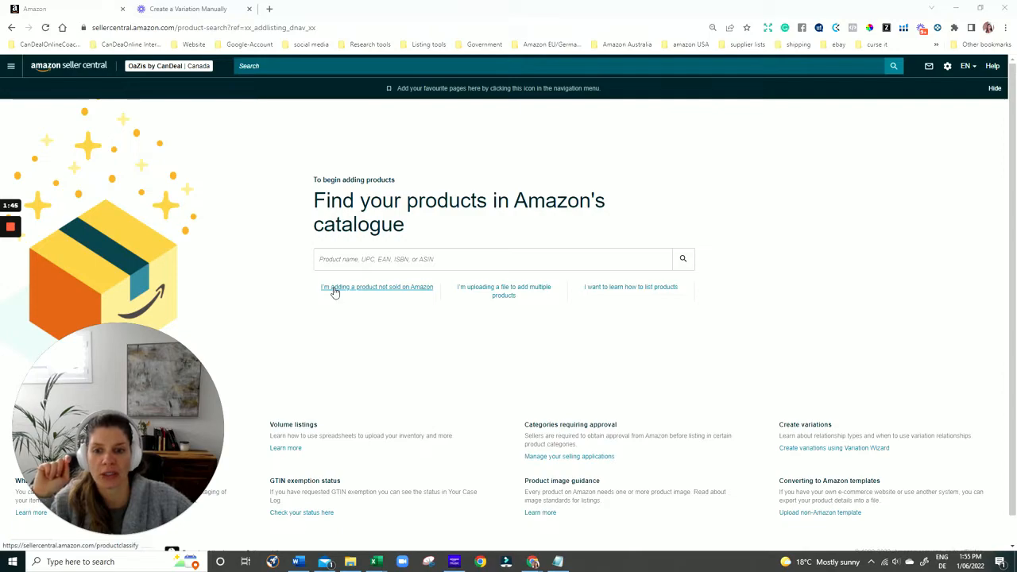
- Start listing a product not sold on Amazon and choose the Office Products category
left_click(376, 287)
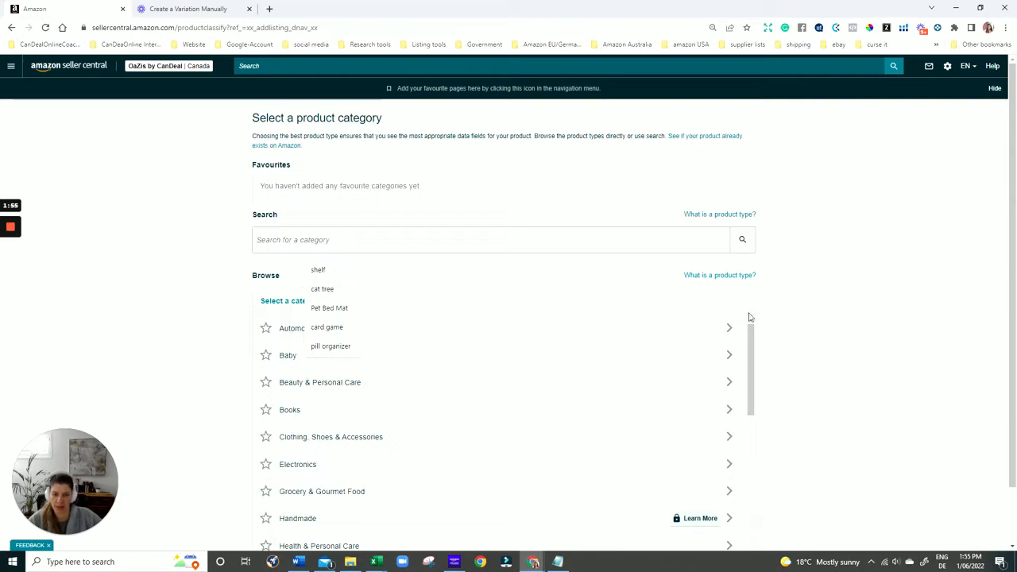
scroll("down", 3)
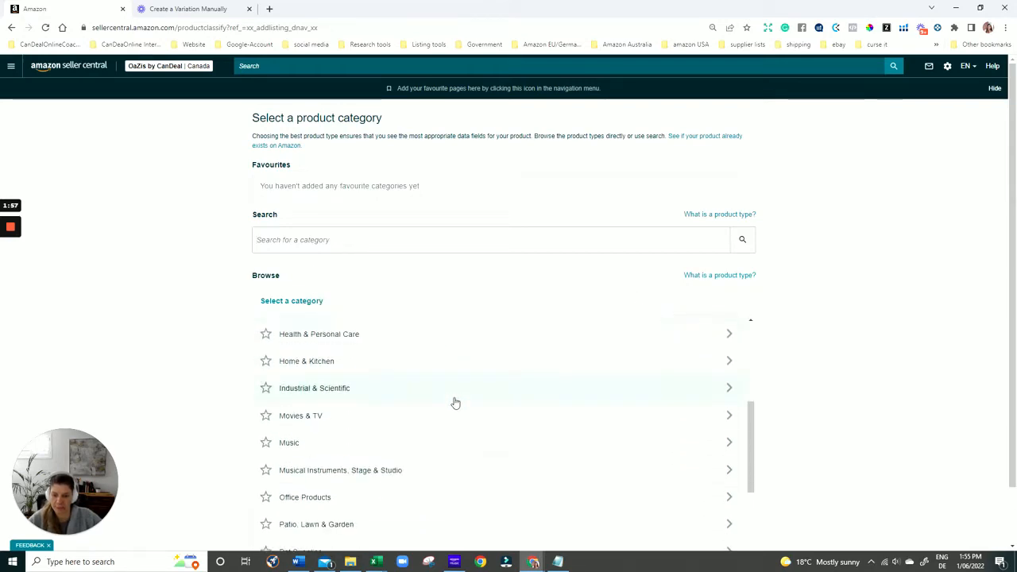
scroll("down", 3)
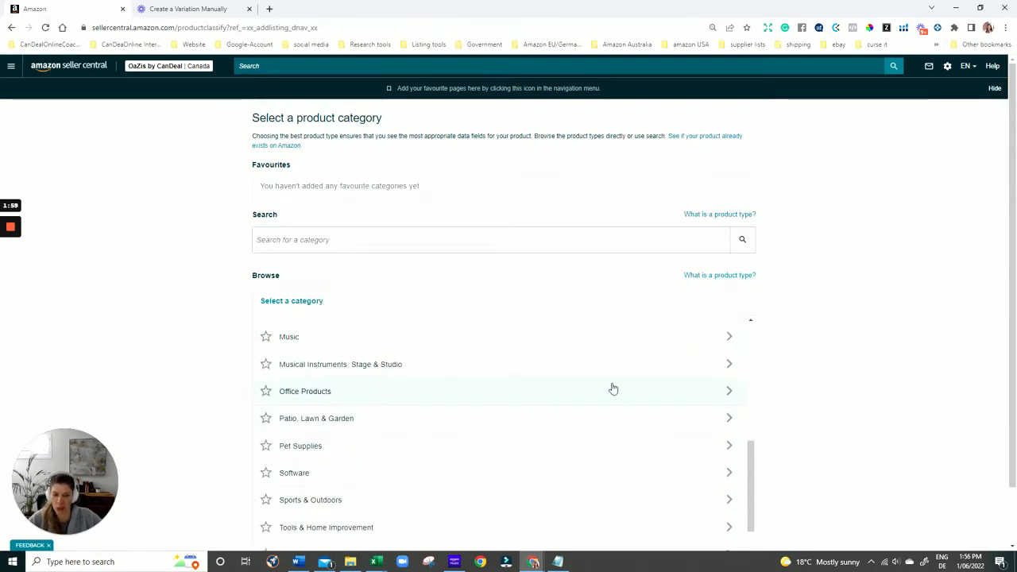
left_click(305, 391)
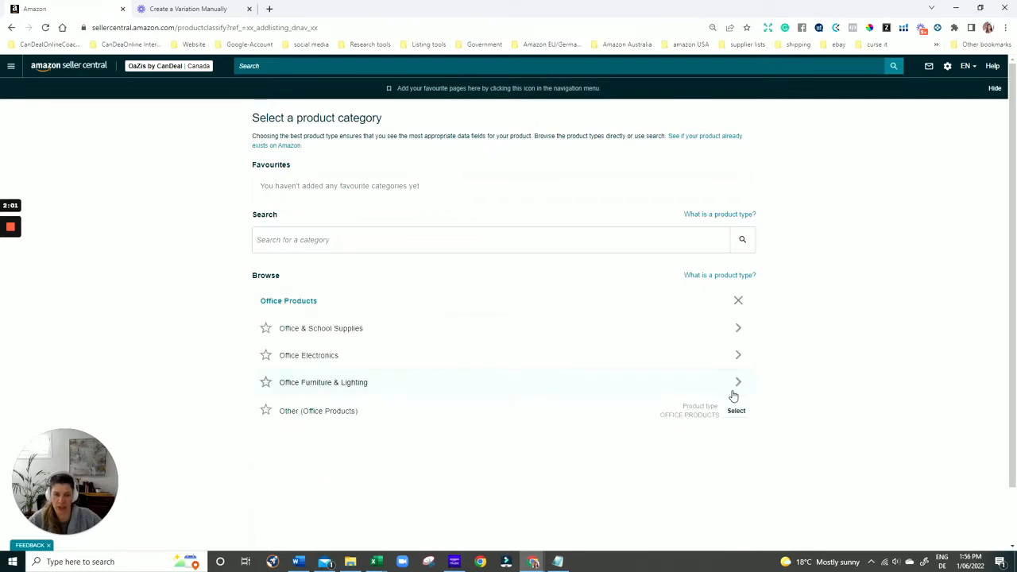
mouse_move(687, 332)
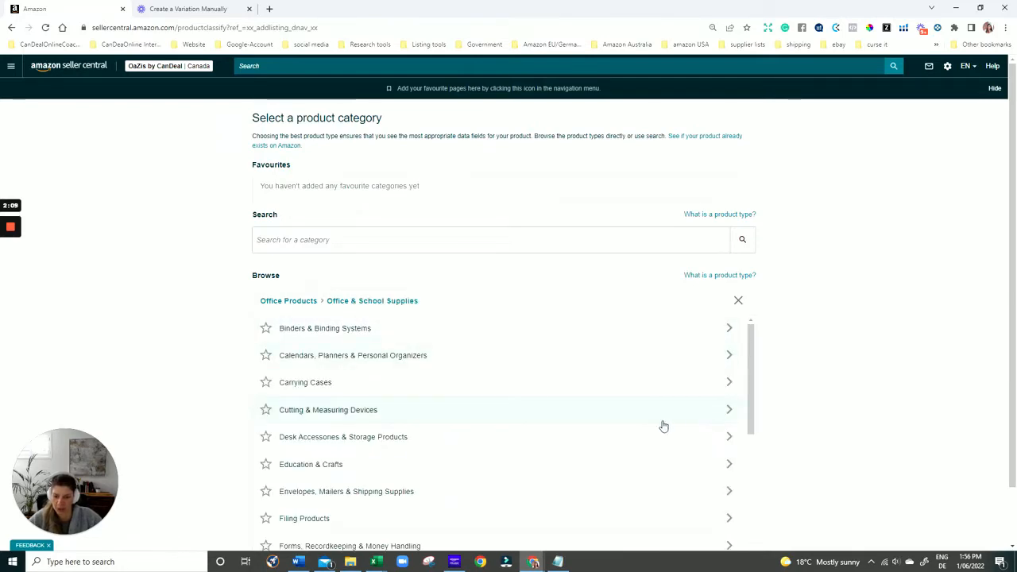
- Browse the Office & School Supplies subcategories list
scroll("down", 3)
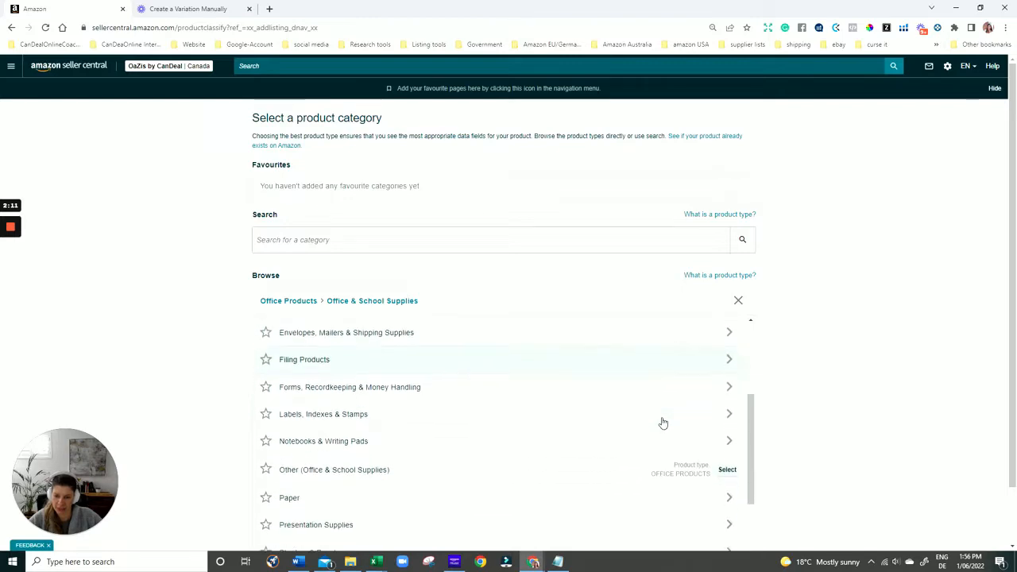
scroll("down", 3)
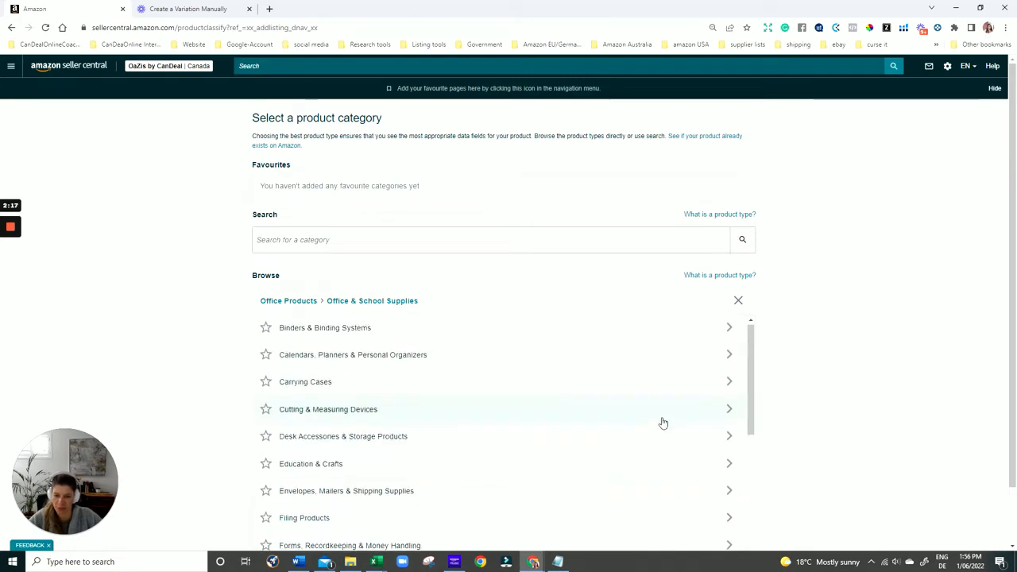
scroll("down", 3)
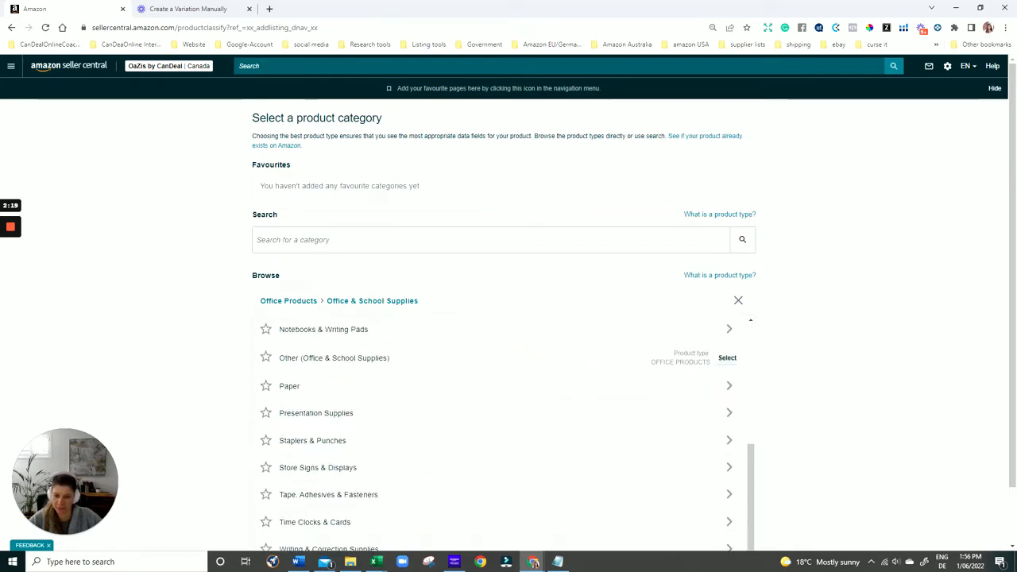
scroll("down", 3)
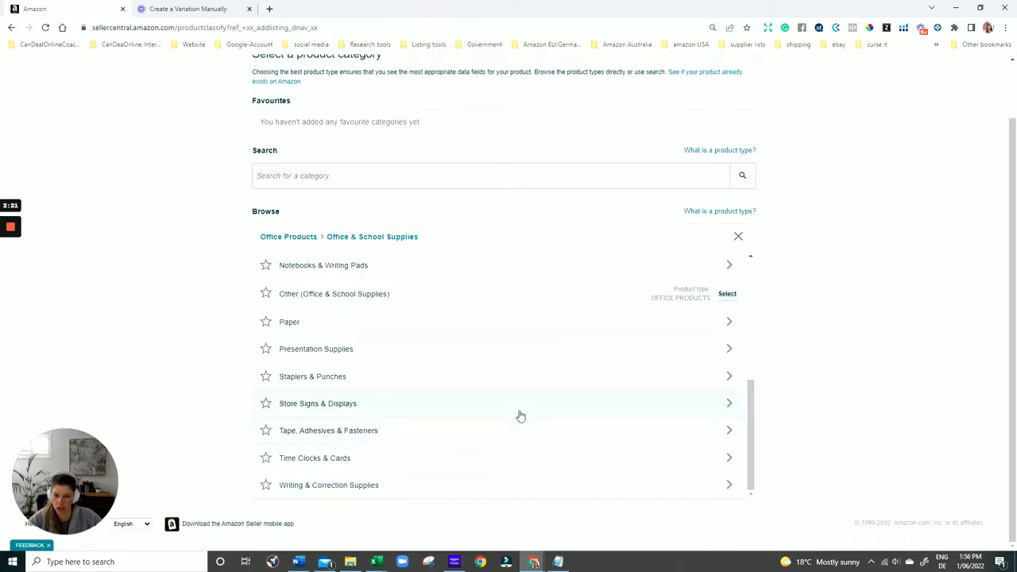
scroll("up", 3)
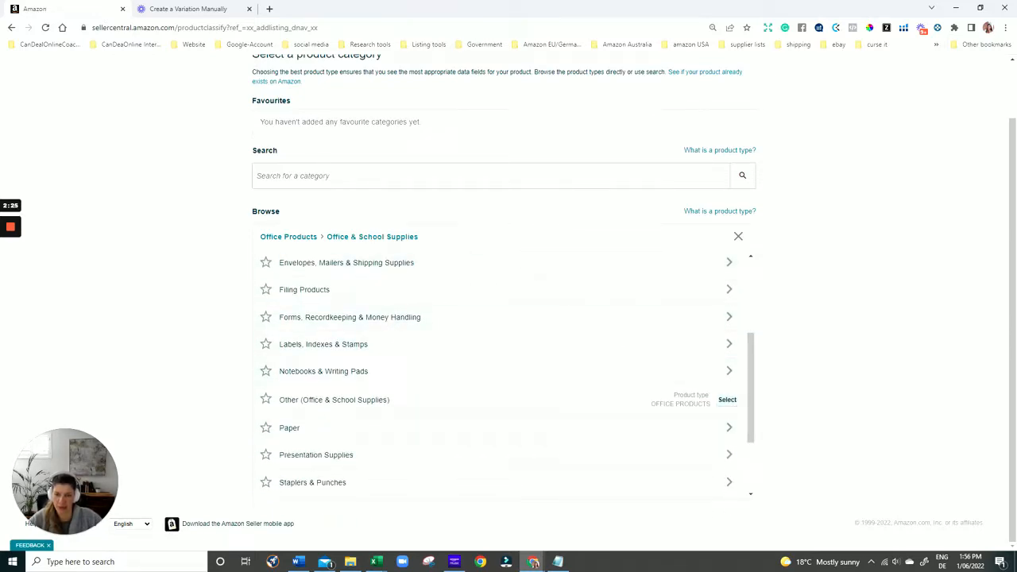
- Search categories for 'pencil' and choose Writing Instrument > Pencils > Coloured Pencils
type("pencil")
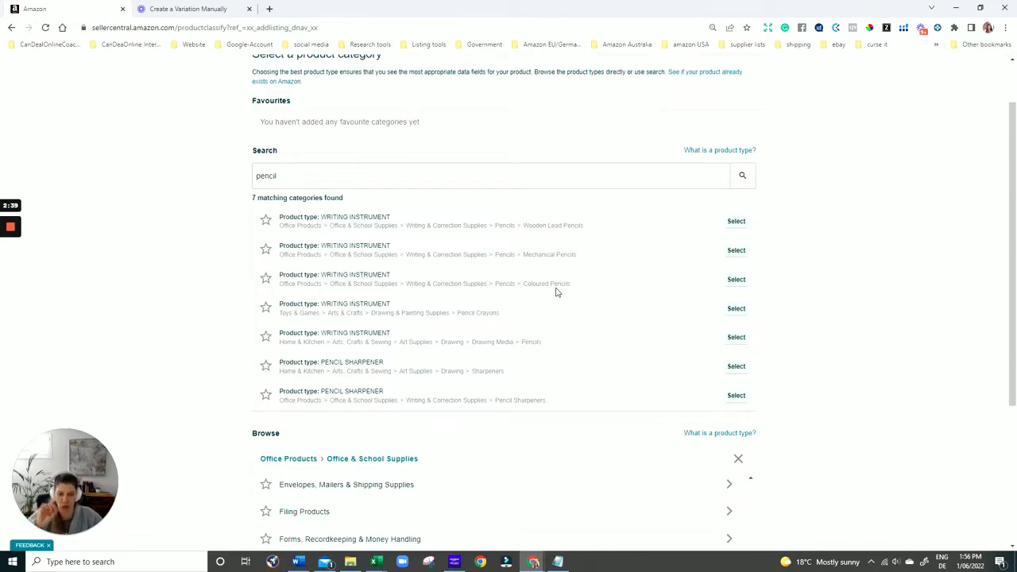
left_click(736, 279)
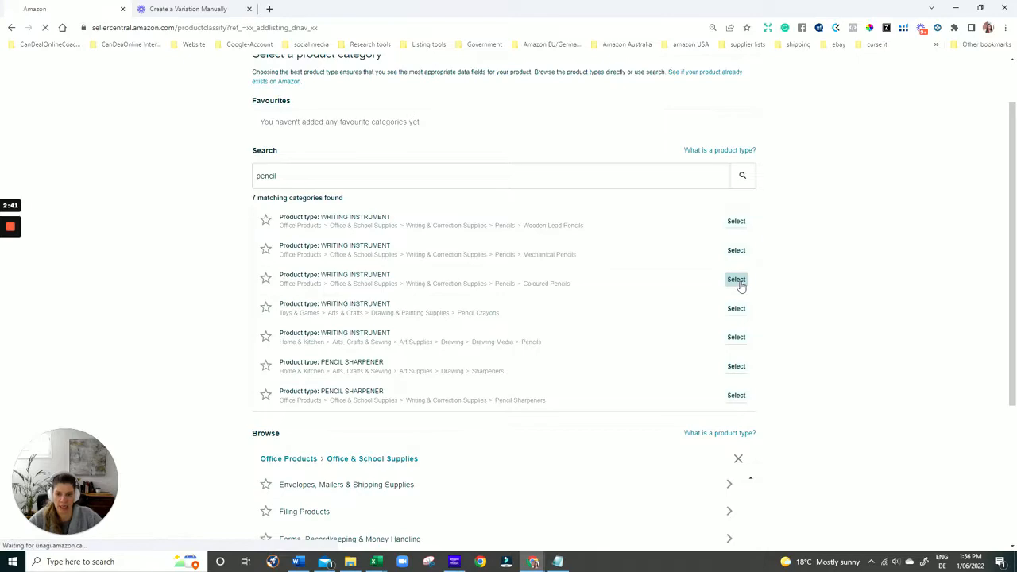
- Confirm Coloured Pencils so the new listing's Vital Info form loads
left_click(736, 279)
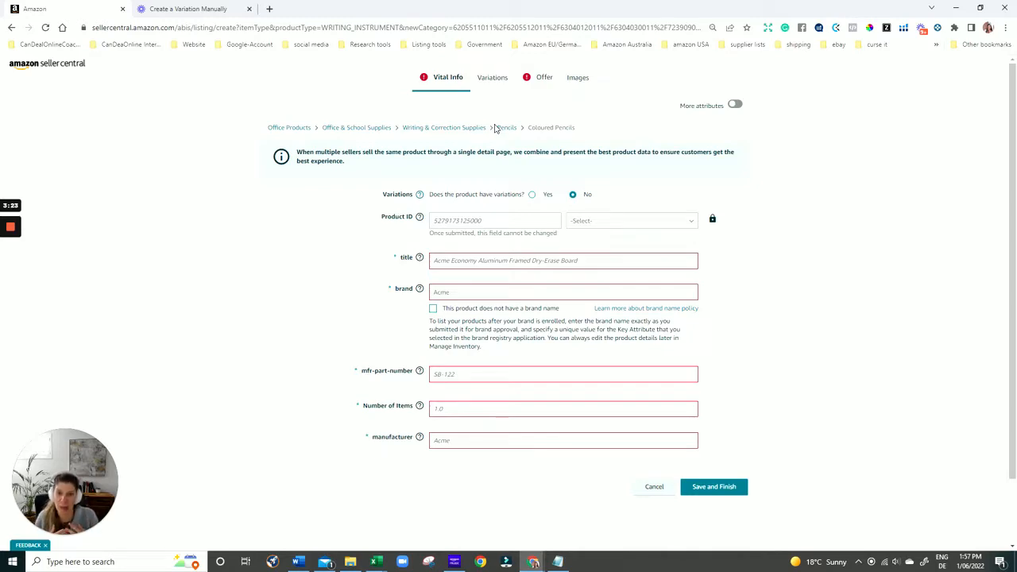
mouse_move(510, 105)
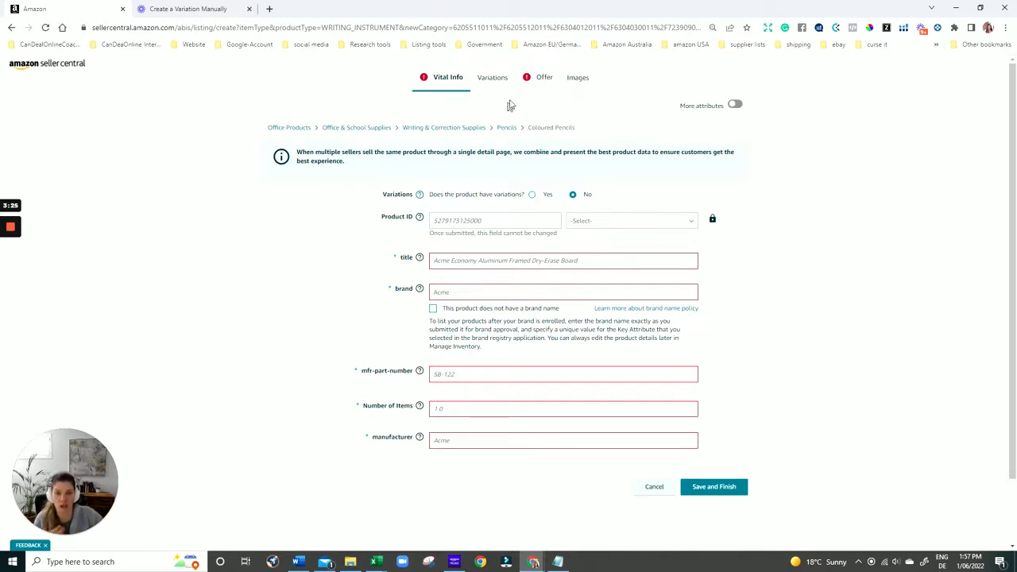
- Review the Offer, Vital Info and Variations sections, ending on Offer details
left_click(543, 77)
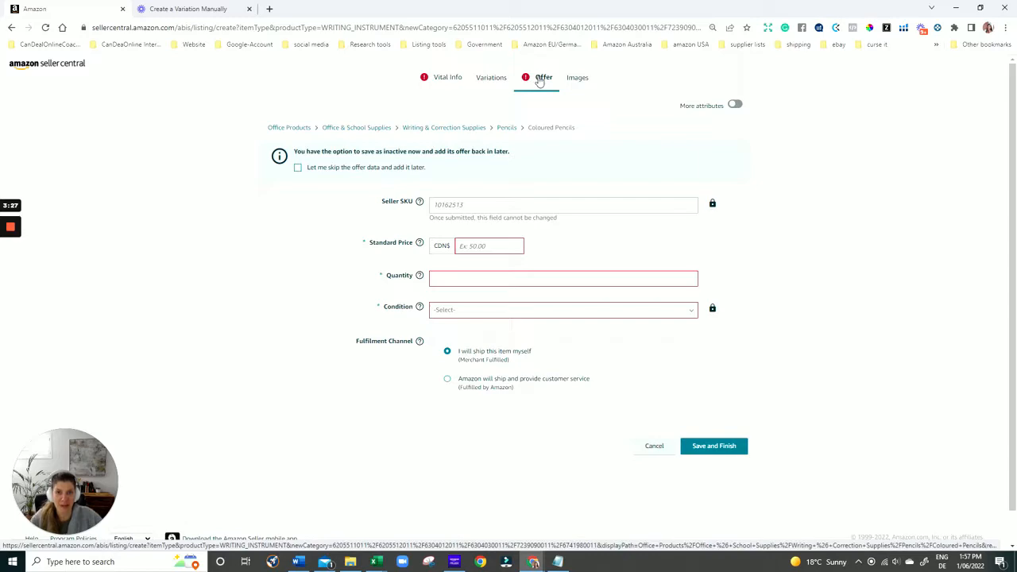
left_click(448, 77)
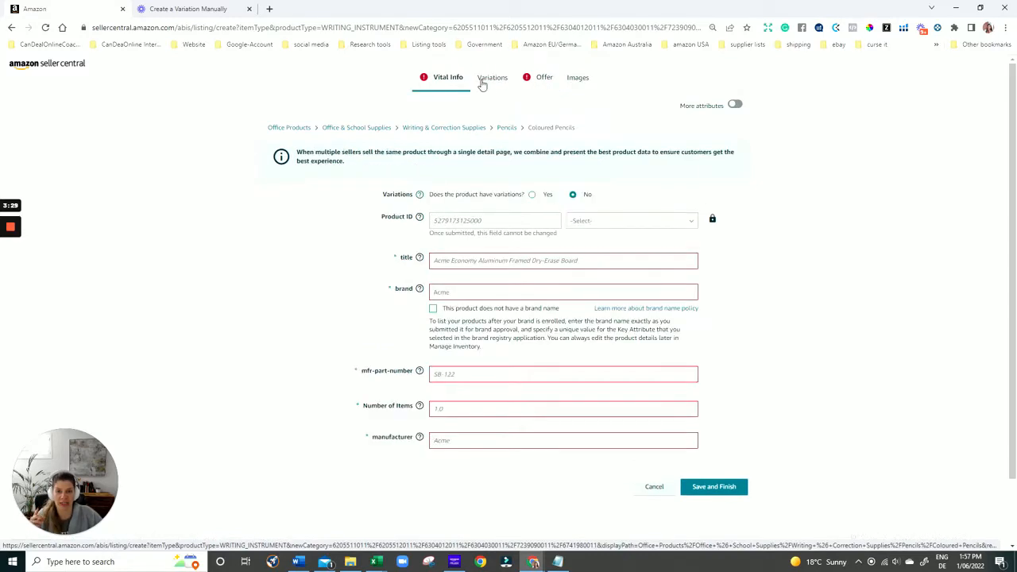
left_click(492, 77)
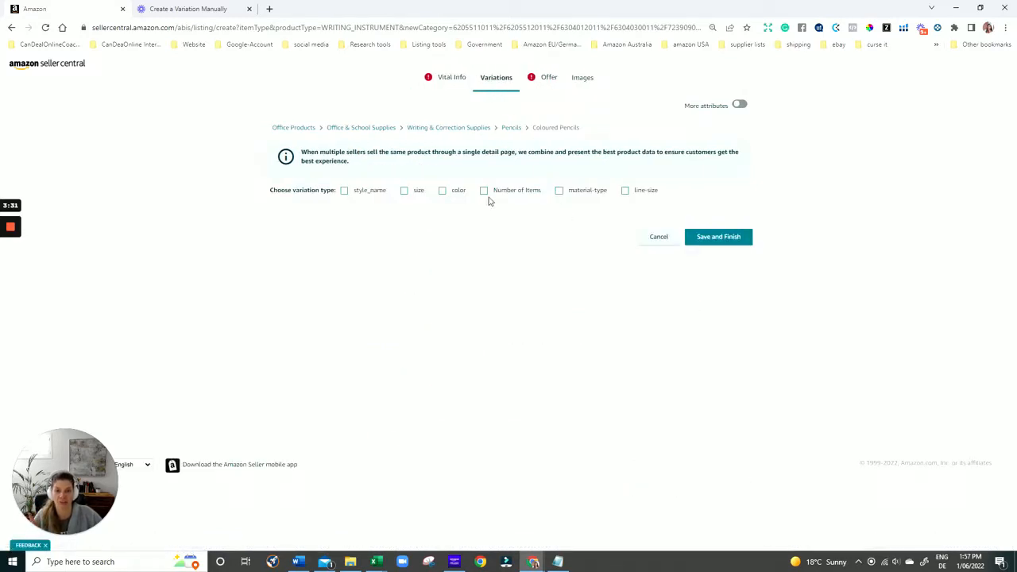
left_click(548, 77)
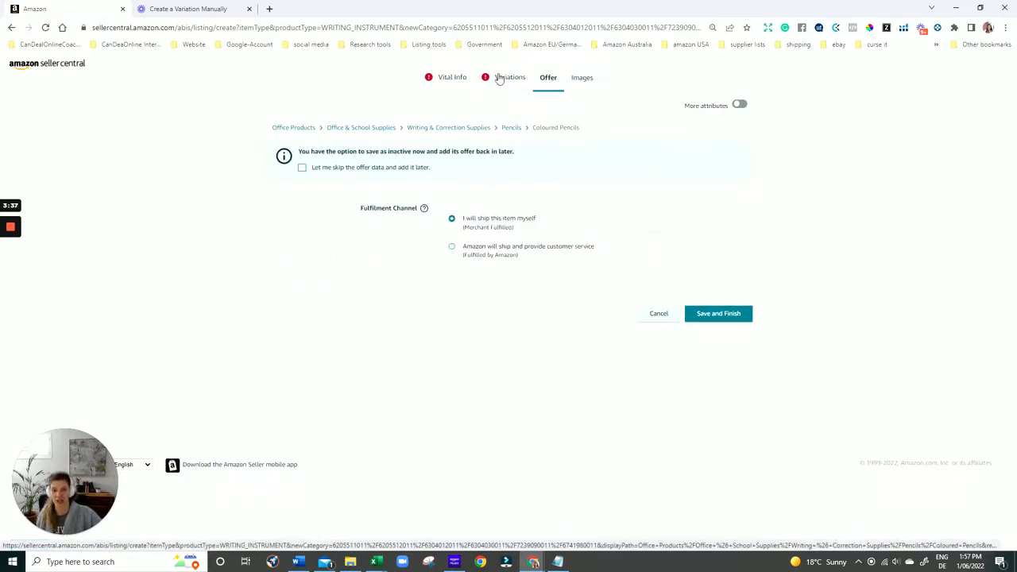
left_click(496, 77)
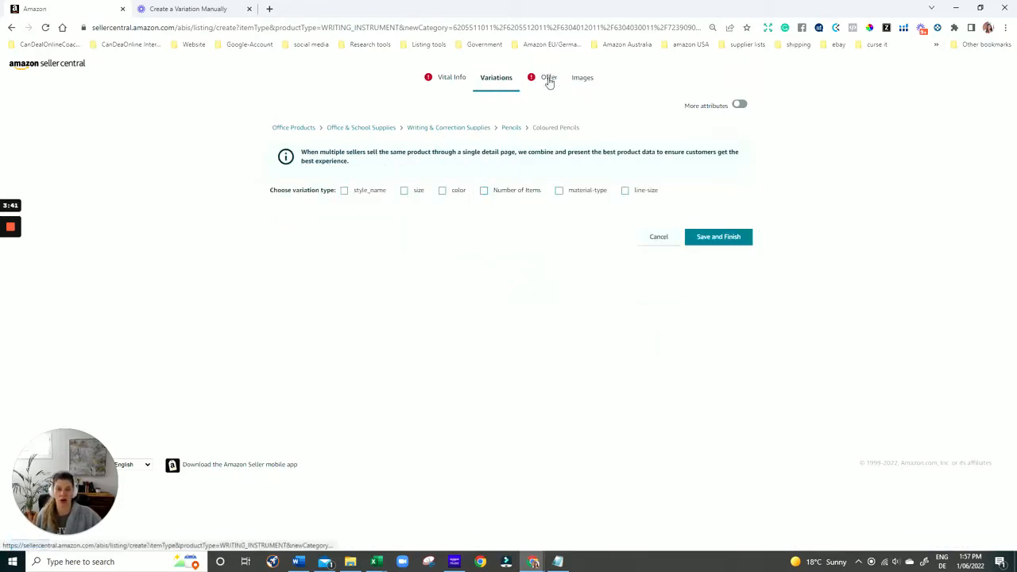
left_click(544, 77)
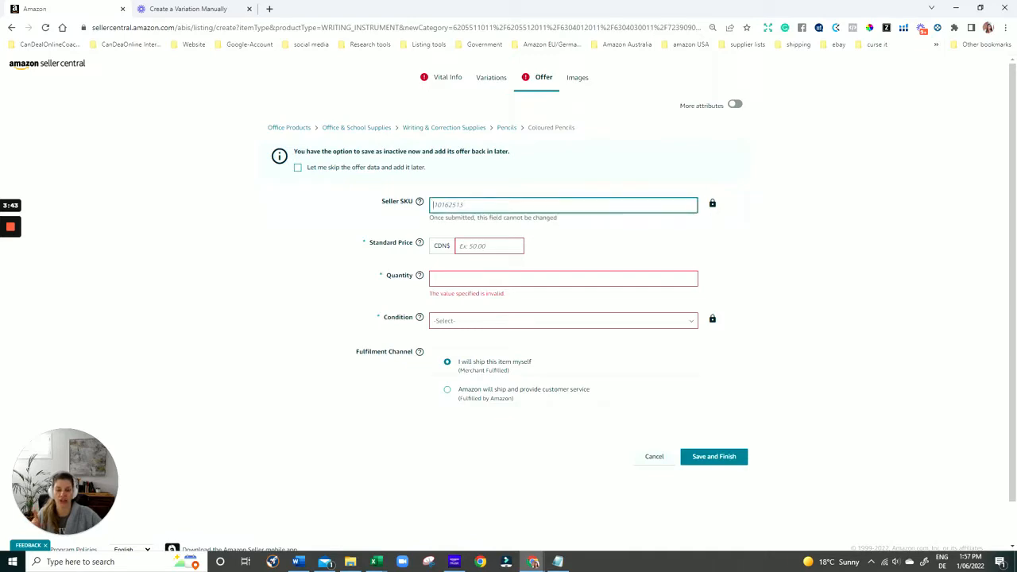
mouse_move(536, 236)
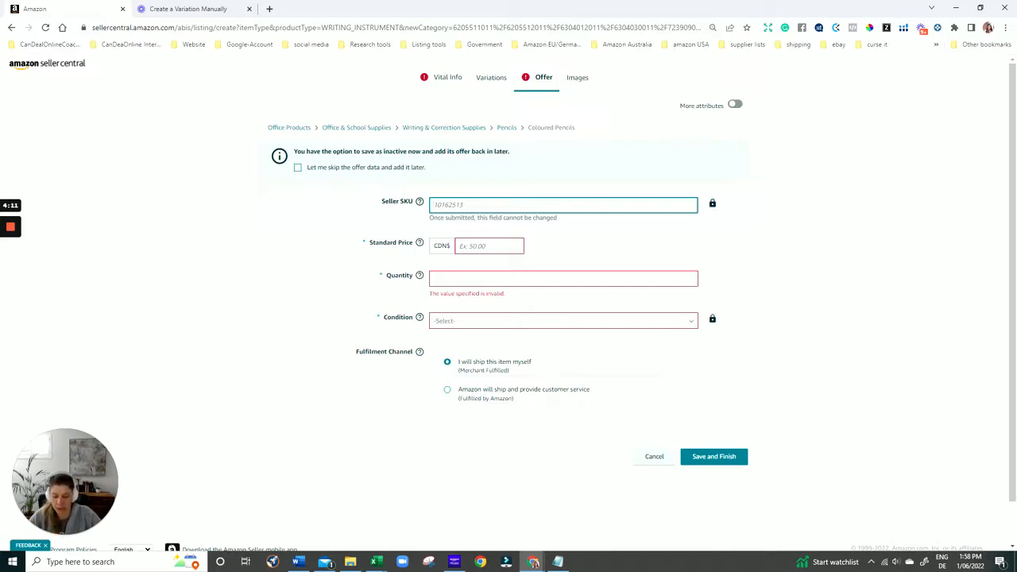
- Enter the seller SKU Colo-Pencil-SET-PARENT, then move to the variation options
type("Cd")
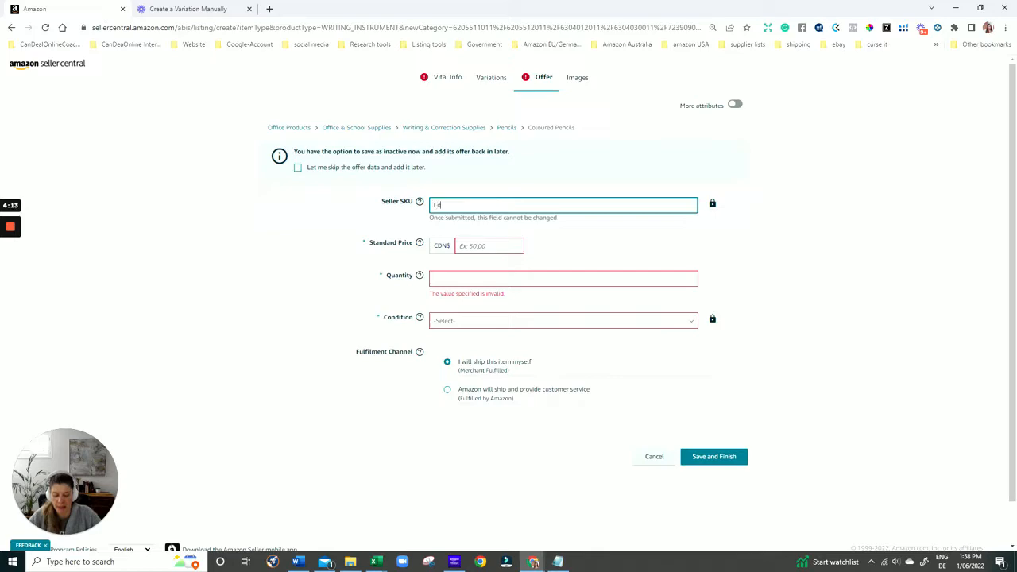
type("Colo-Pencil-SET")
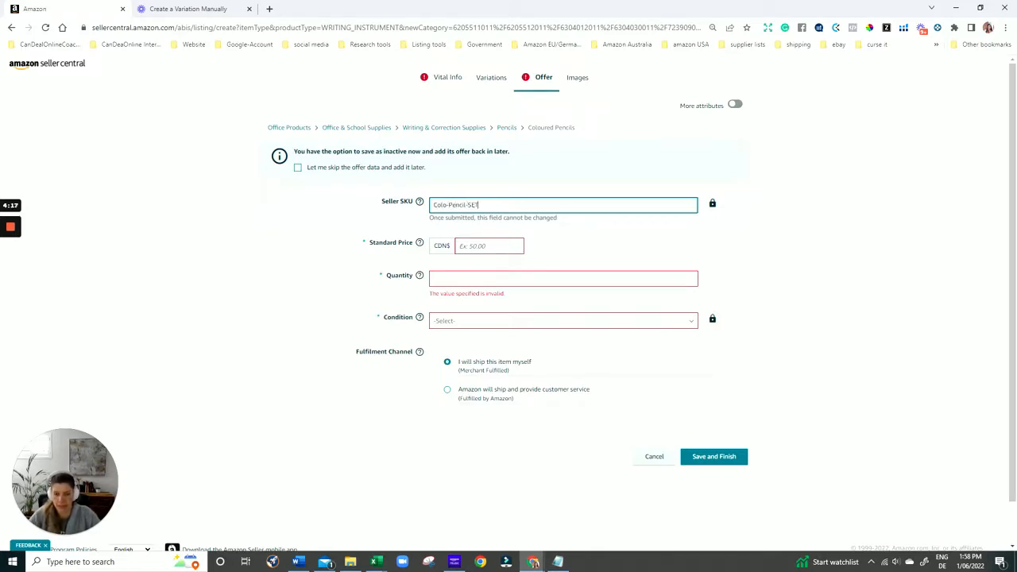
type("-PA")
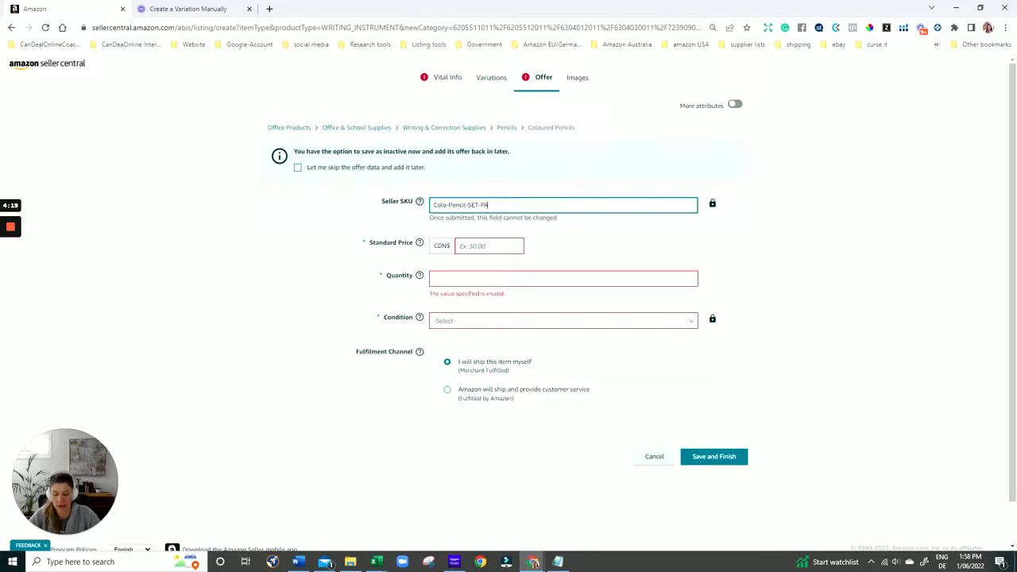
type("RENT")
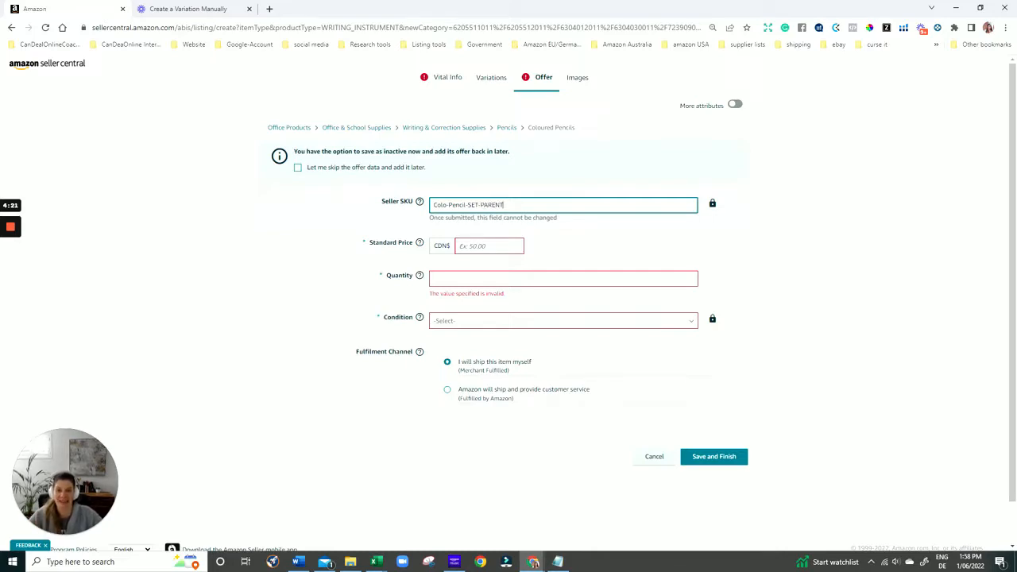
left_click(496, 77)
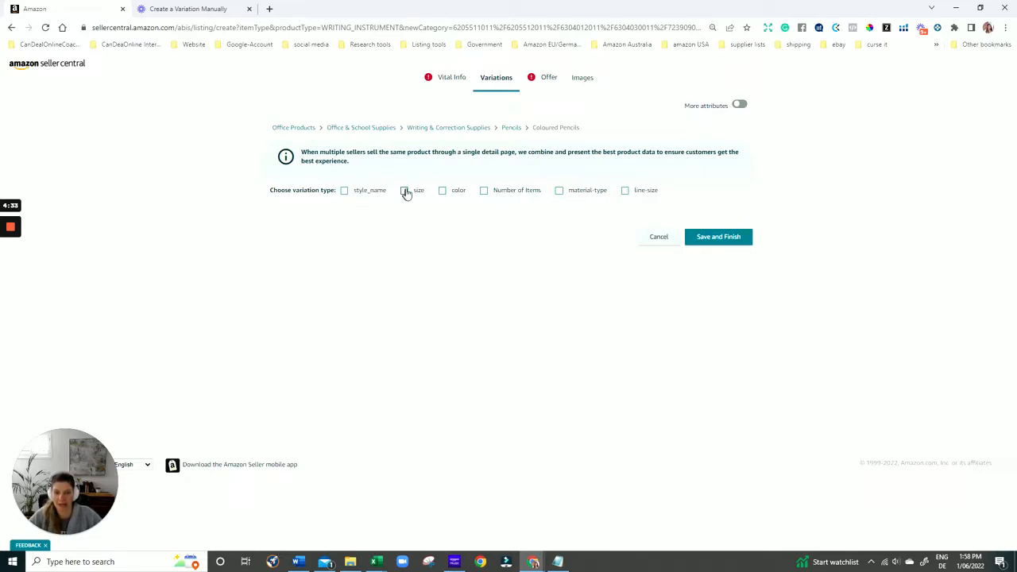
- Try size, color and Number of Items variation types, ending with style_name selected
left_click(404, 190)
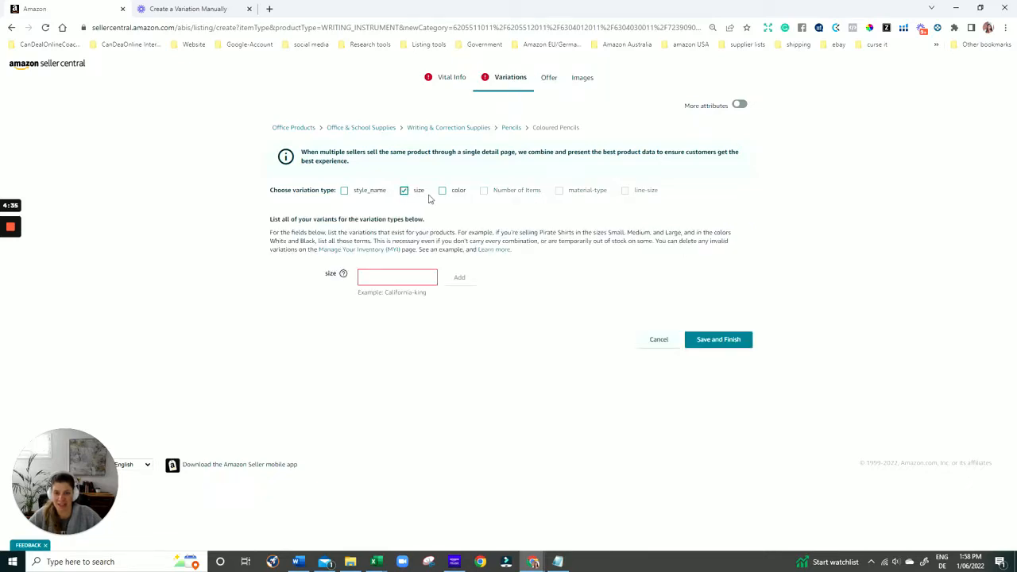
left_click(443, 190)
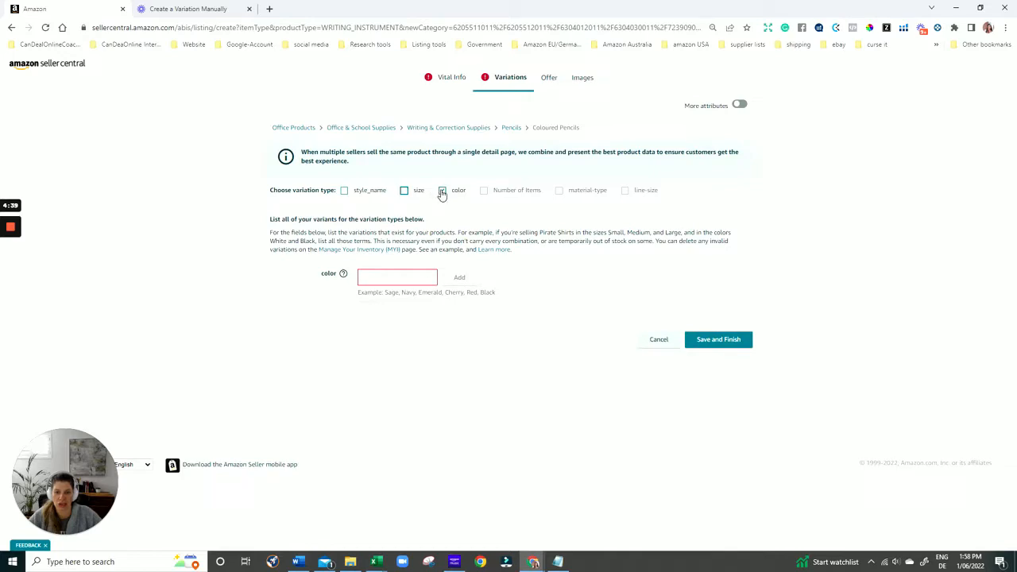
left_click(484, 190)
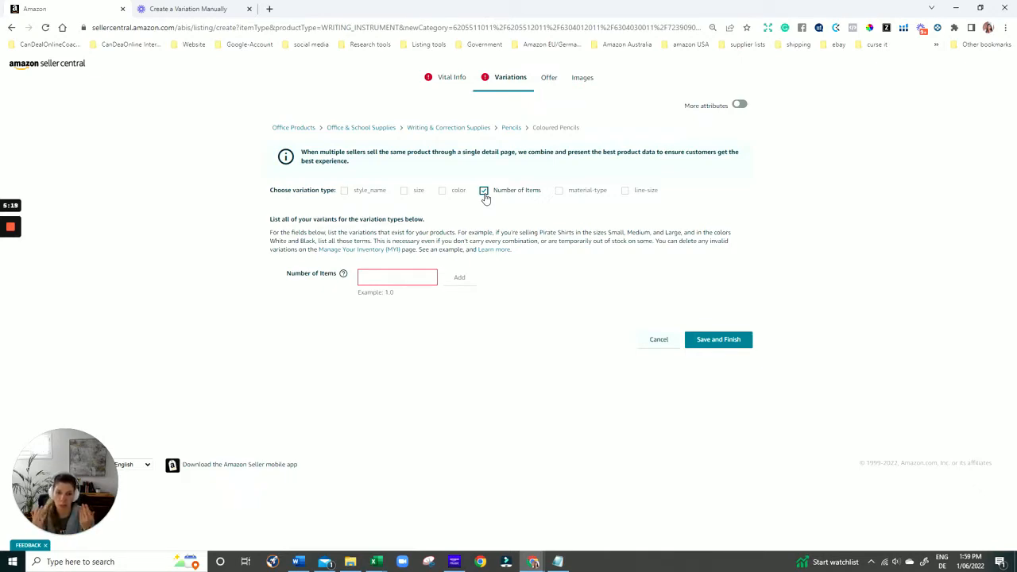
left_click(484, 190)
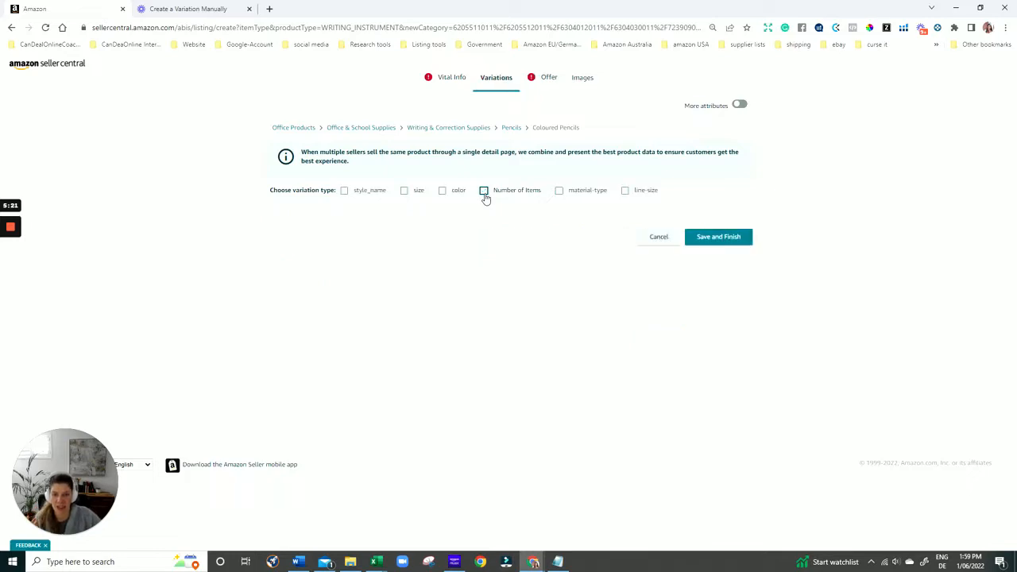
left_click(344, 190)
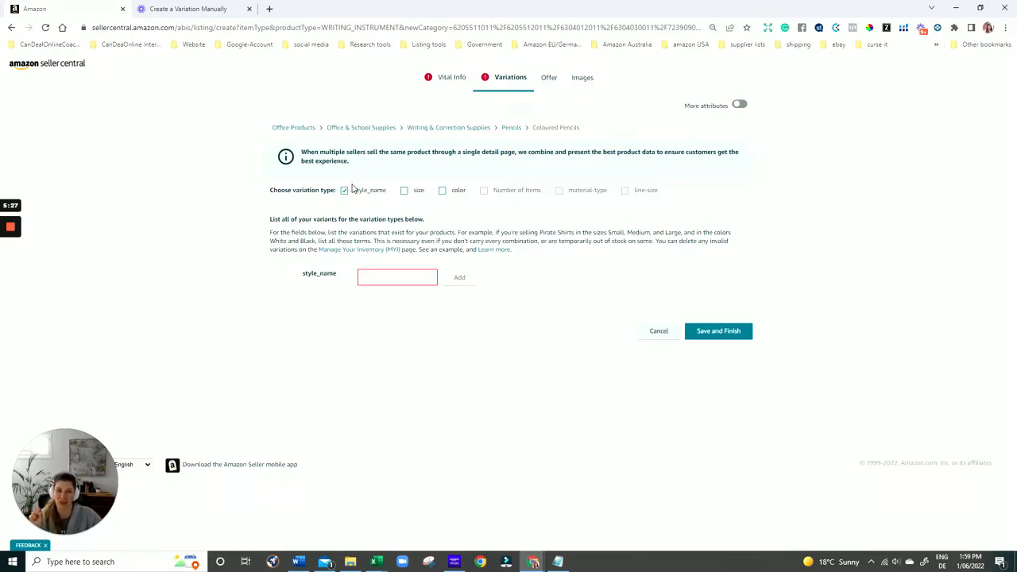
mouse_move(458, 196)
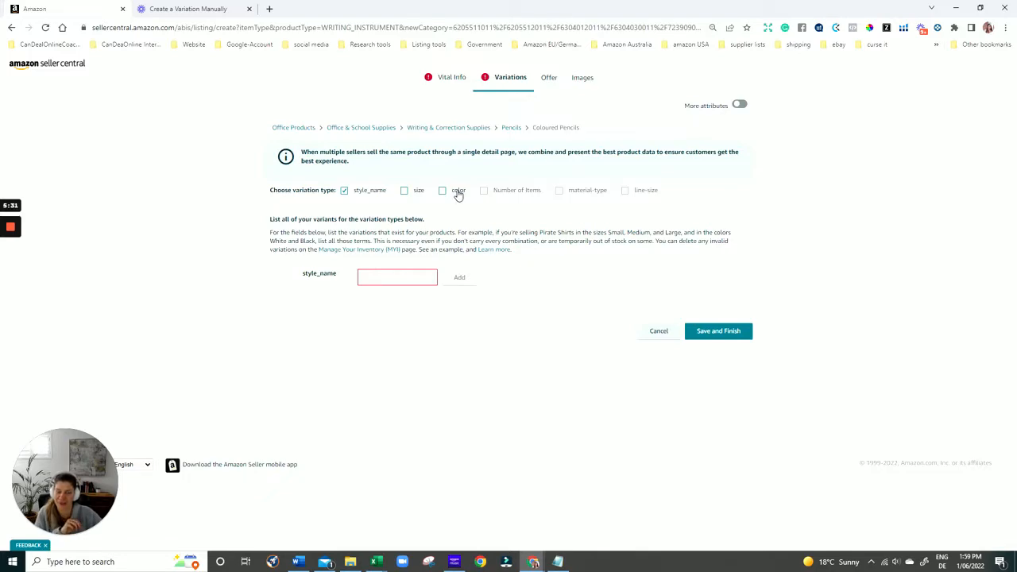
mouse_move(457, 199)
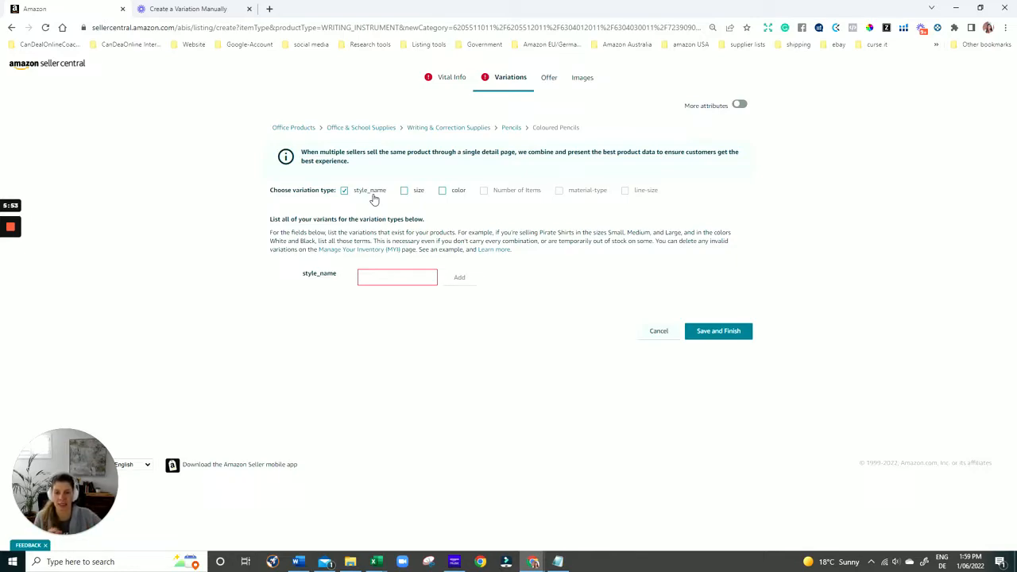
- Select style_name and color as the two variation types, after trying size
left_click(344, 190)
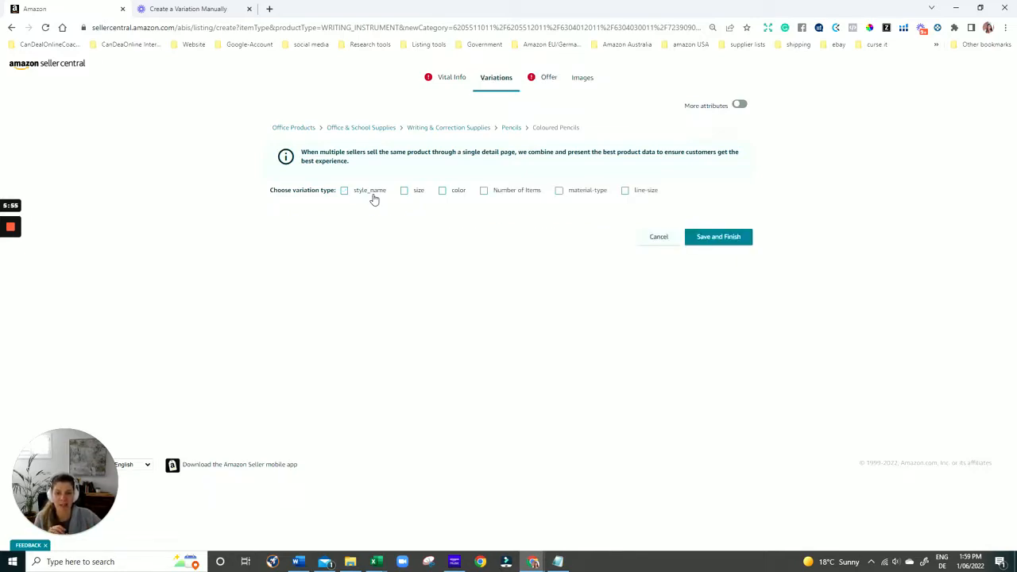
left_click(344, 190)
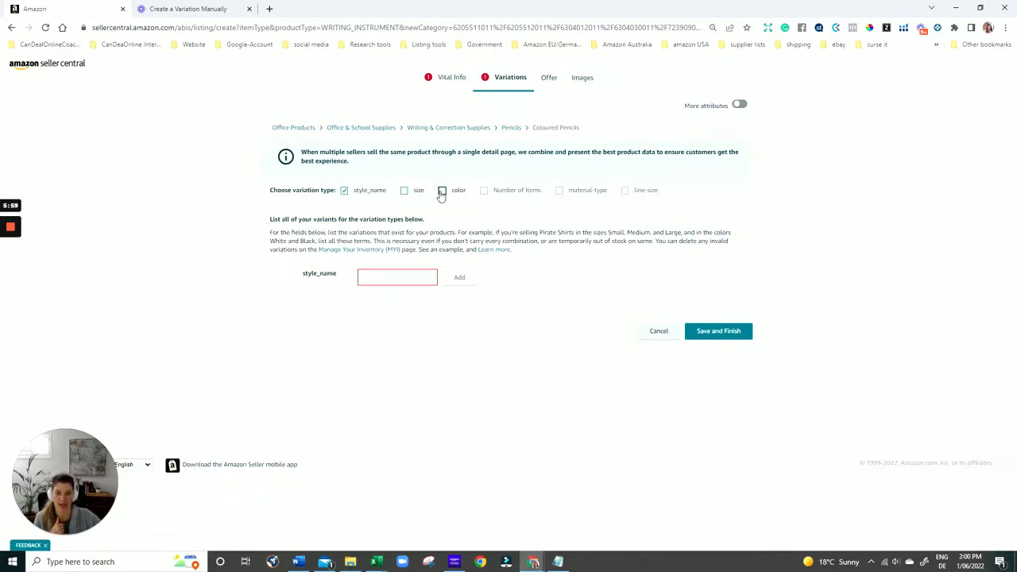
left_click(442, 190)
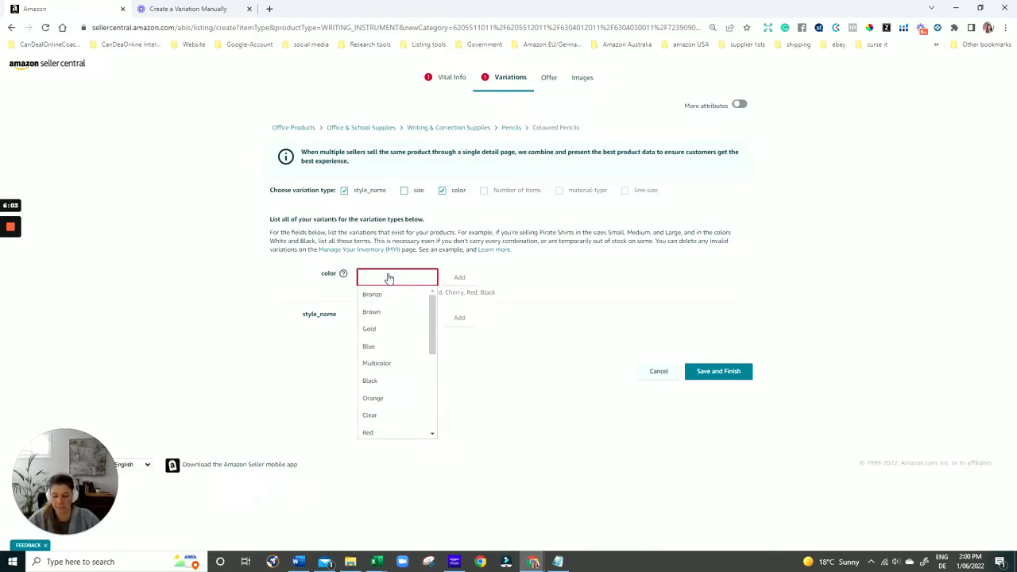
left_click(396, 276)
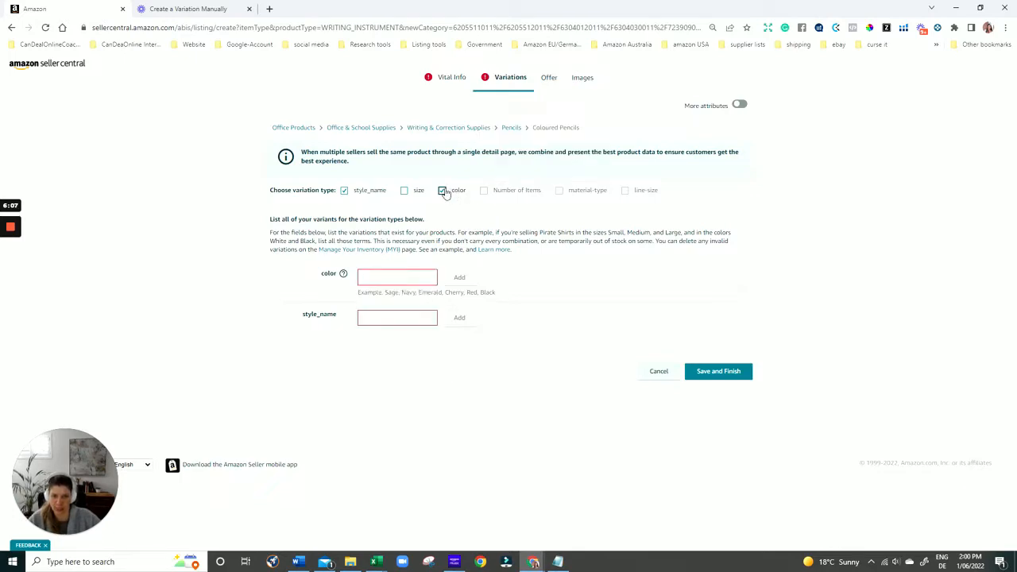
left_click(405, 190)
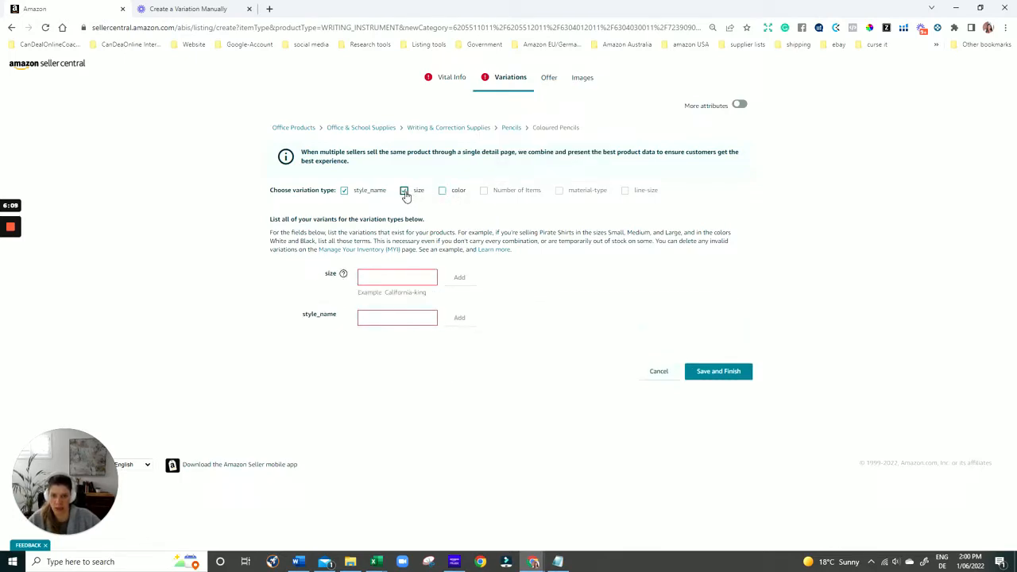
left_click(442, 190)
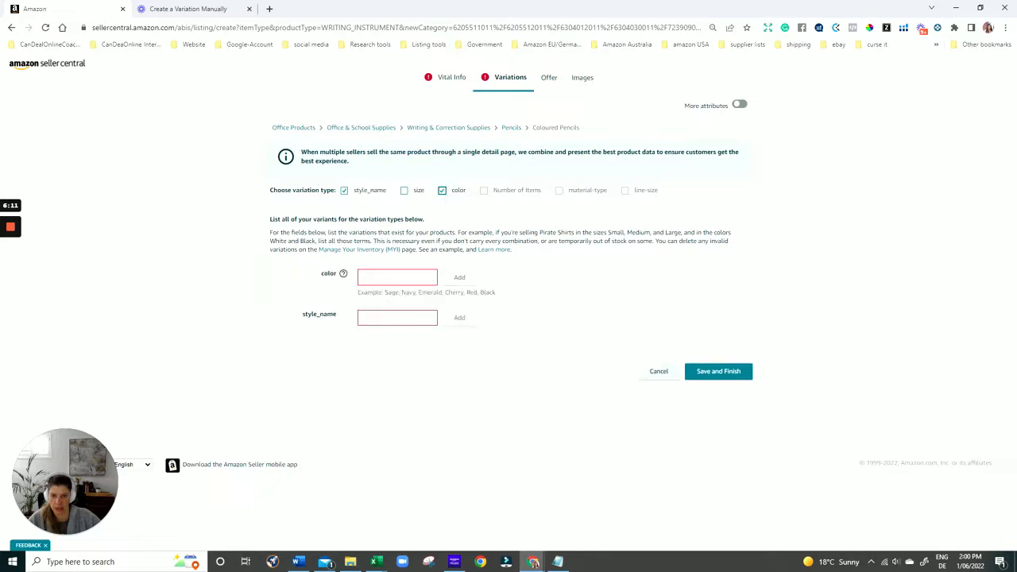
- Add Red, Green and Blue as colour values
left_click(396, 277)
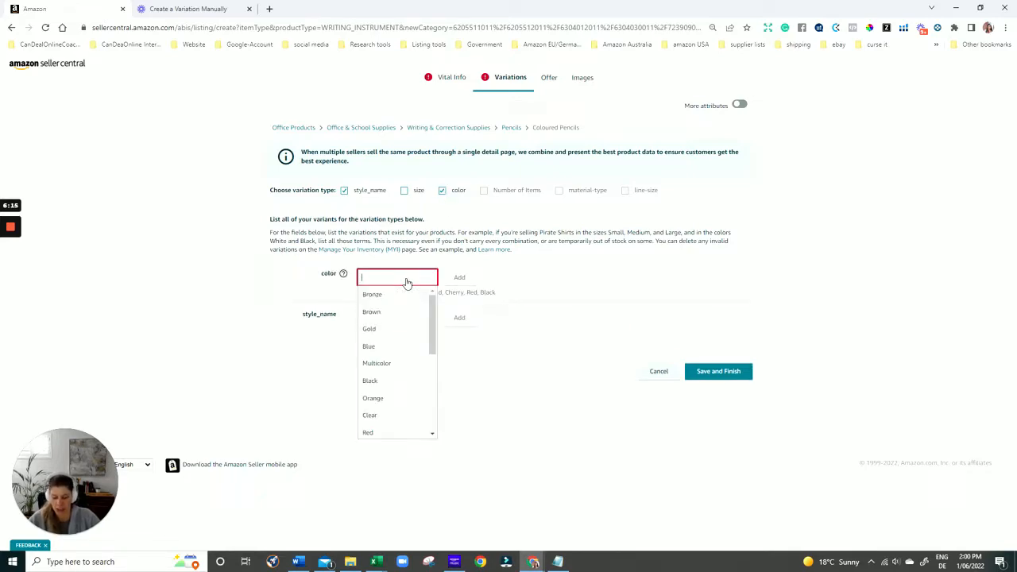
type("Red")
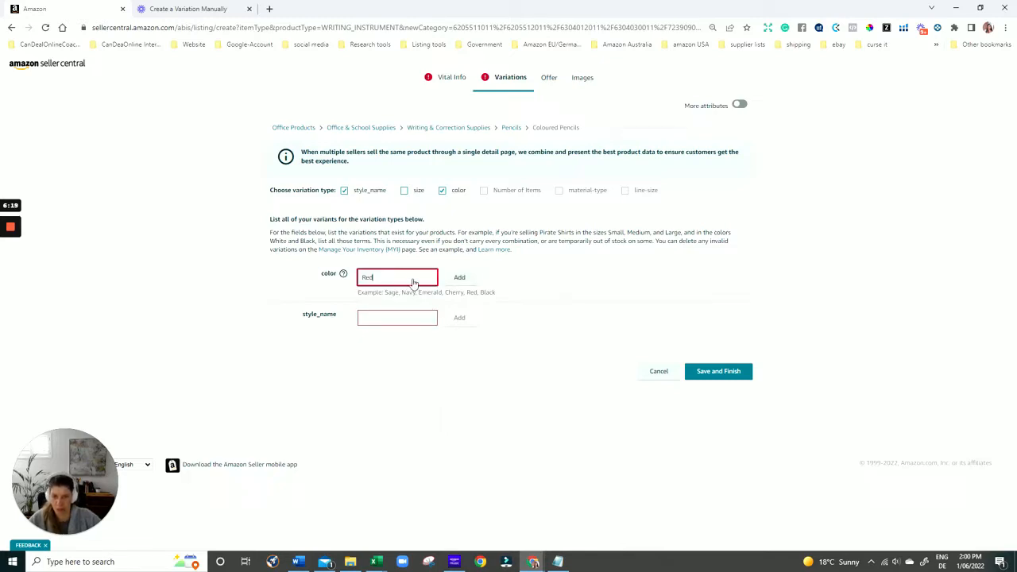
left_click(459, 277)
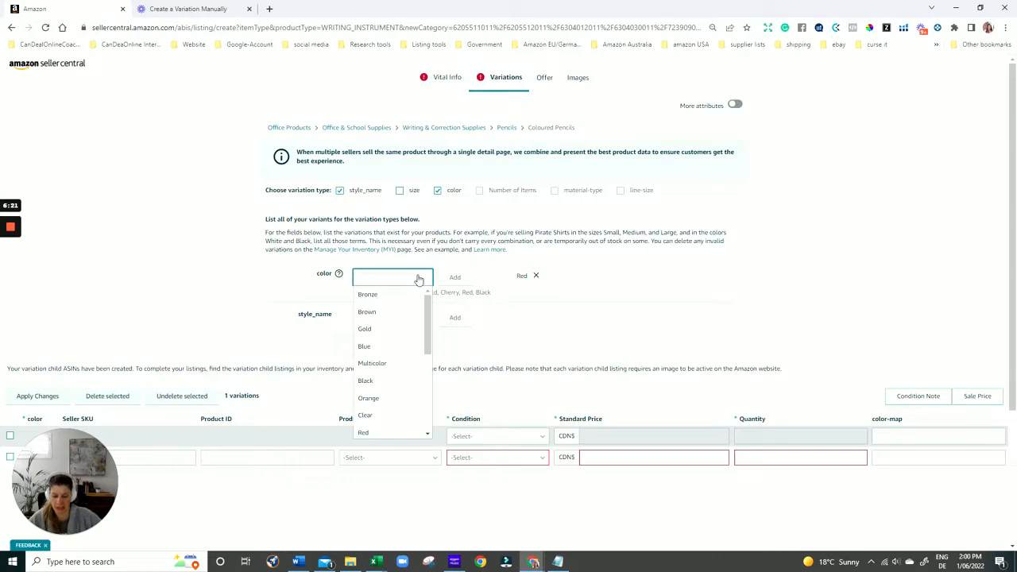
type("GREEN")
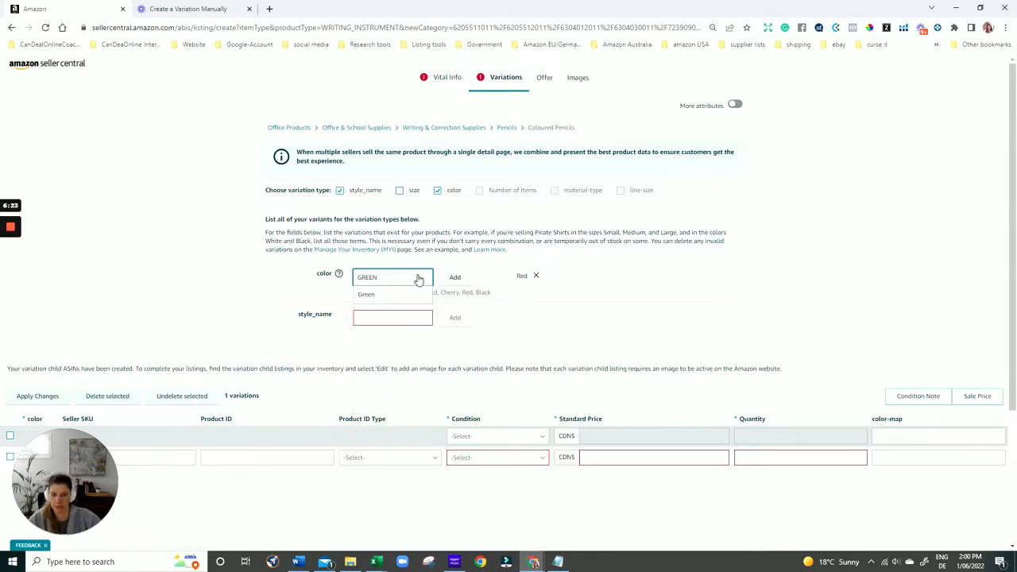
type("Green")
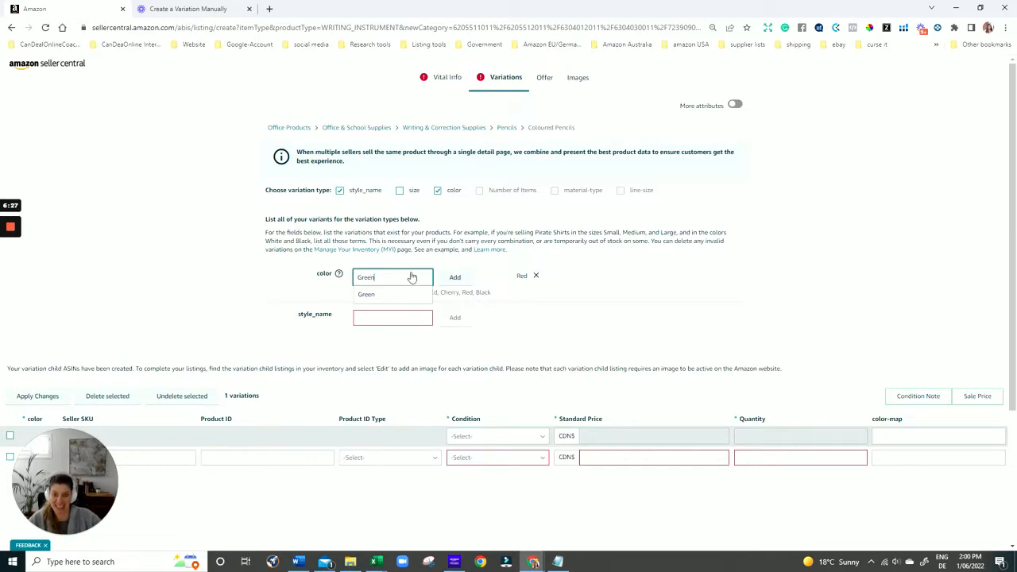
left_click(454, 277)
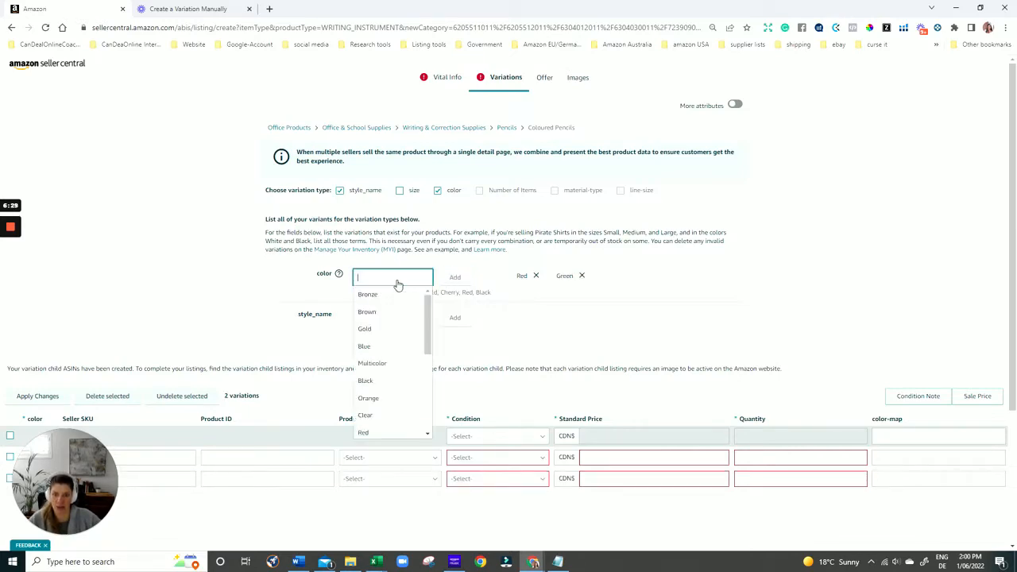
type("Blue")
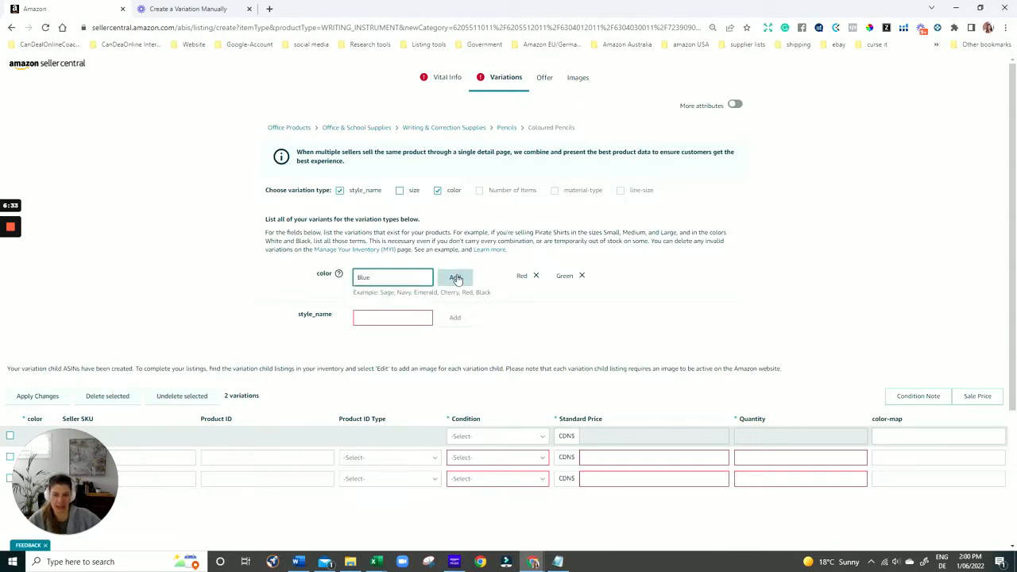
left_click(455, 277)
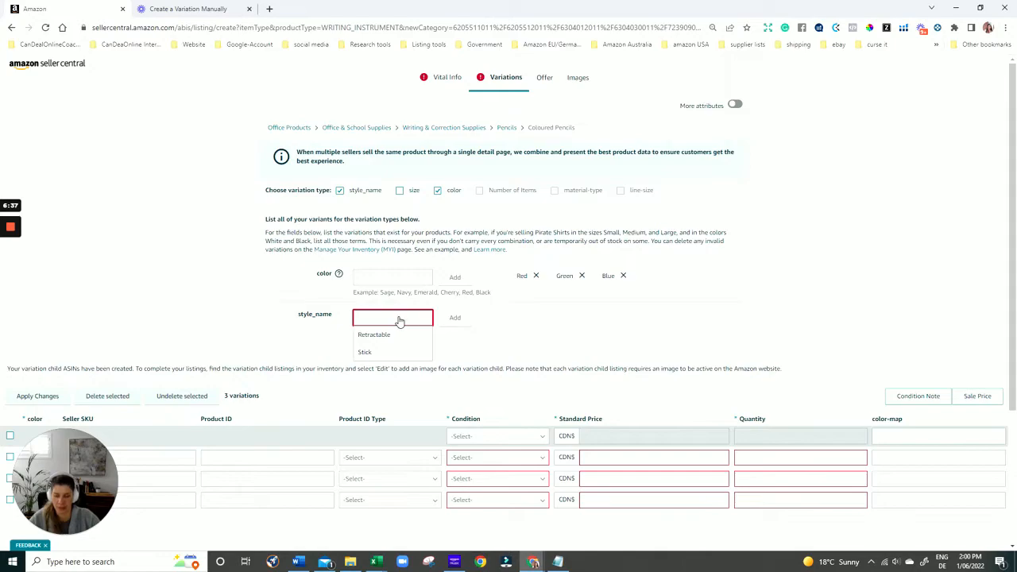
- Add 6pck and 3pck as style_name values, producing six variation rows
type("&pc")
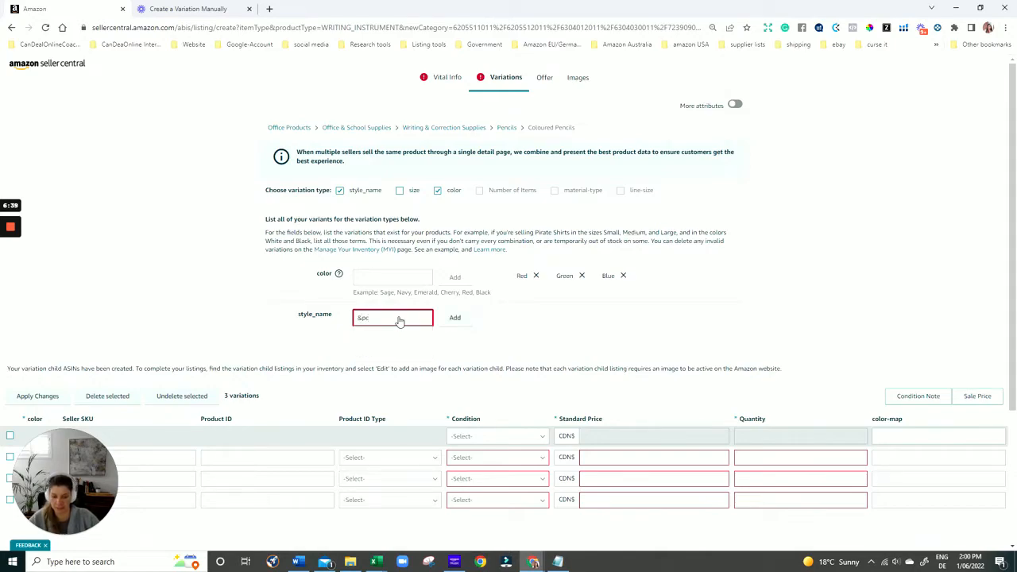
type("6pck")
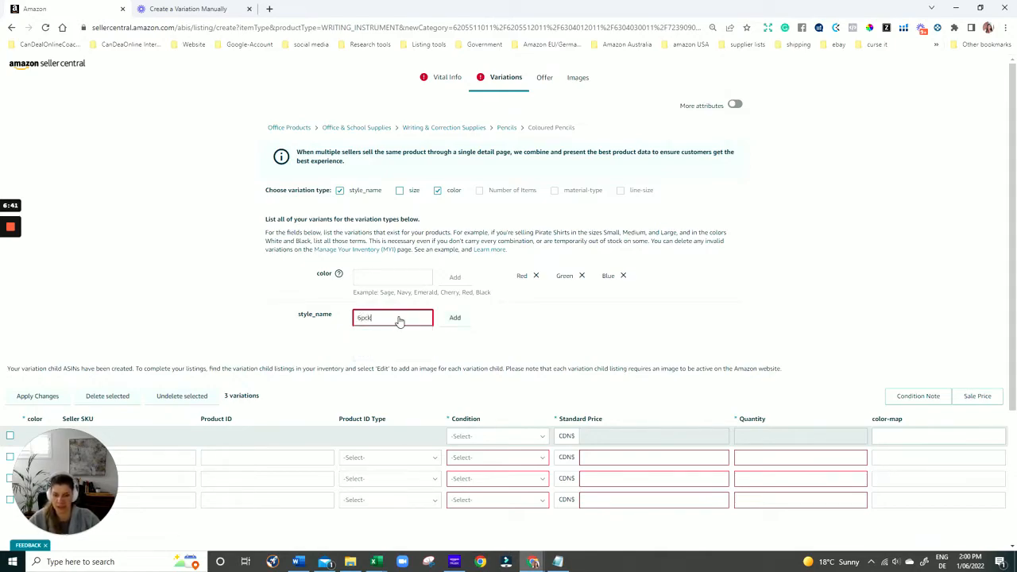
left_click(455, 317)
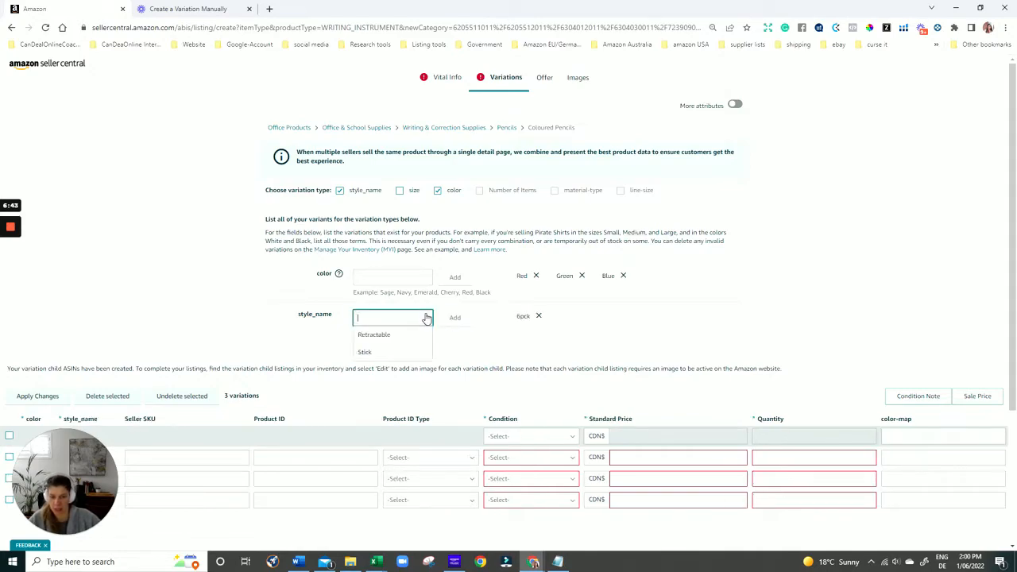
type("5pck")
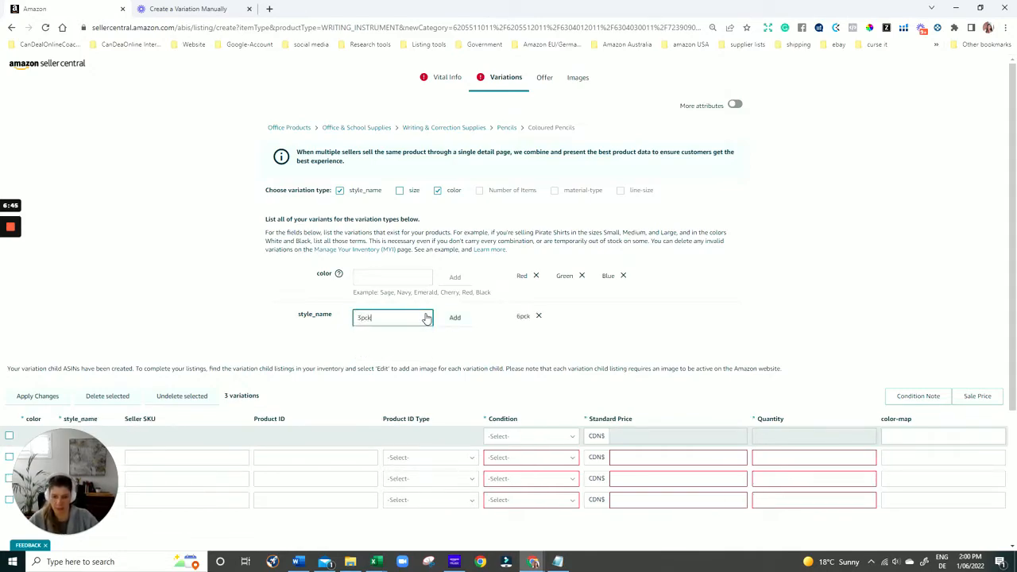
left_click(454, 317)
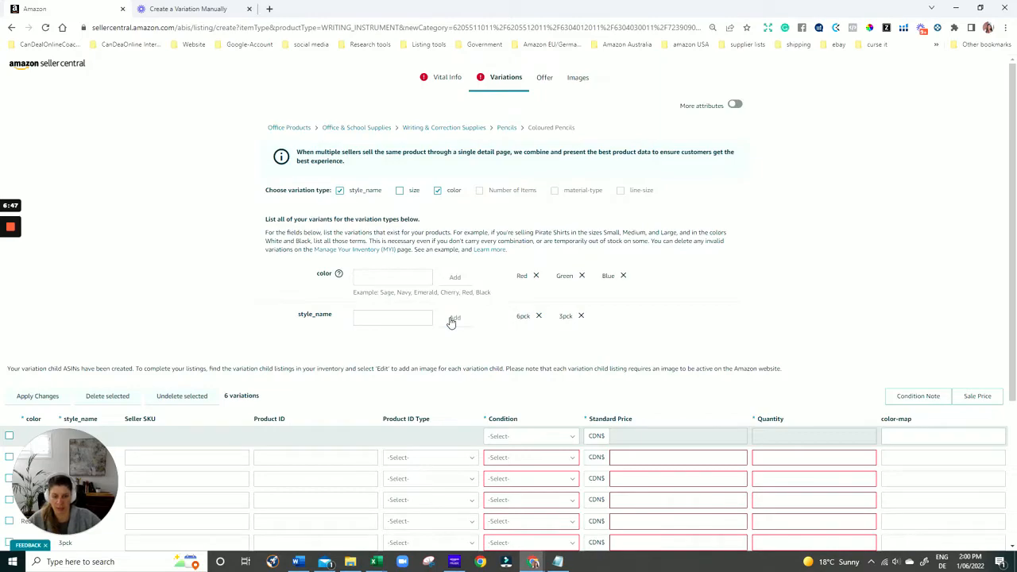
mouse_move(555, 324)
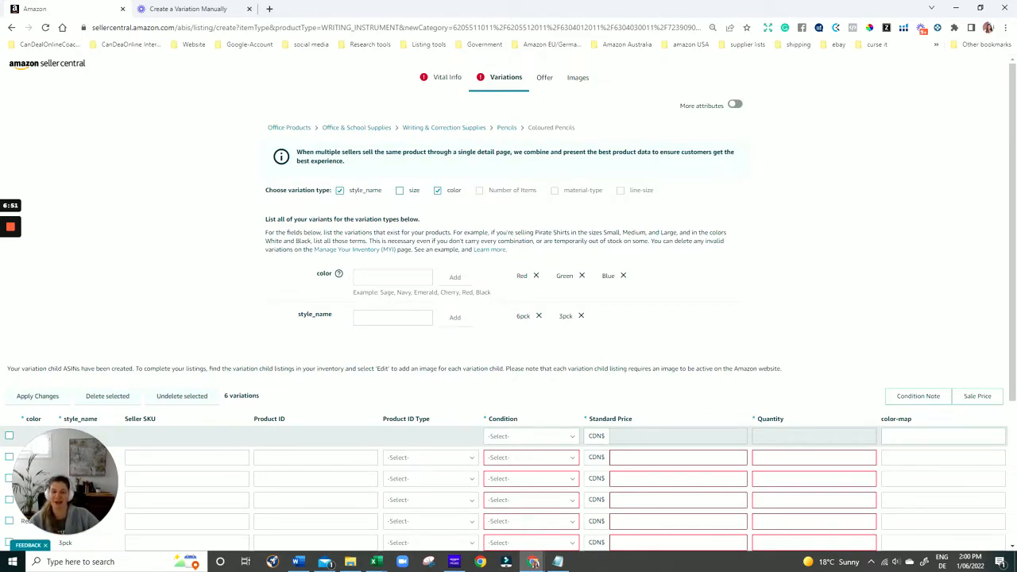
scroll("down", 3)
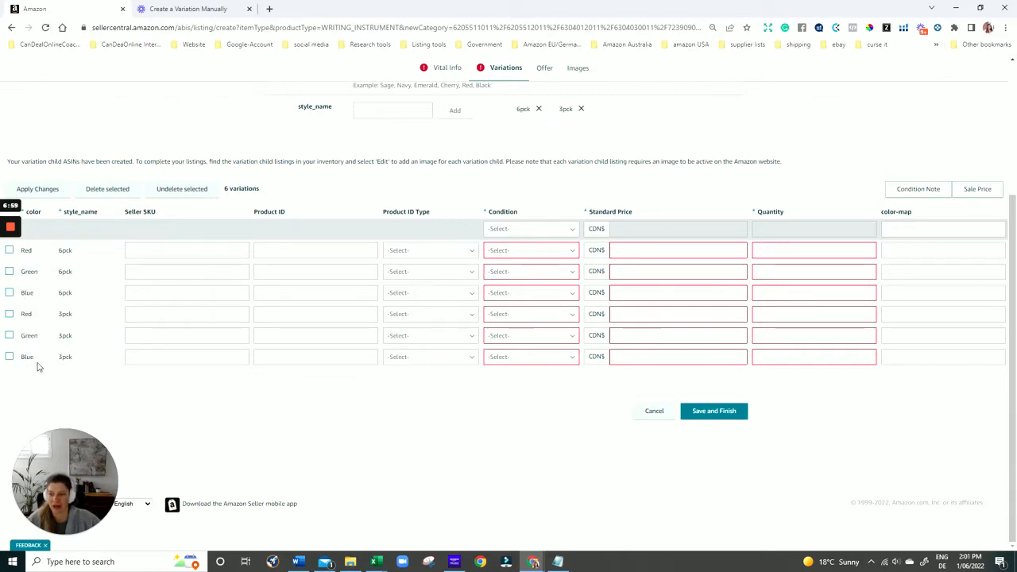
mouse_move(77, 363)
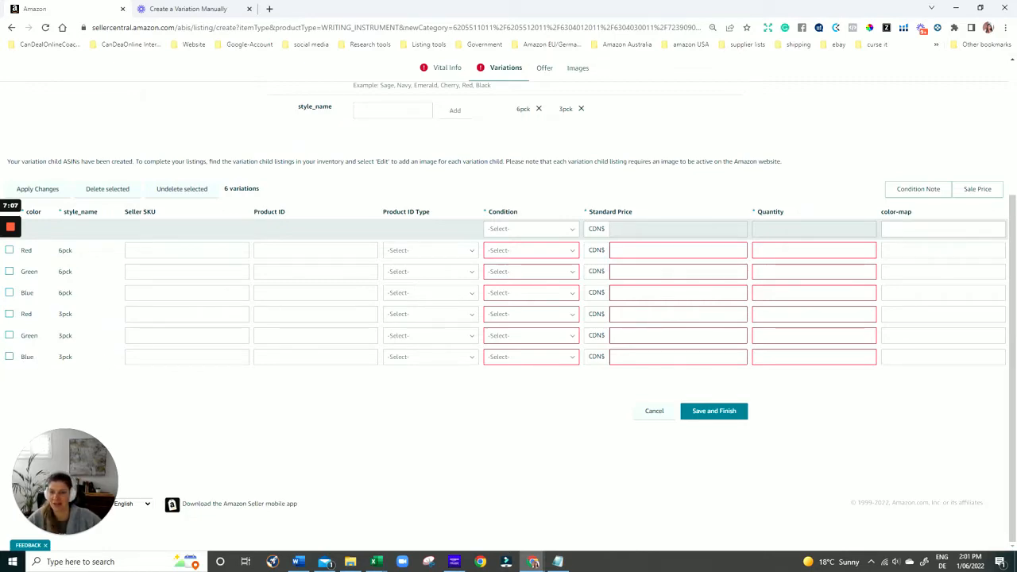
- Enter colour/pack-size seller SKUs like colo-pen-blue-3pc for the child variations
left_click(187, 356)
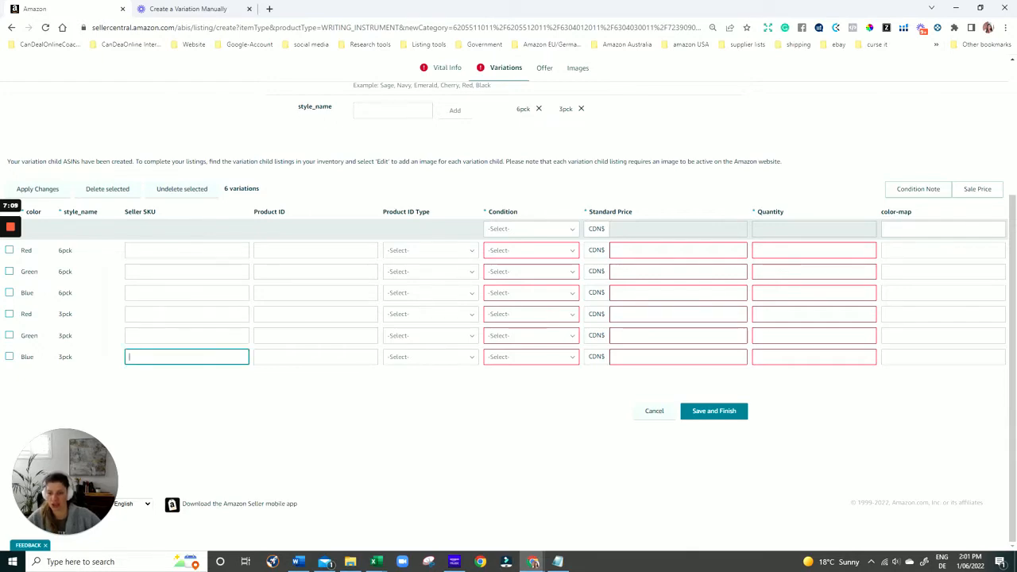
type("colo-pen- blue")
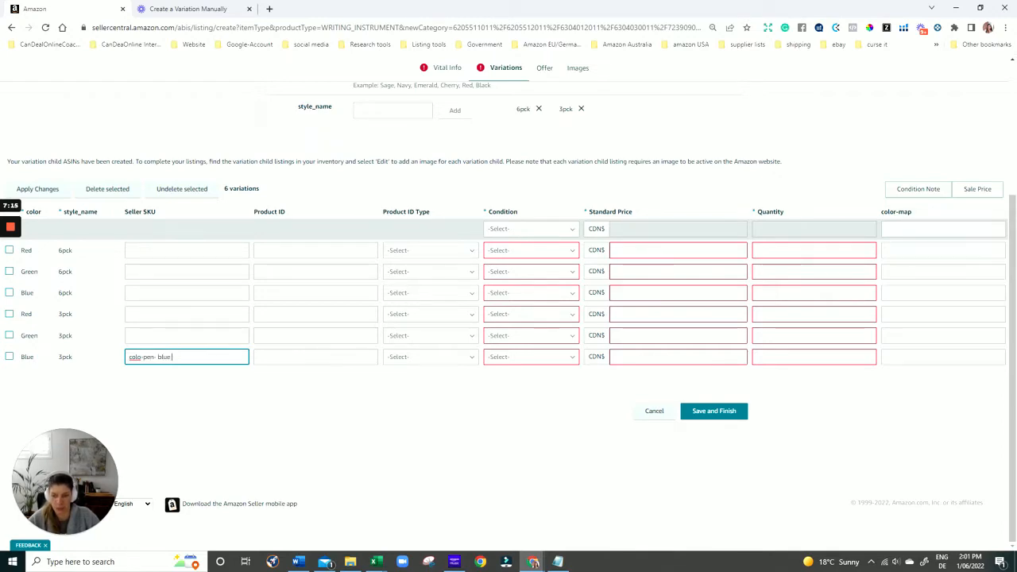
type("3pc")
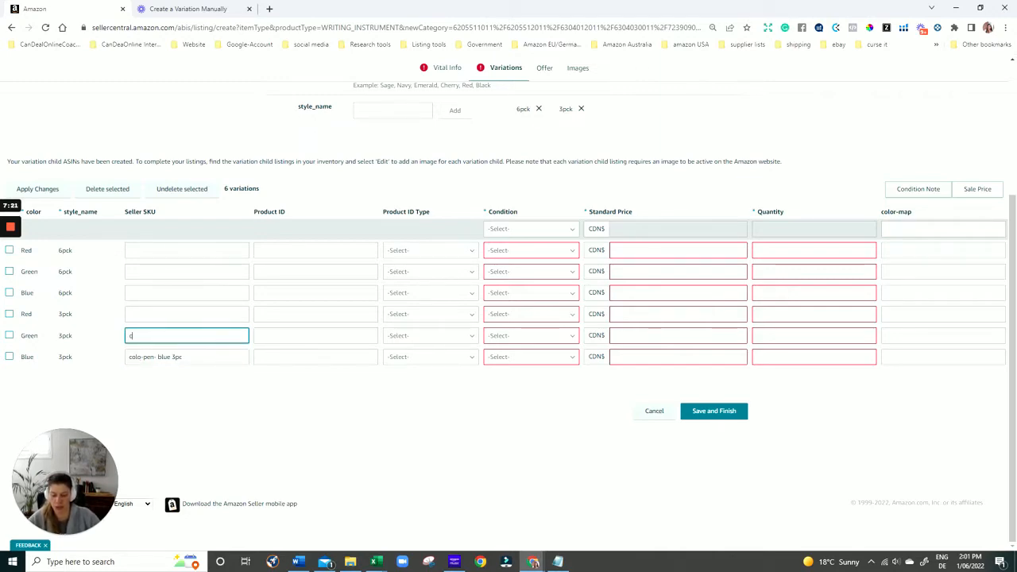
type("colo-pe")
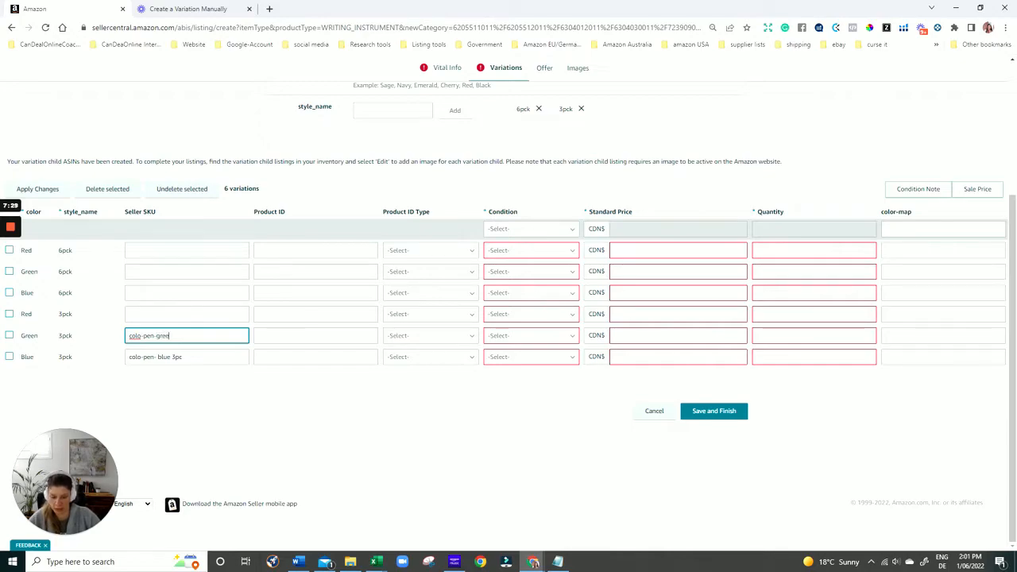
type("n-")
type("-3pc")
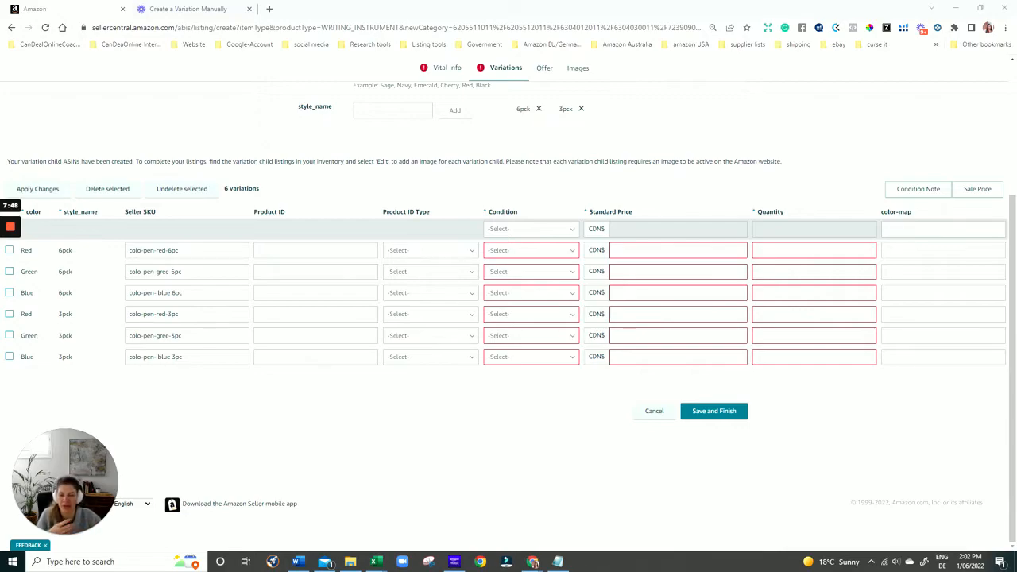
mouse_move(278, 211)
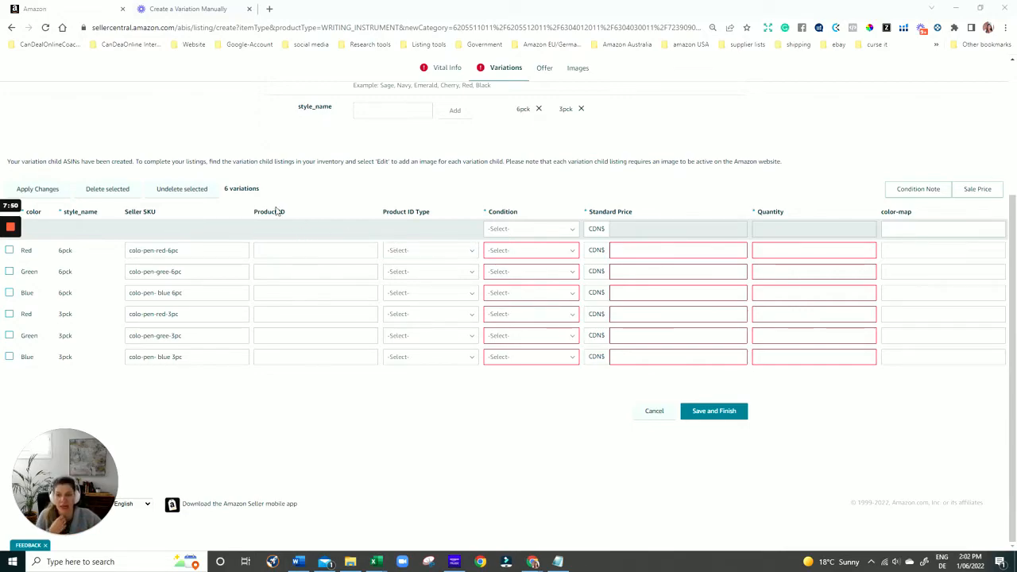
mouse_move(279, 217)
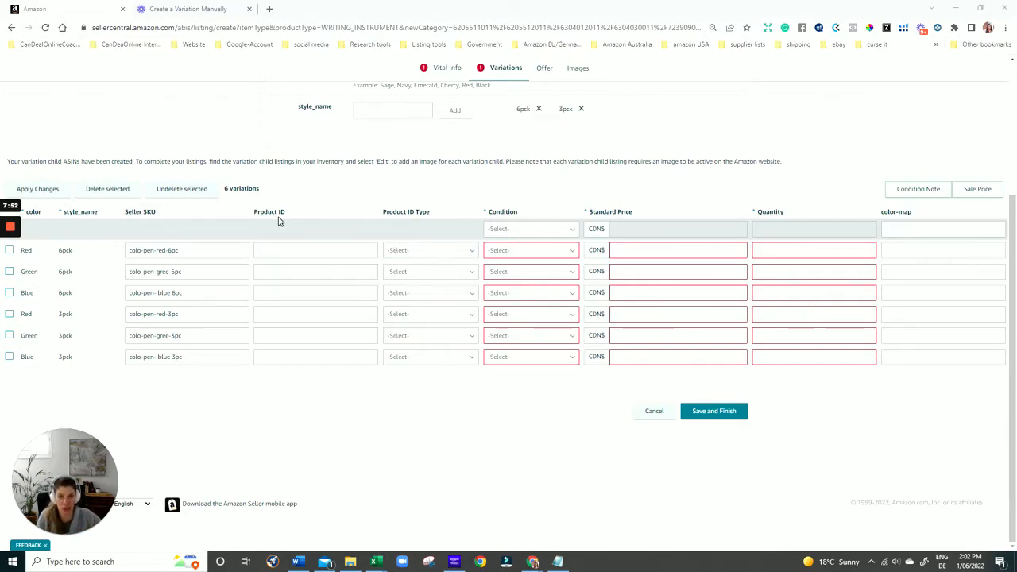
- Set the shared condition to New, price 9.99 and quantity 1
left_click(531, 229)
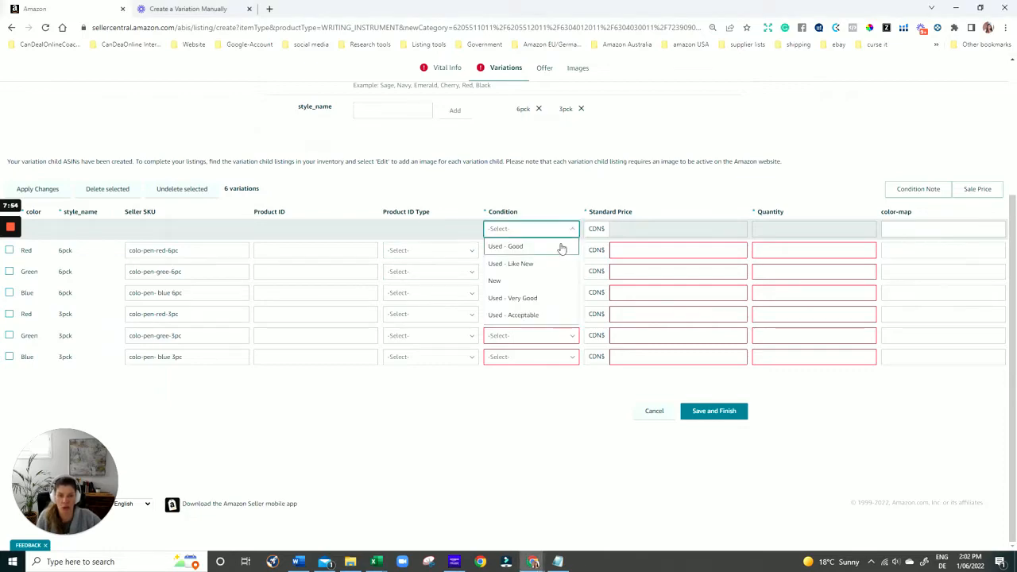
left_click(495, 280)
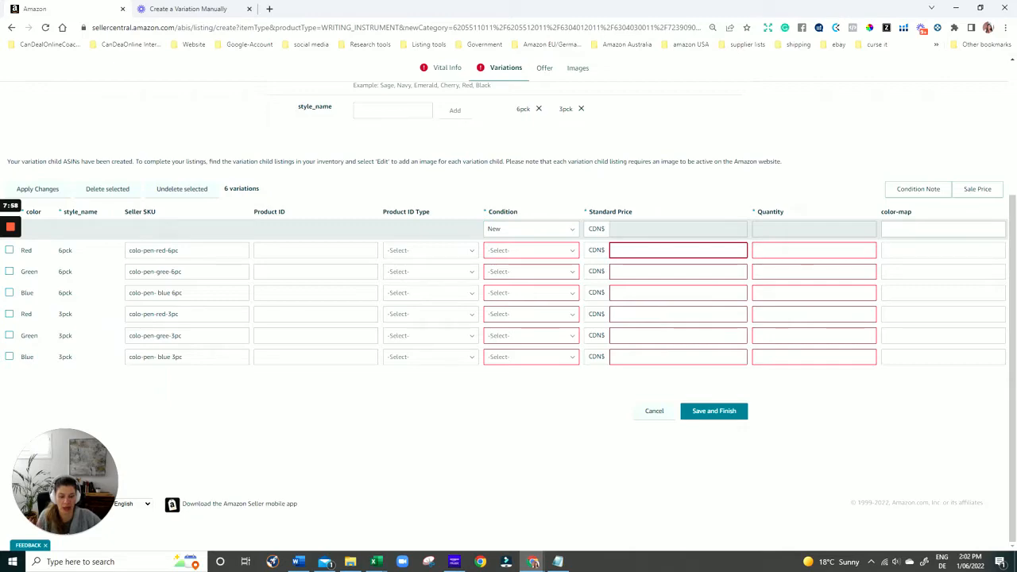
type("9.9")
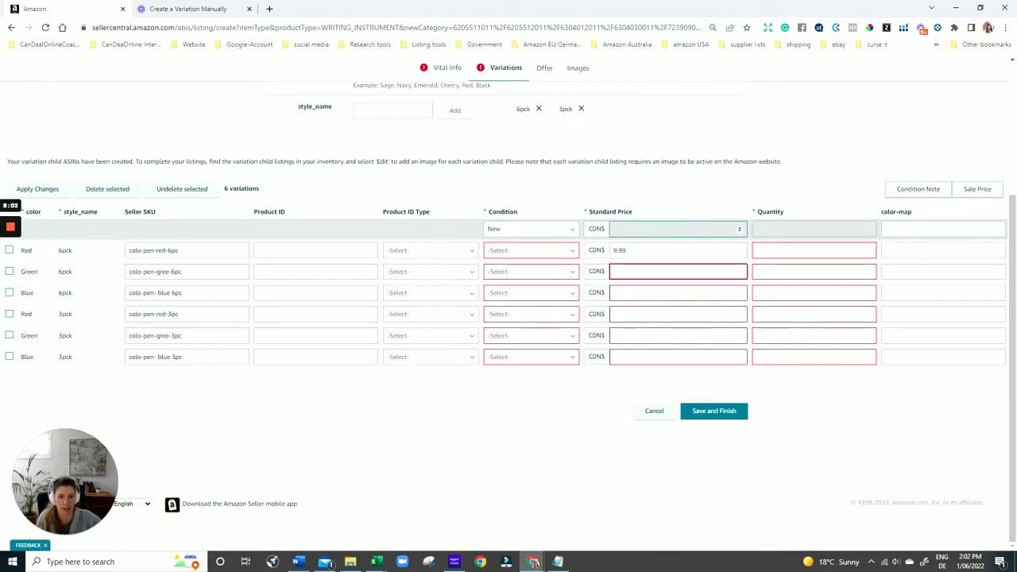
type("9.99")
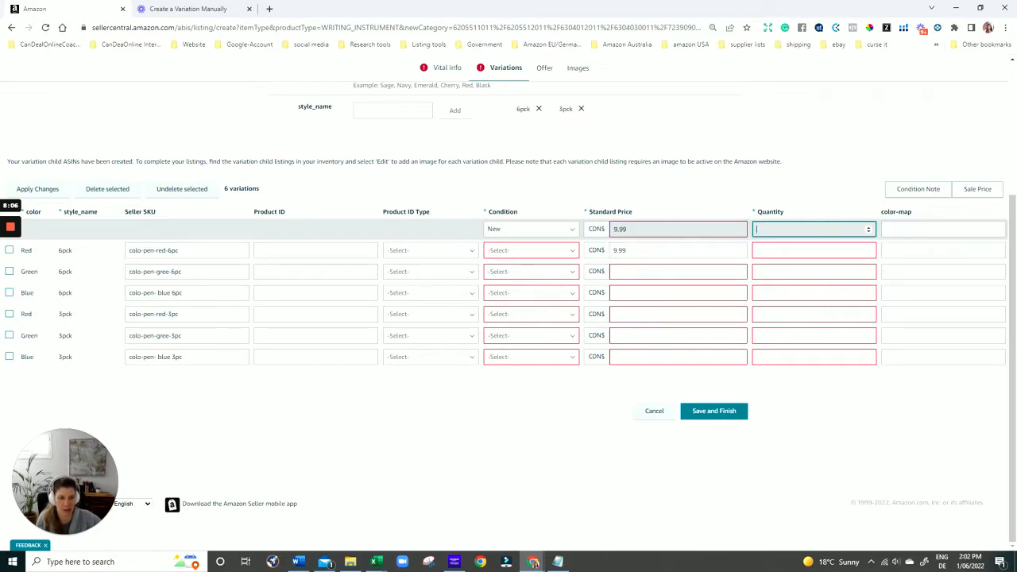
type("1")
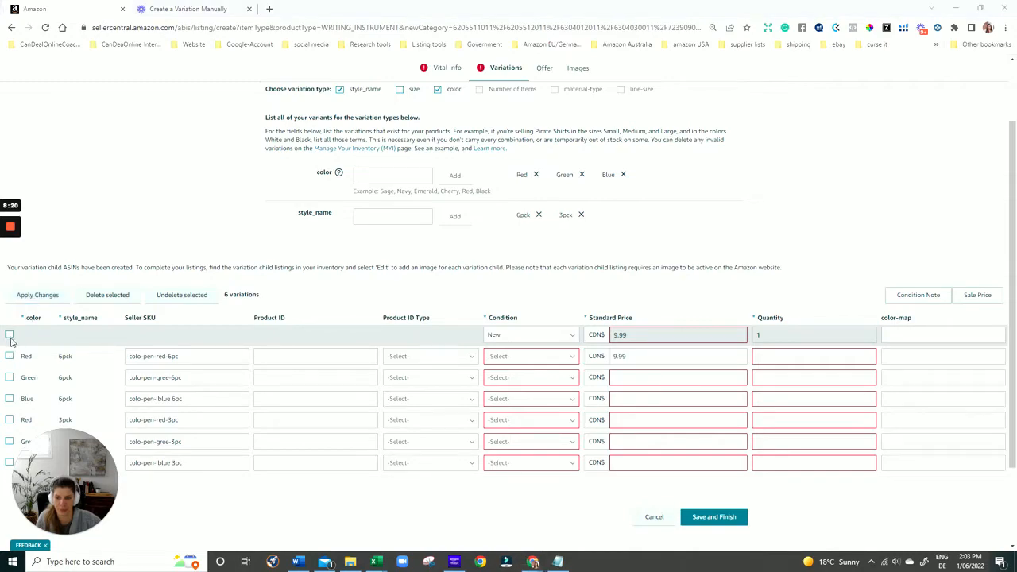
scroll("down", 3)
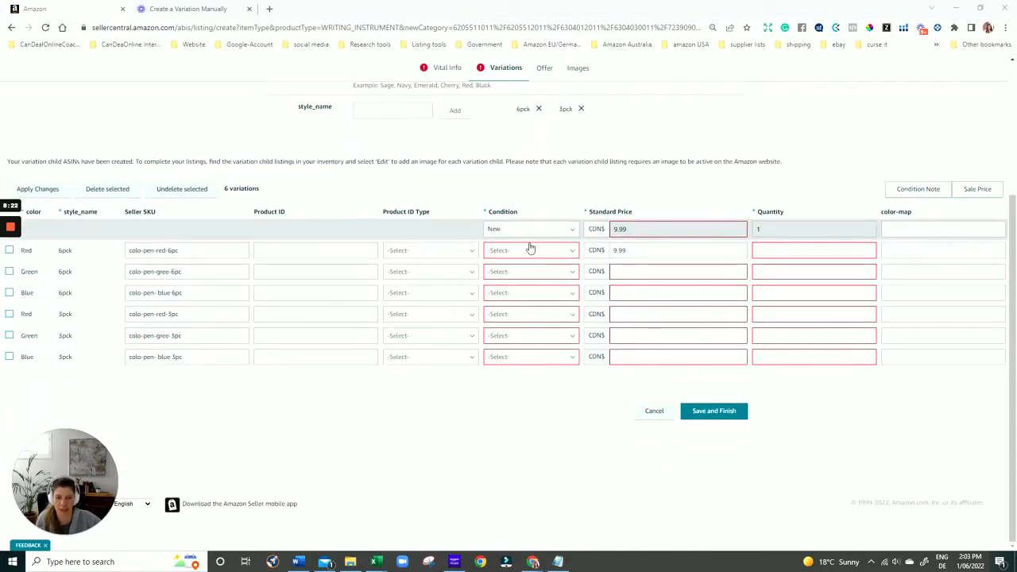
- Set the remaining variations to New, price 9.99 and quantity 1 individually
left_click(531, 249)
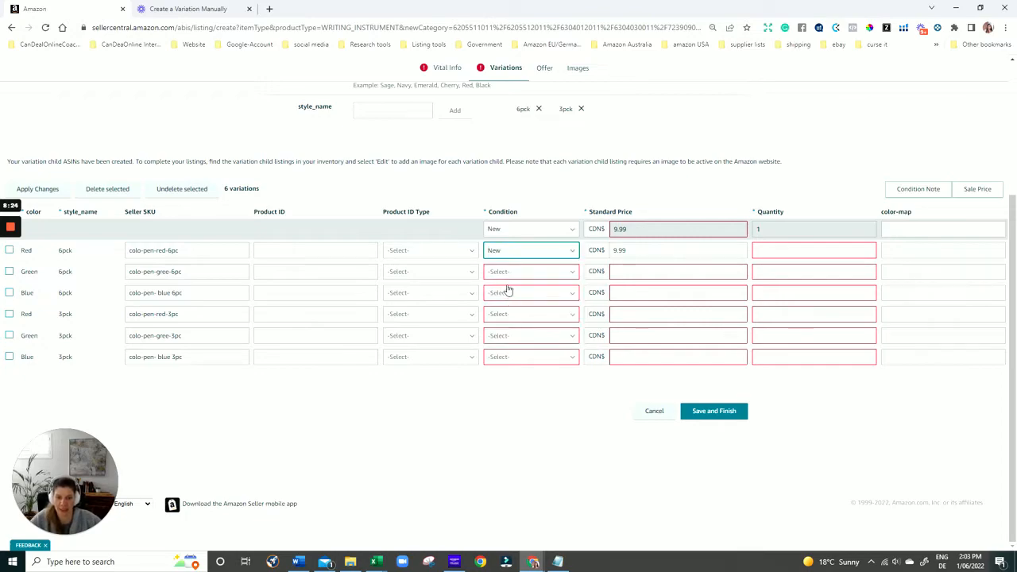
left_click(530, 271)
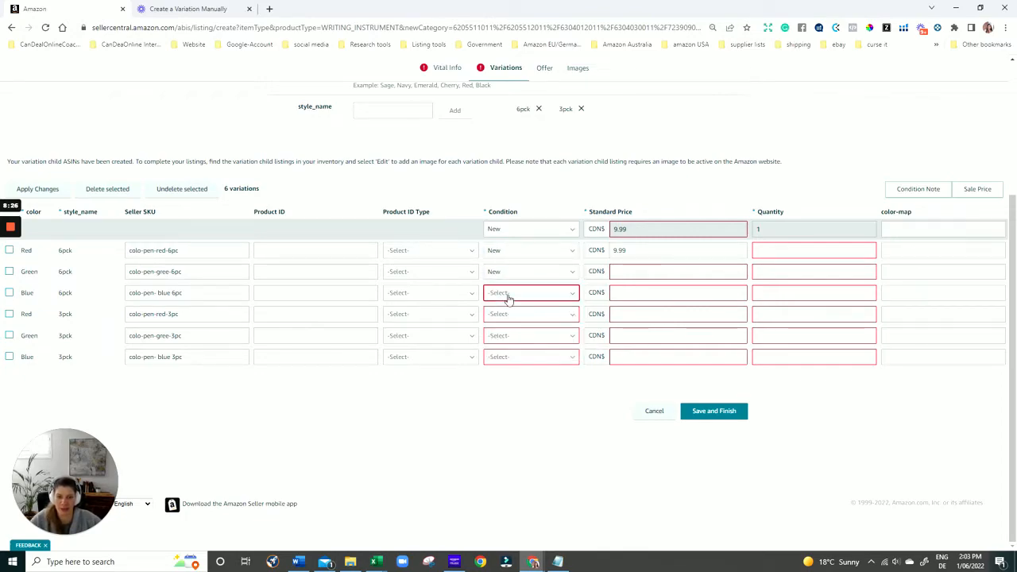
left_click(530, 292)
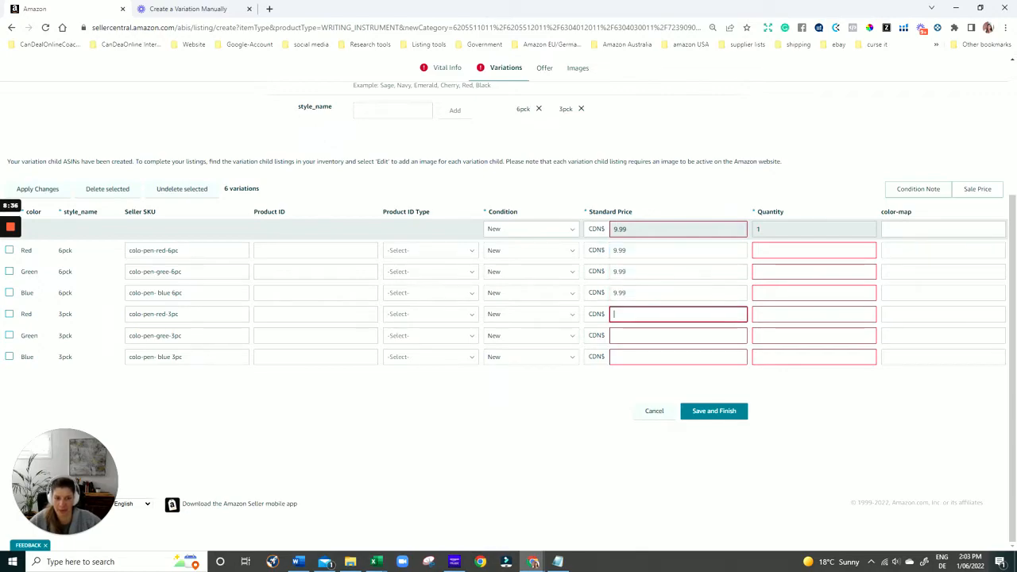
type("9.99")
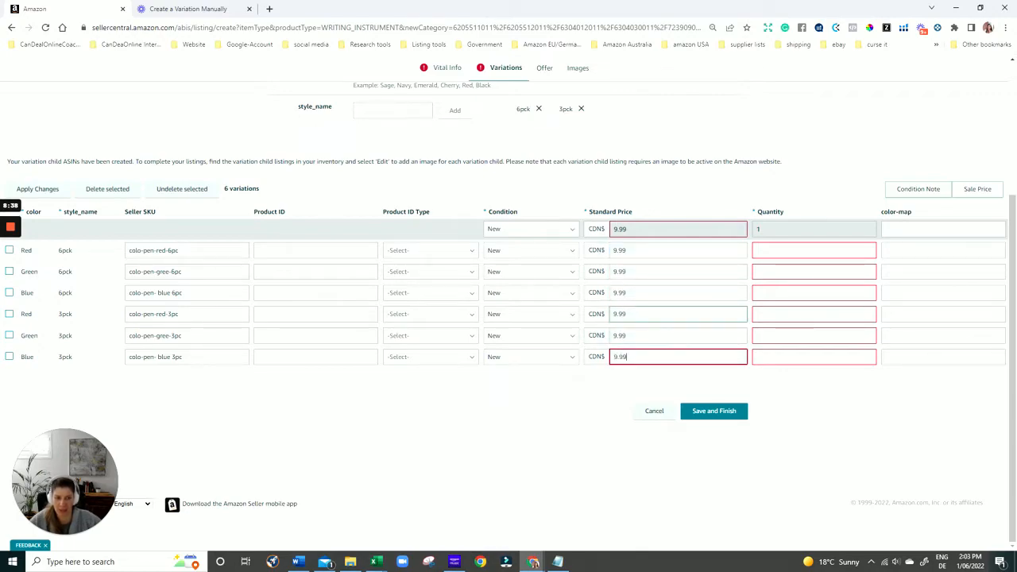
left_click(814, 250)
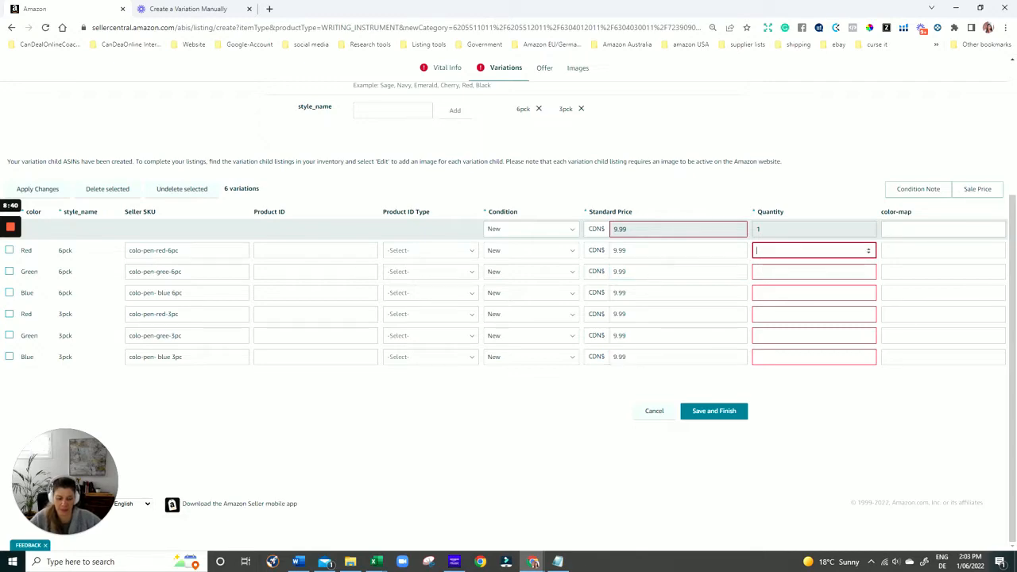
type("1")
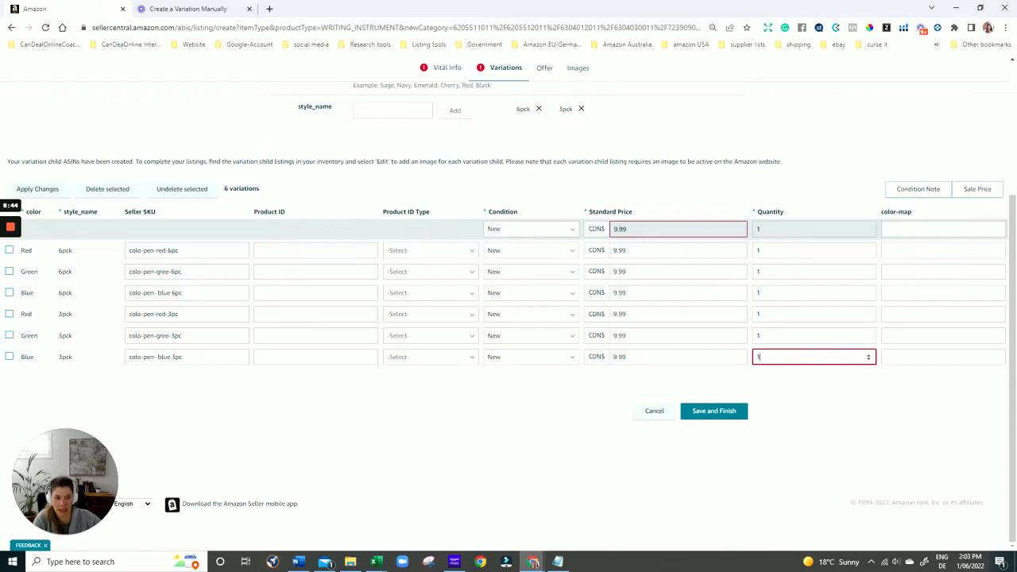
left_click(676, 229)
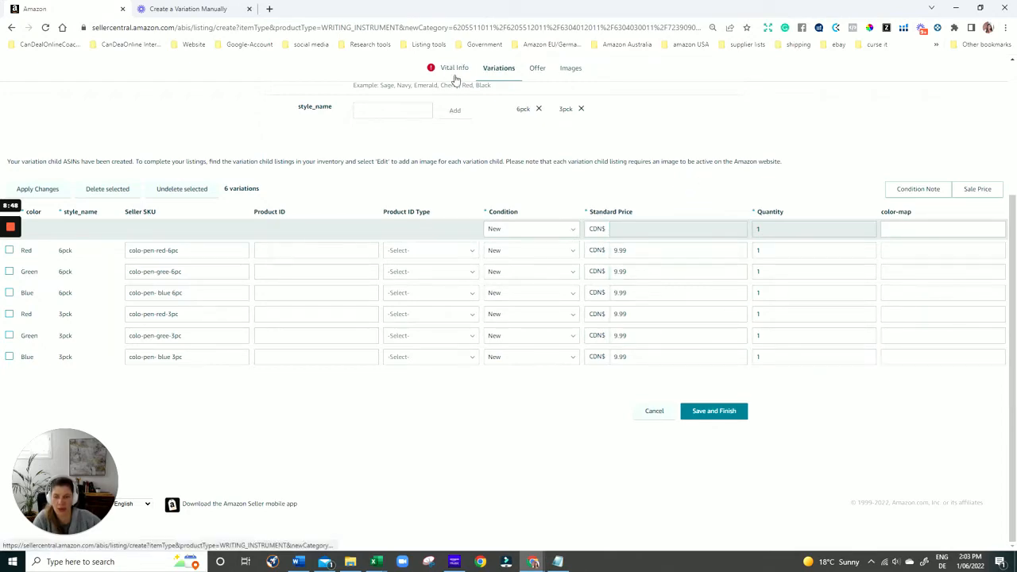
- Enter the parent title 'Pencil Set -One Color' and mark the product as having no brand name
left_click(455, 68)
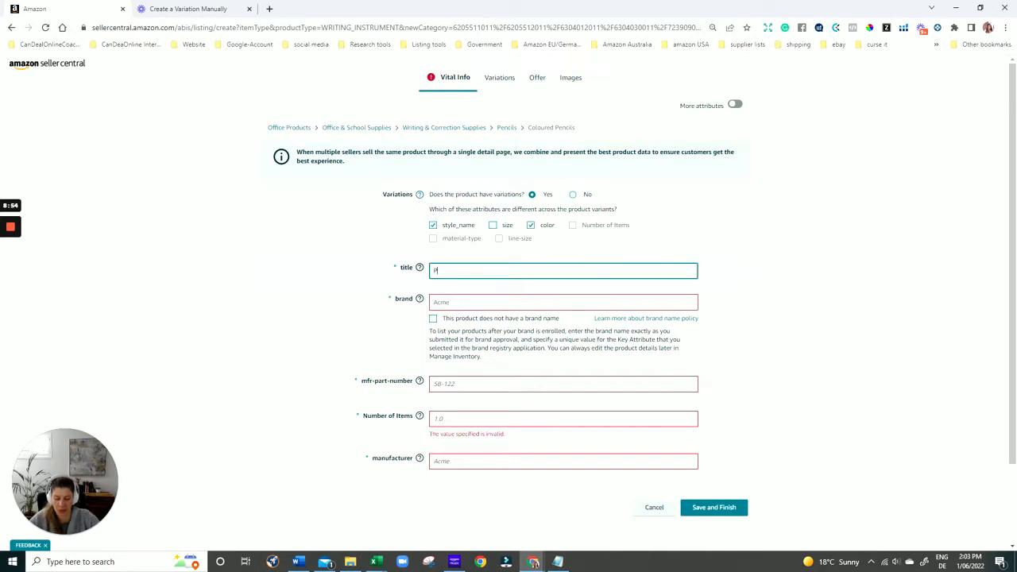
type("Pencil Set -One Col")
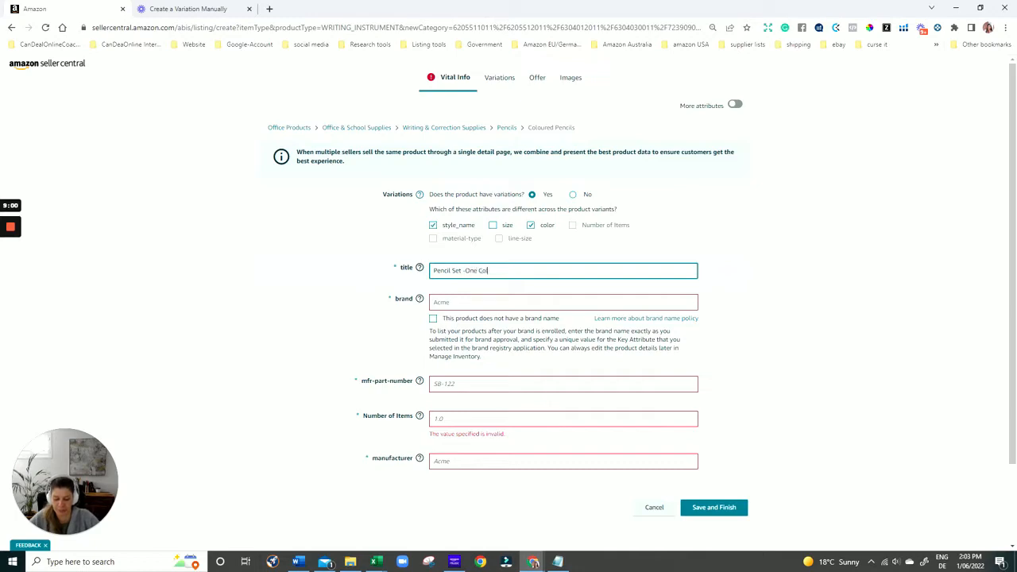
left_click(562, 302)
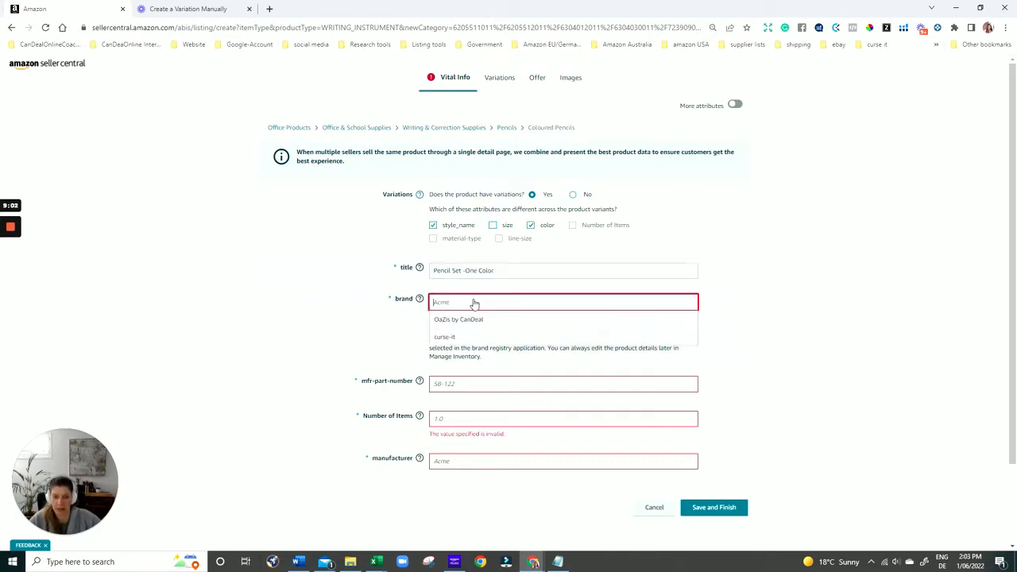
left_click(433, 318)
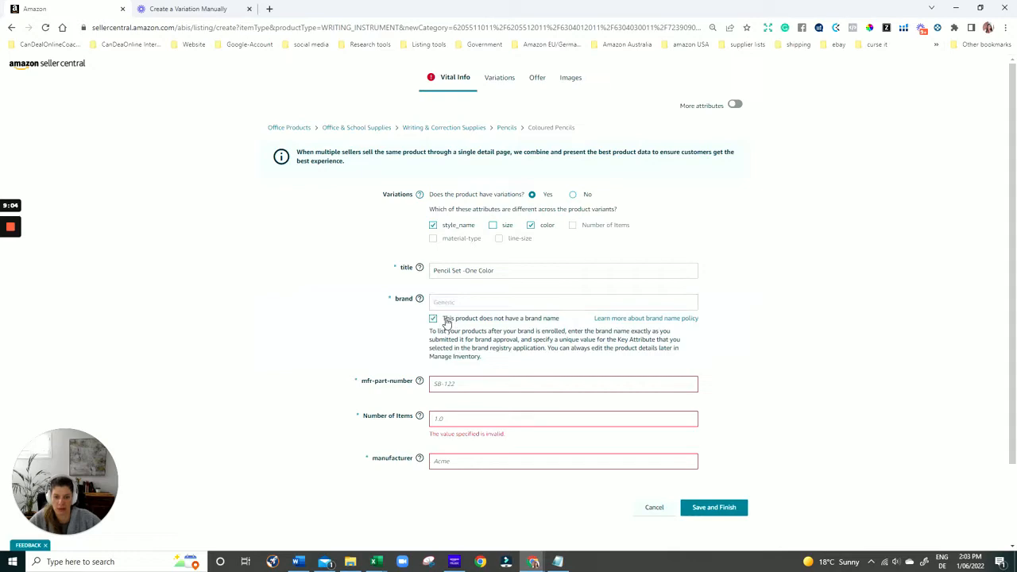
- Set manufacturer part number 'parent color pencil' and manufacturer CanDealonline
left_click(564, 384)
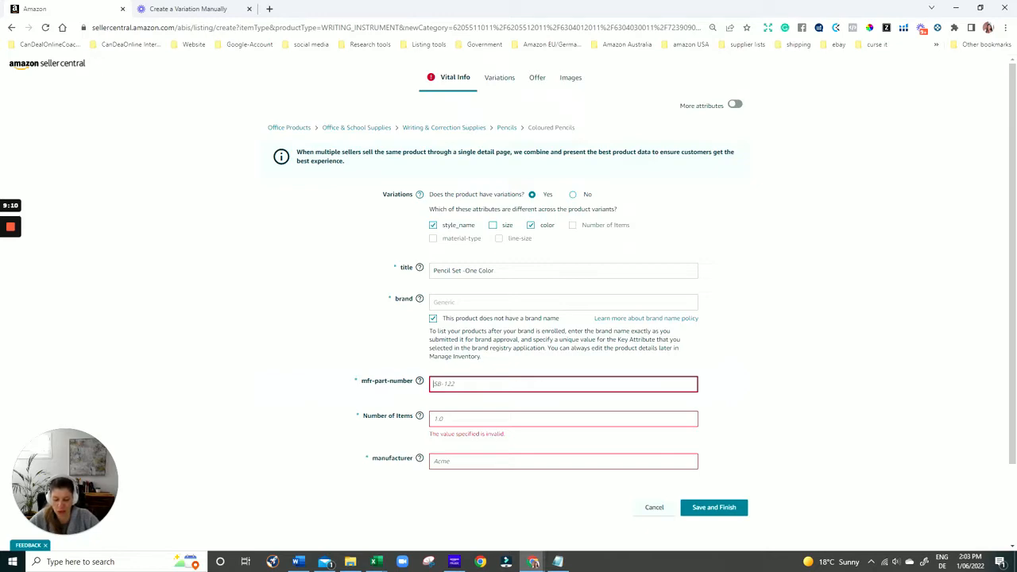
type("parent color")
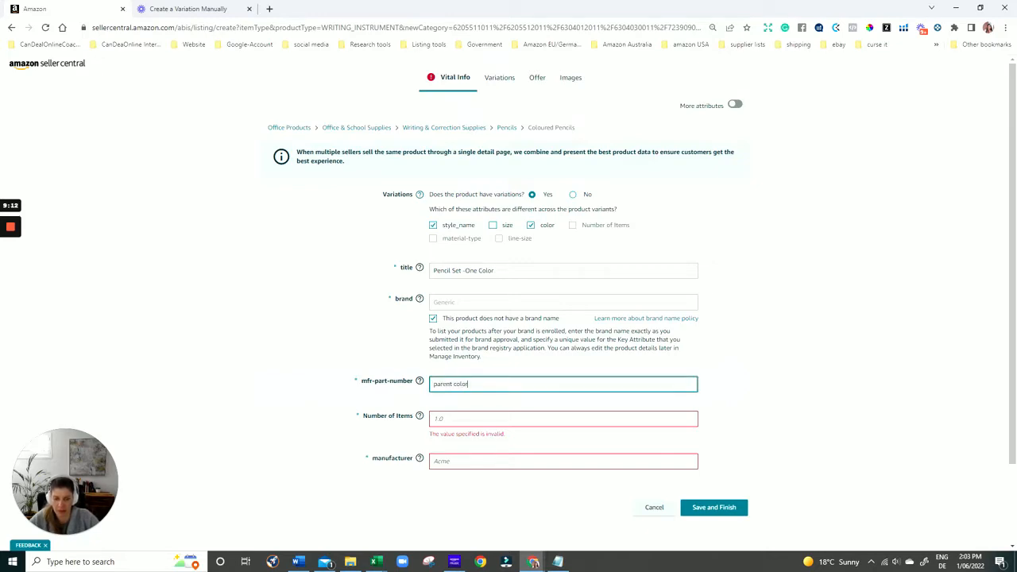
type("pencil")
left_click(564, 419)
type("1")
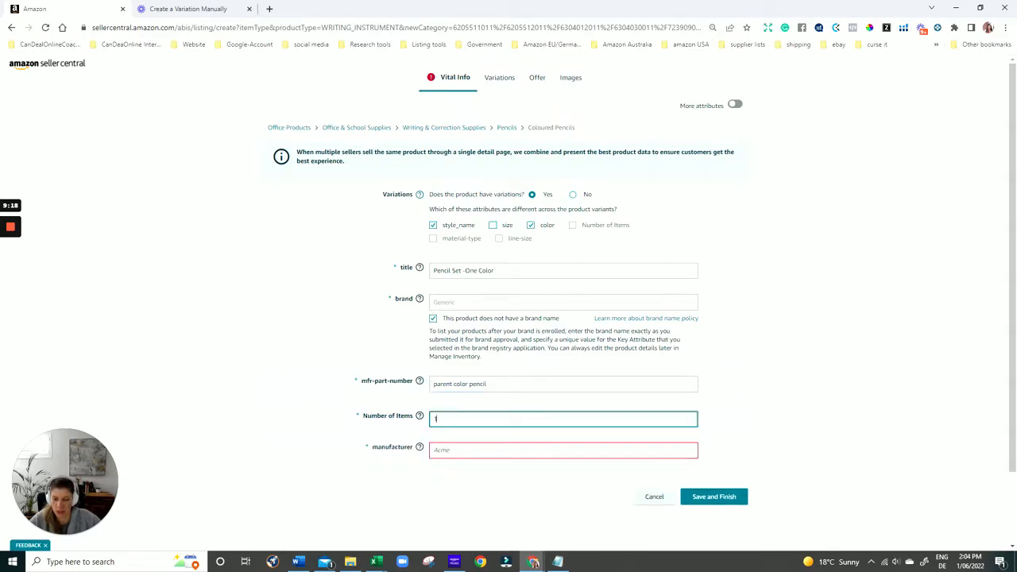
left_click(563, 449)
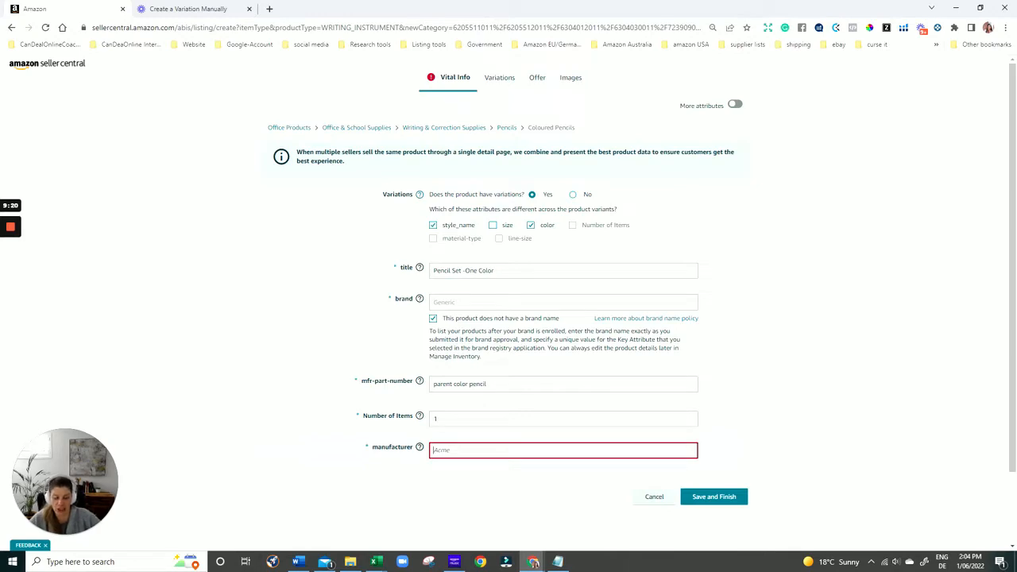
type("Carl")
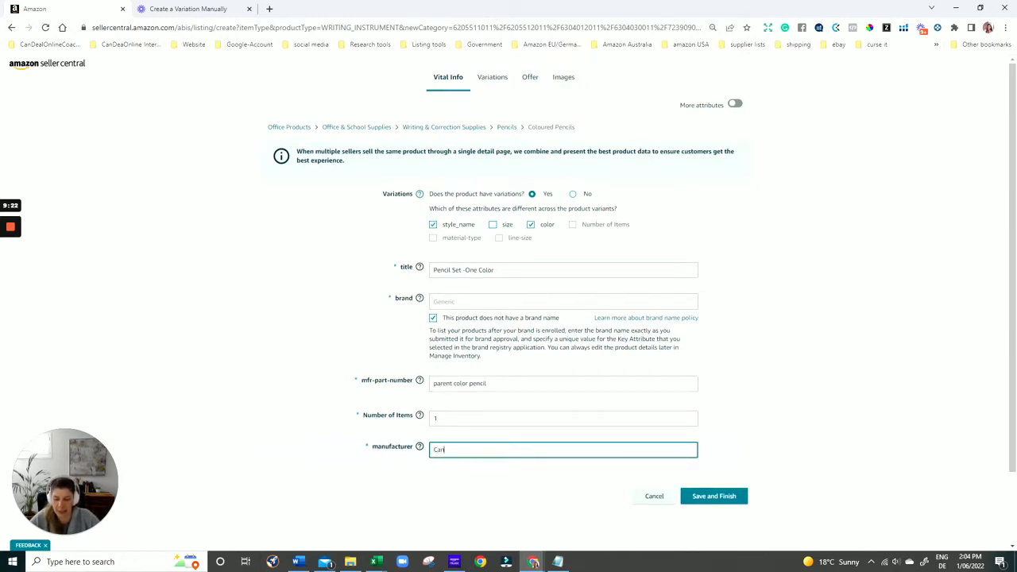
type("CanDealonline")
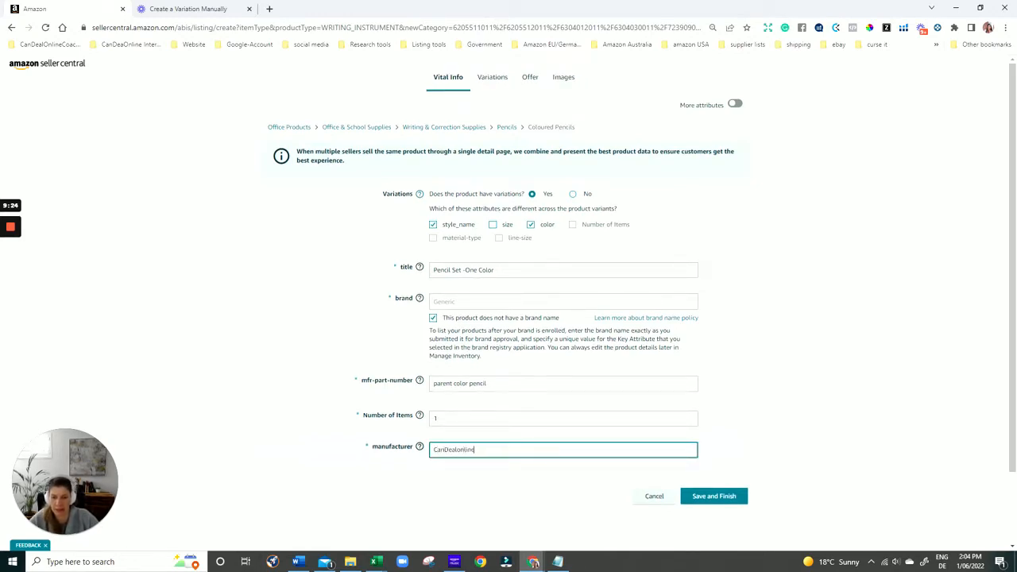
- Save and finish the parent listing's vital info
left_click(713, 496)
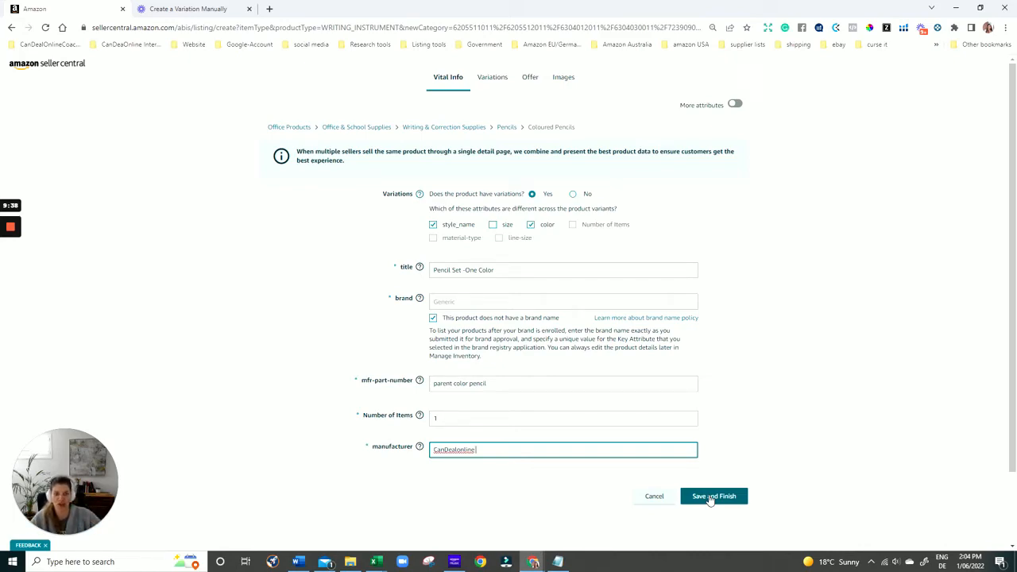
left_click(714, 496)
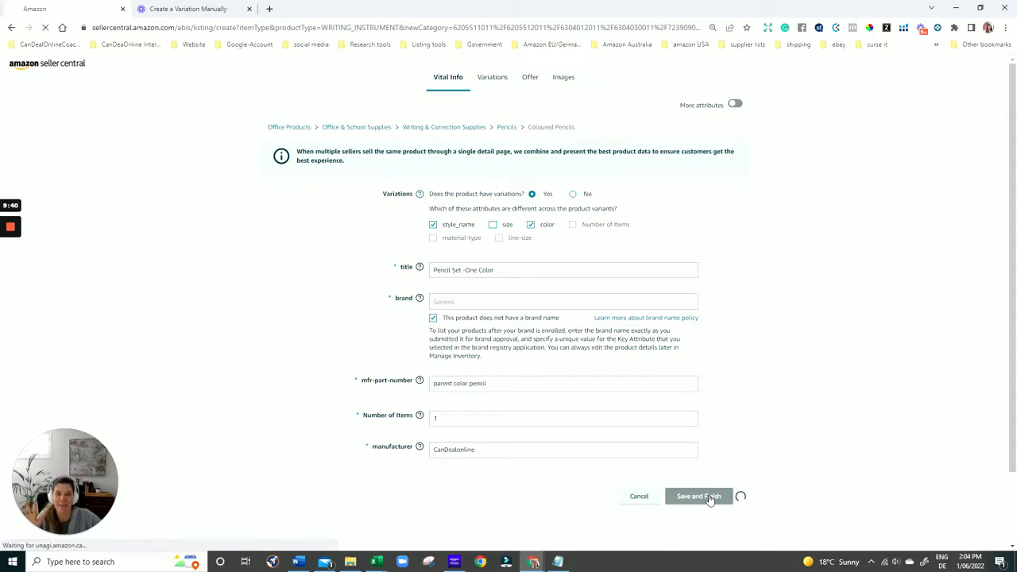
- Expand the Colo-Pencil-SET-PARENT row in Manage Inventory to show its six child variations
left_click(699, 496)
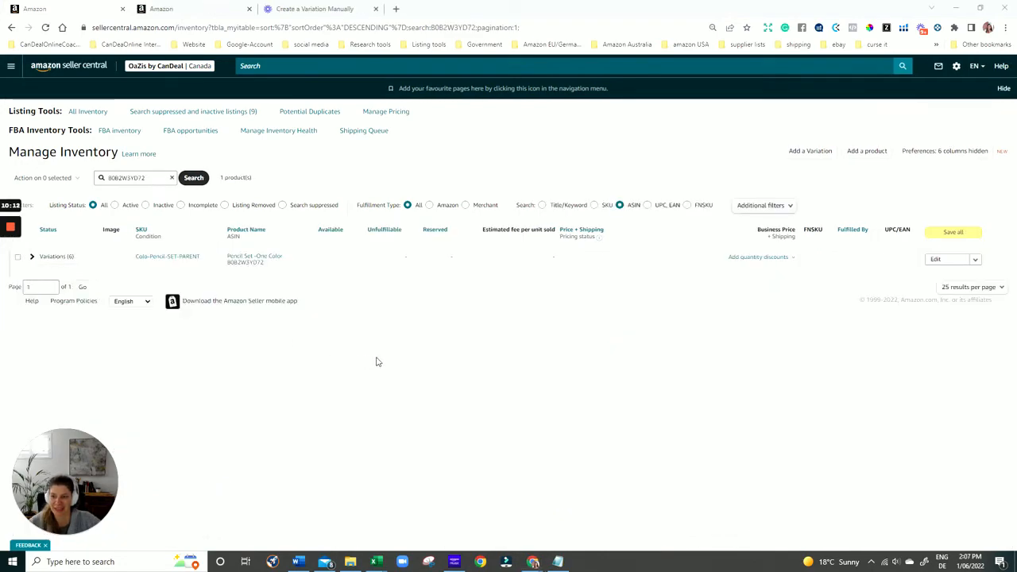
mouse_move(376, 313)
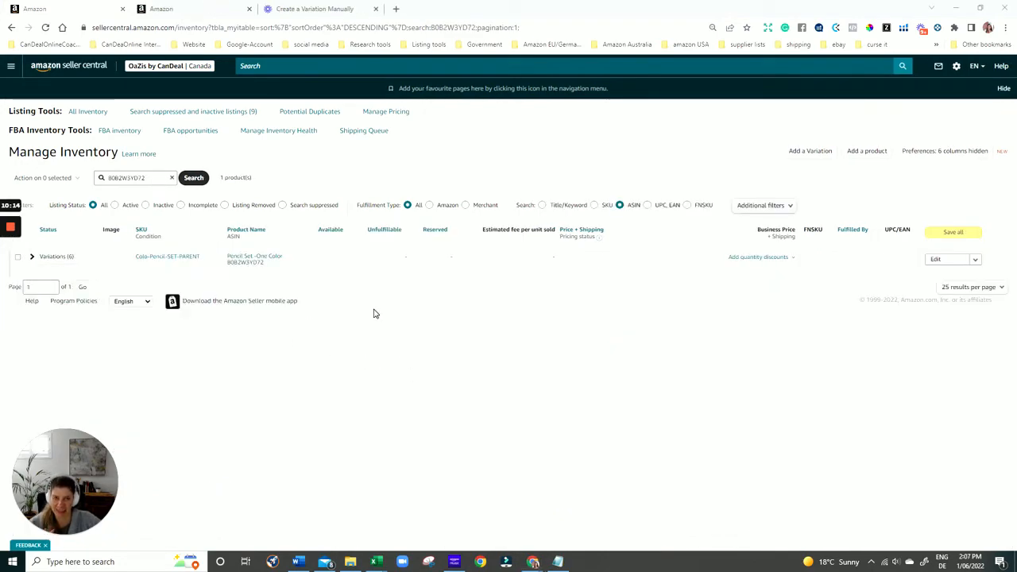
mouse_move(398, 335)
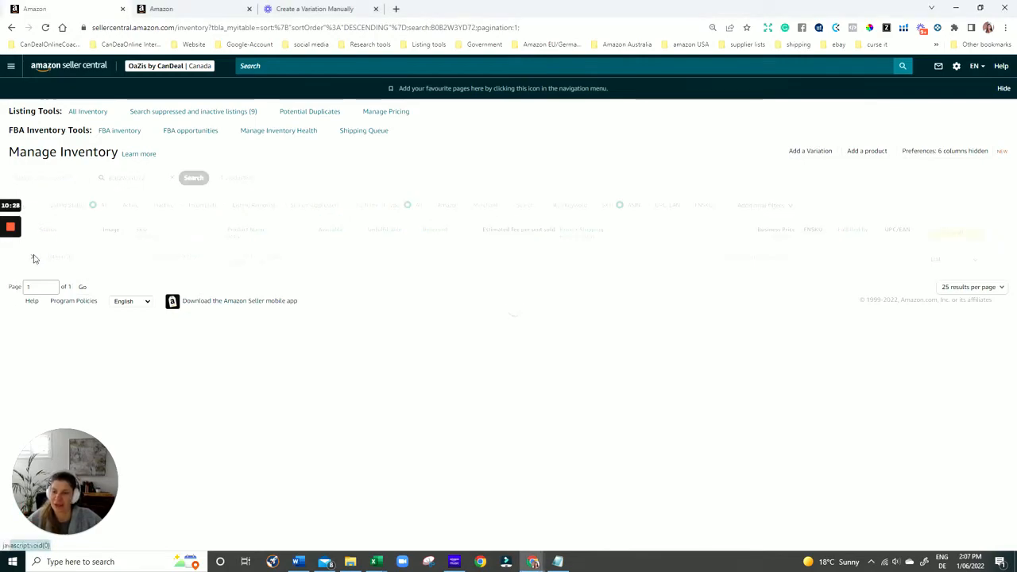
left_click(194, 178)
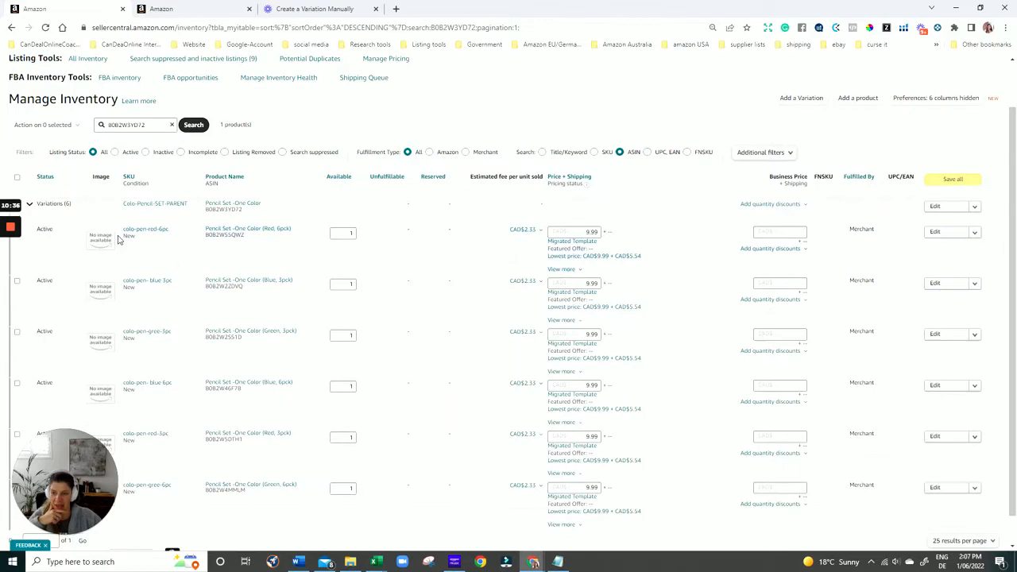
mouse_move(76, 260)
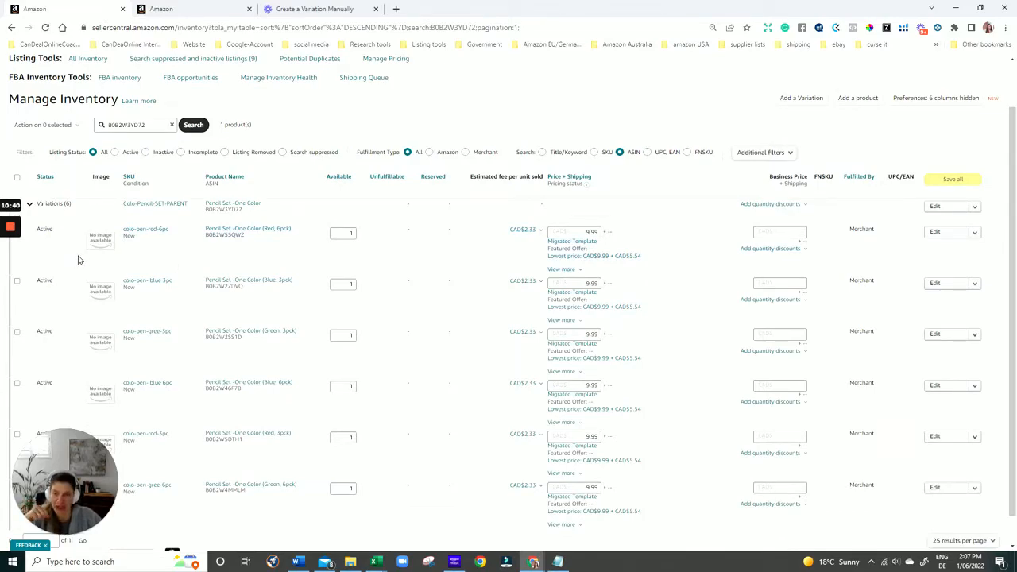
mouse_move(250, 284)
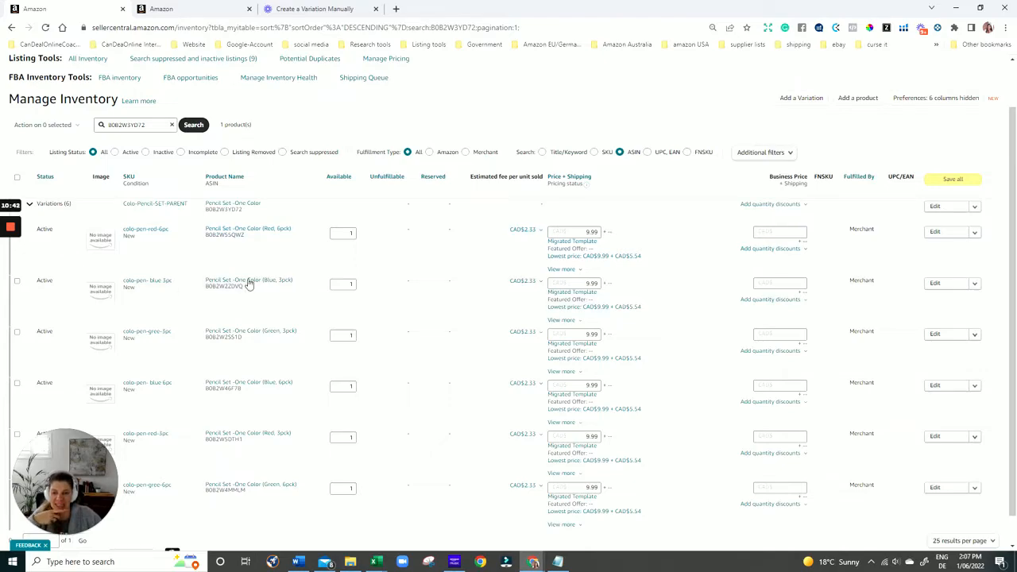
mouse_move(592, 269)
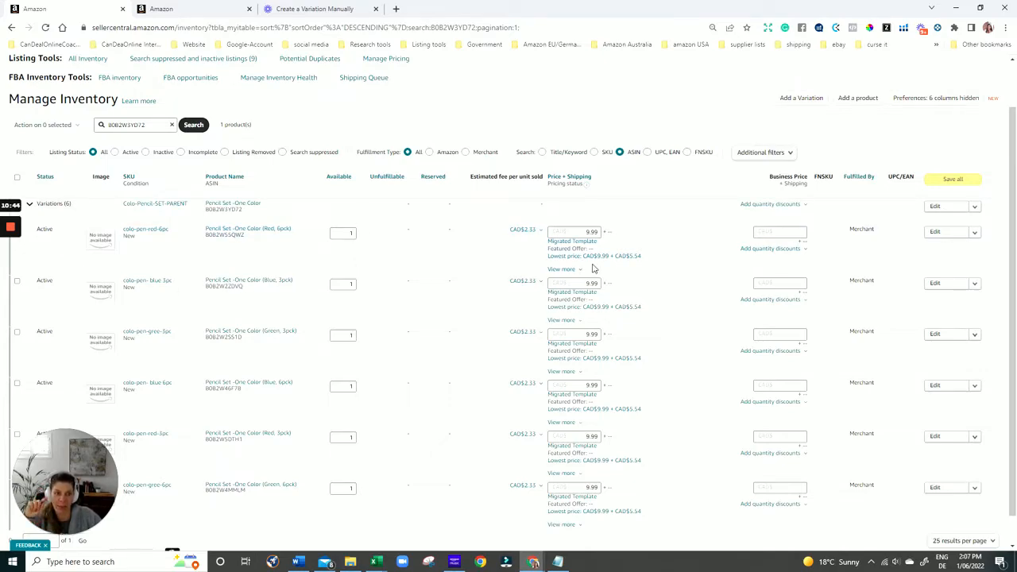
mouse_move(864, 504)
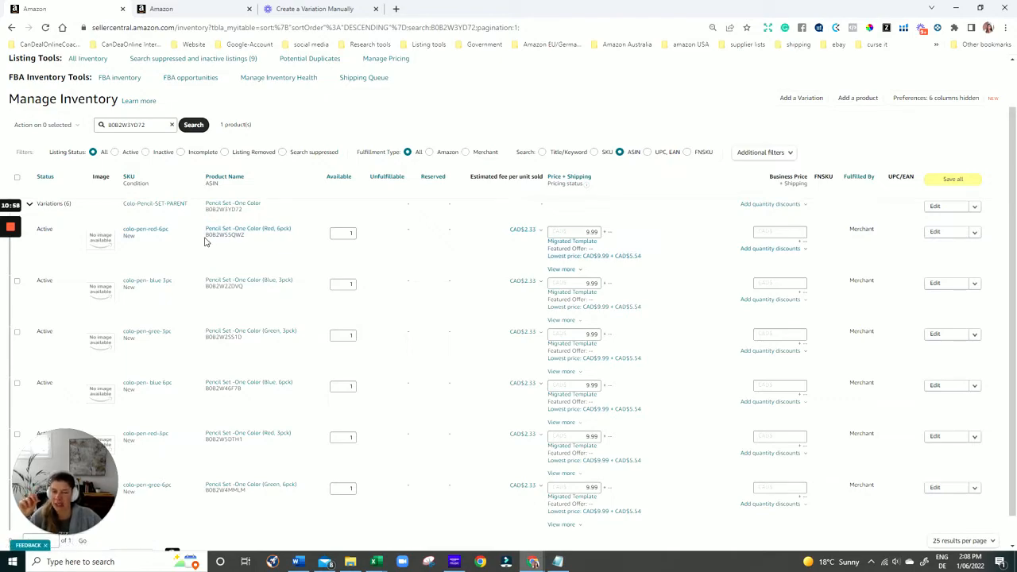
mouse_move(211, 247)
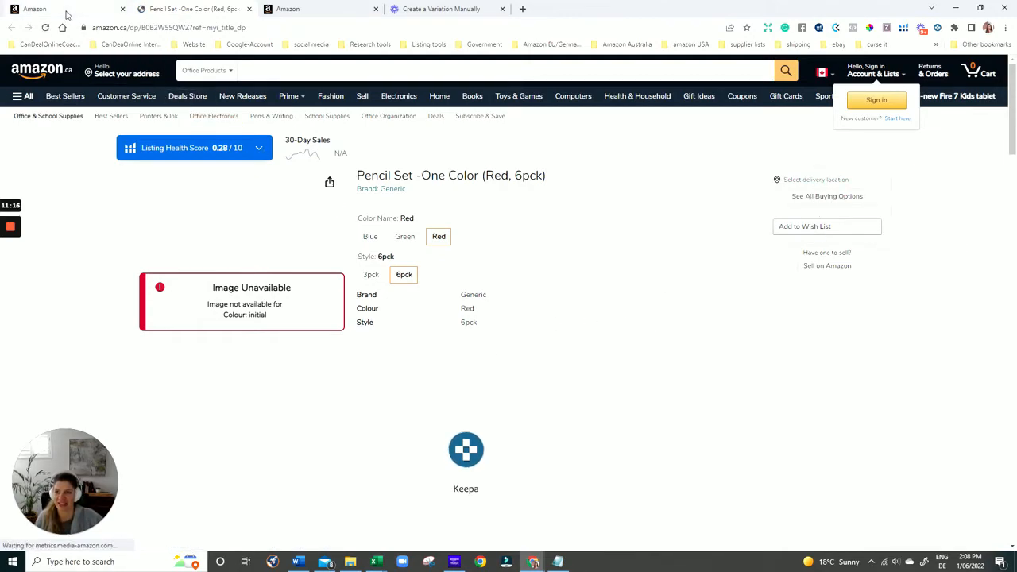
- Return to Manage Inventory and start editing the Red 6pck variation's listing
left_click(40, 8)
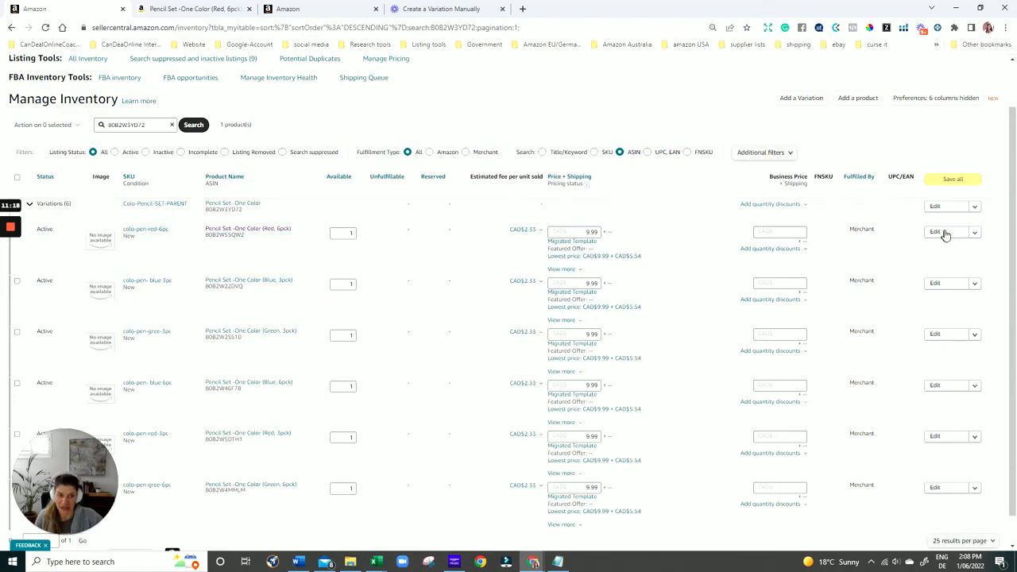
left_click(936, 231)
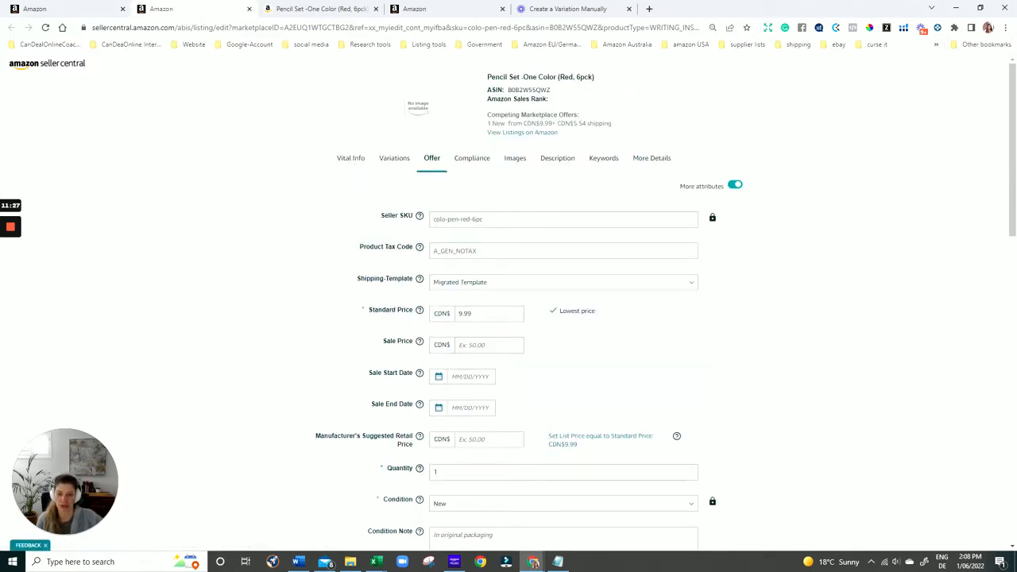
- Browse the Red 6pck editor's Offer, Description, Keywords and More Details sections
scroll("down", 3)
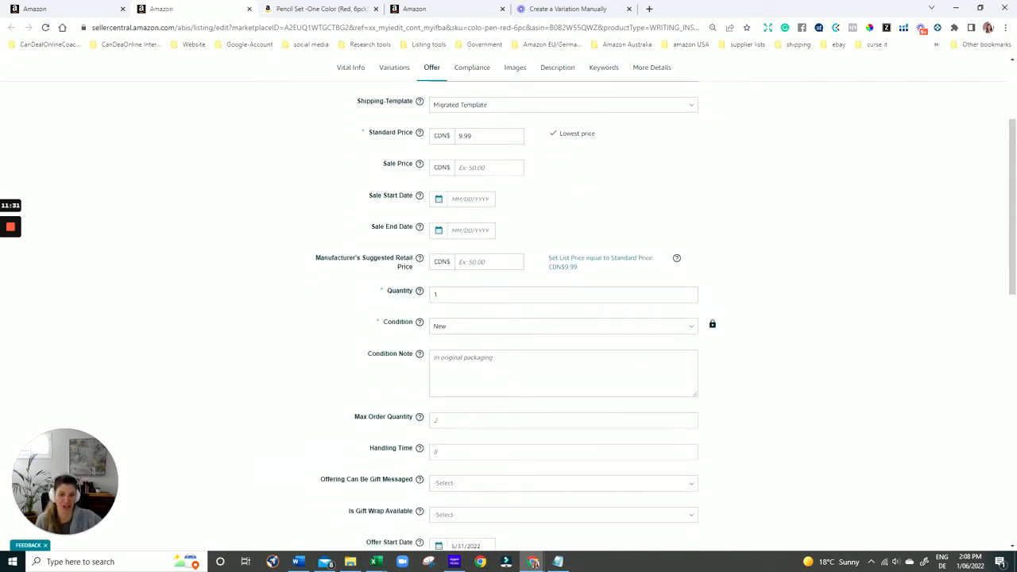
scroll("down", 3)
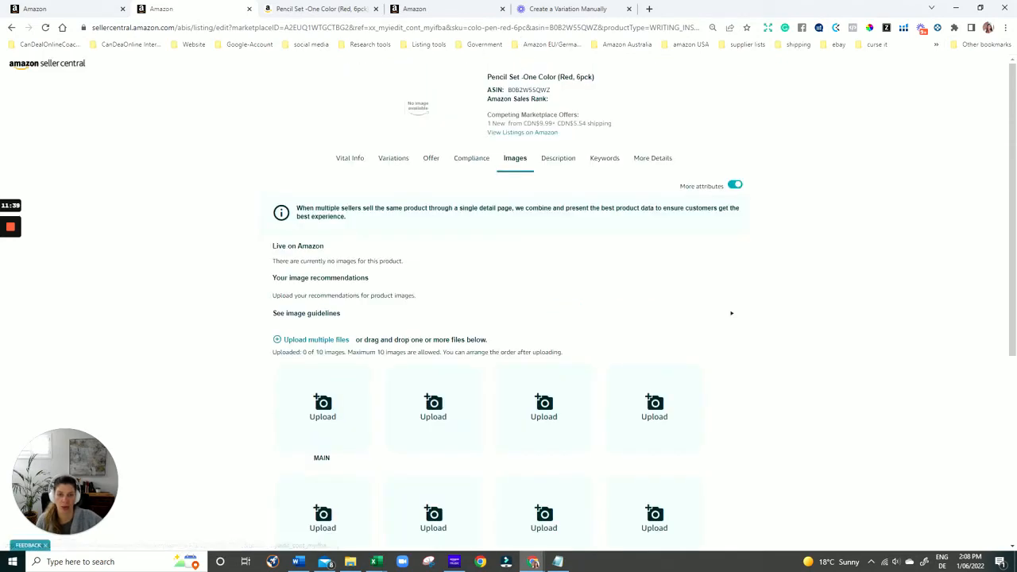
left_click(558, 157)
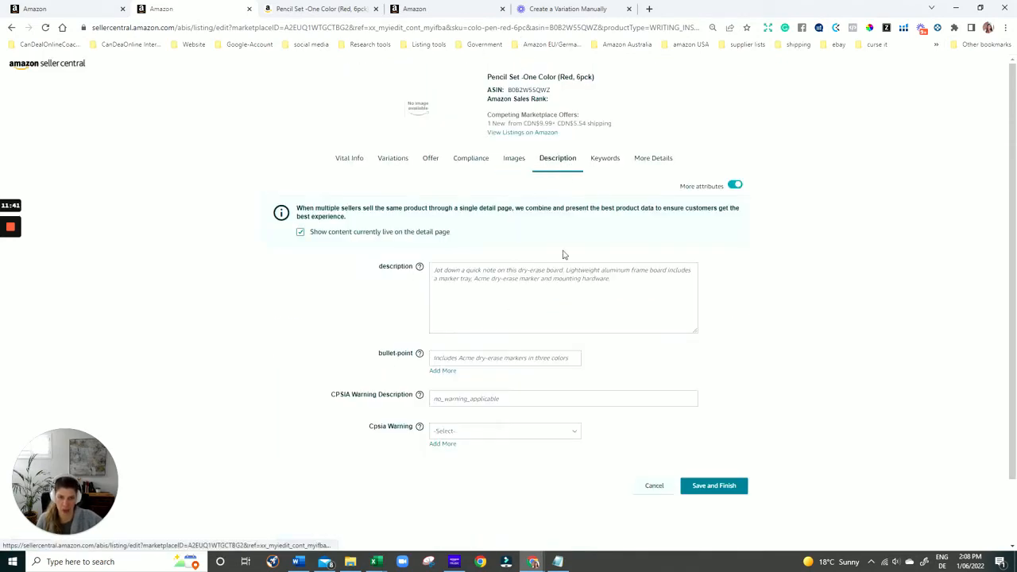
left_click(603, 158)
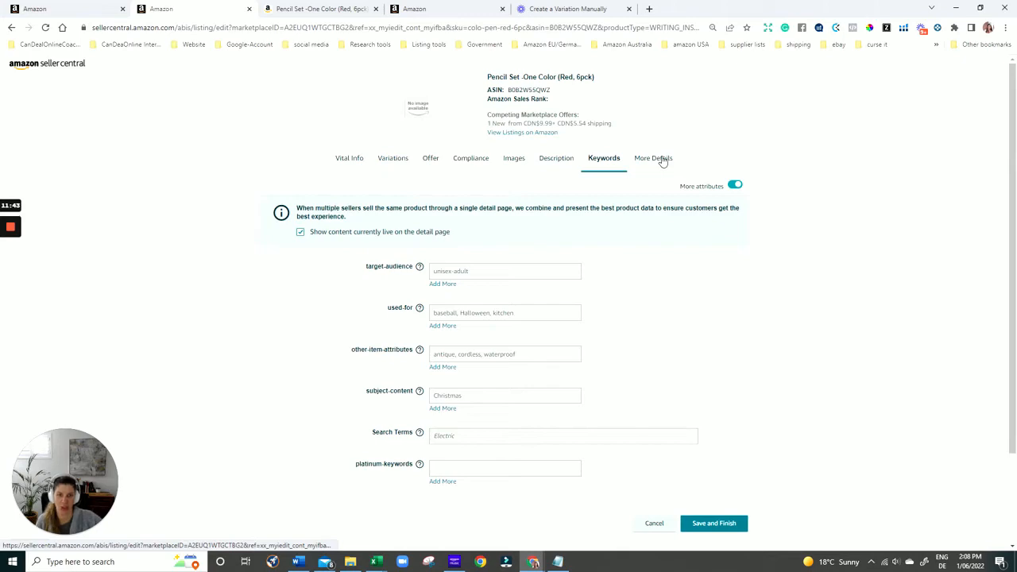
left_click(652, 157)
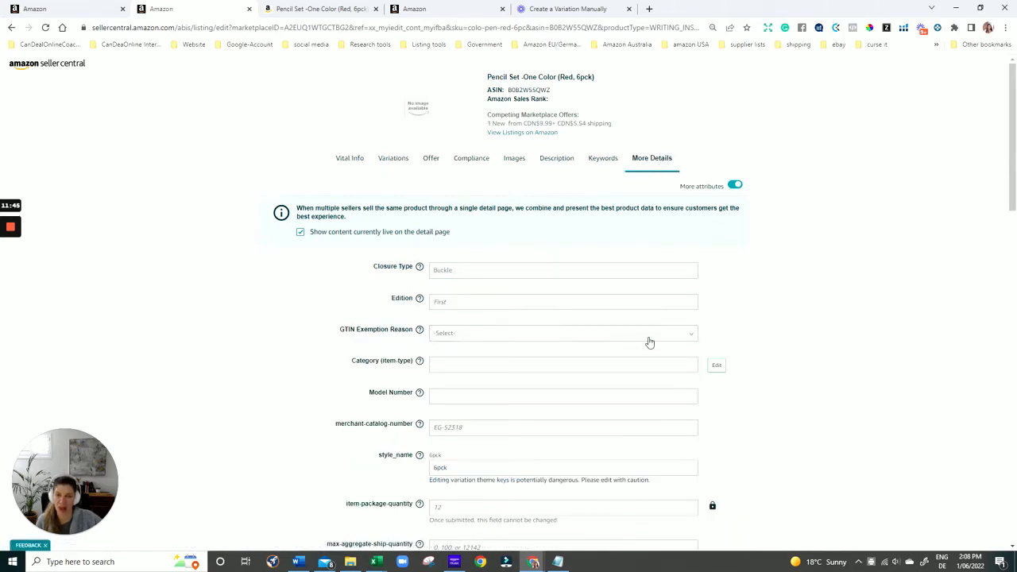
scroll("down", 3)
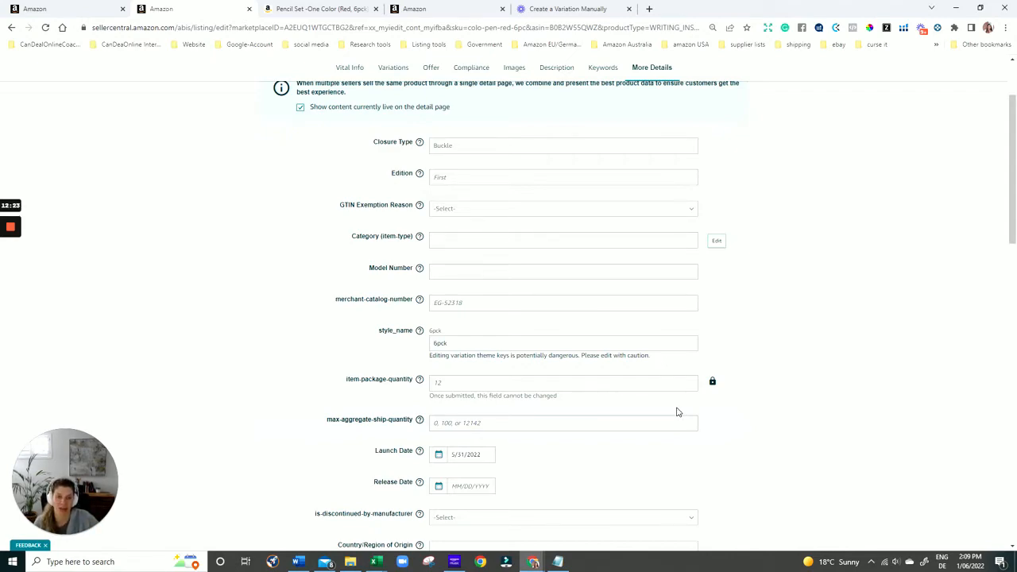
mouse_move(664, 412)
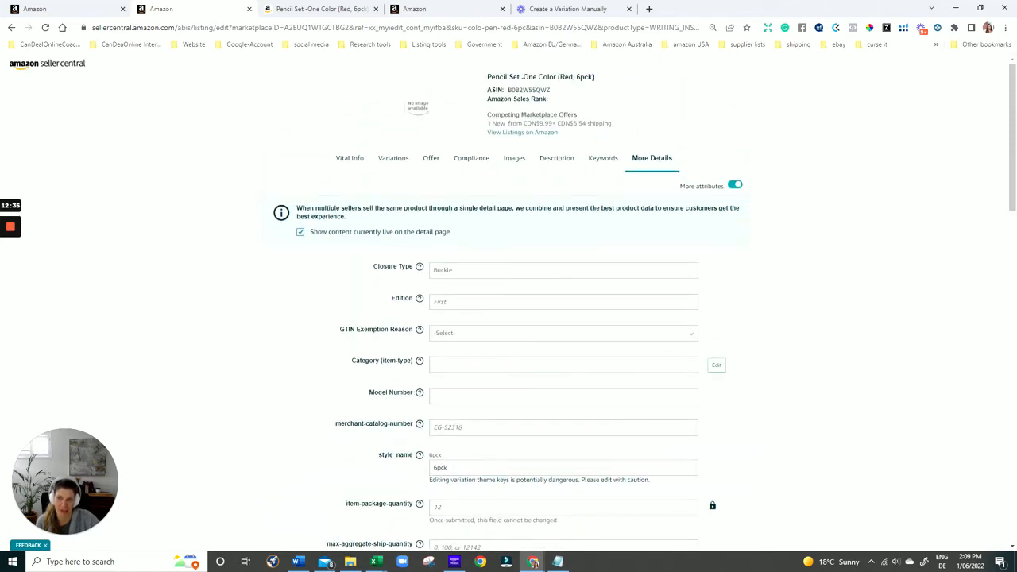
scroll("down", 3)
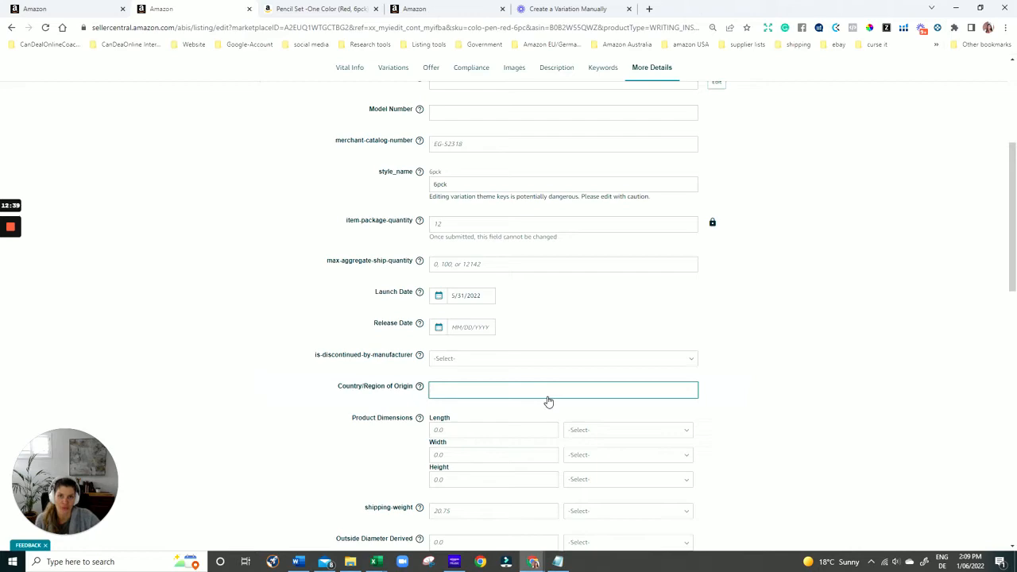
scroll("down", 3)
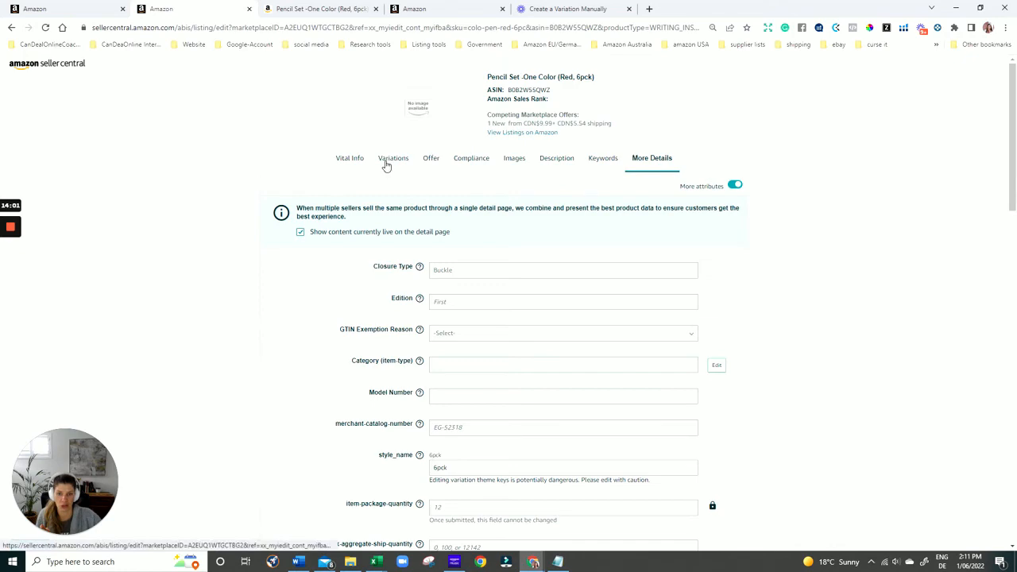
- In the parent's variation settings, choose Gold as the new colour option
left_click(393, 158)
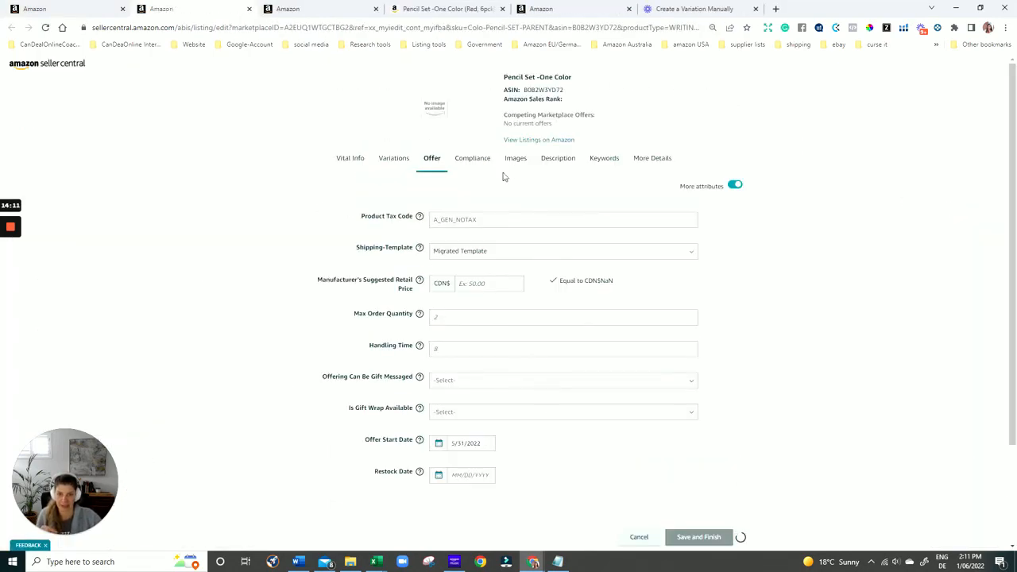
left_click(393, 158)
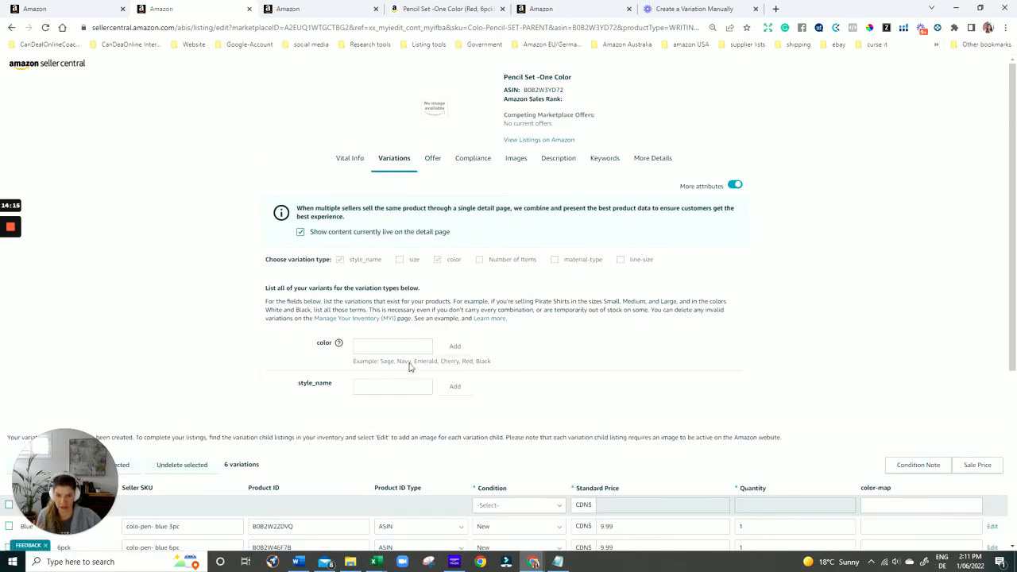
left_click(392, 346)
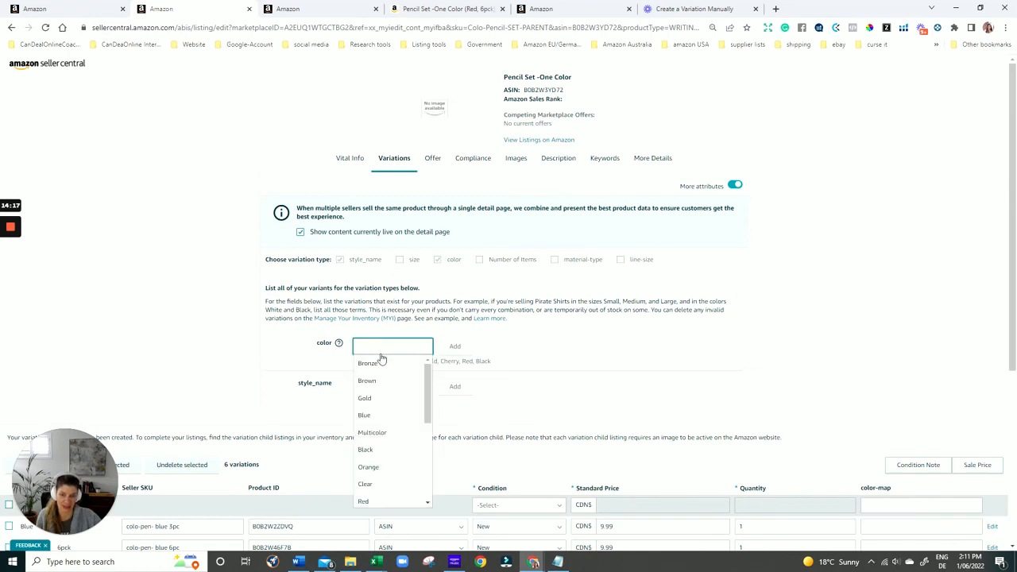
left_click(364, 398)
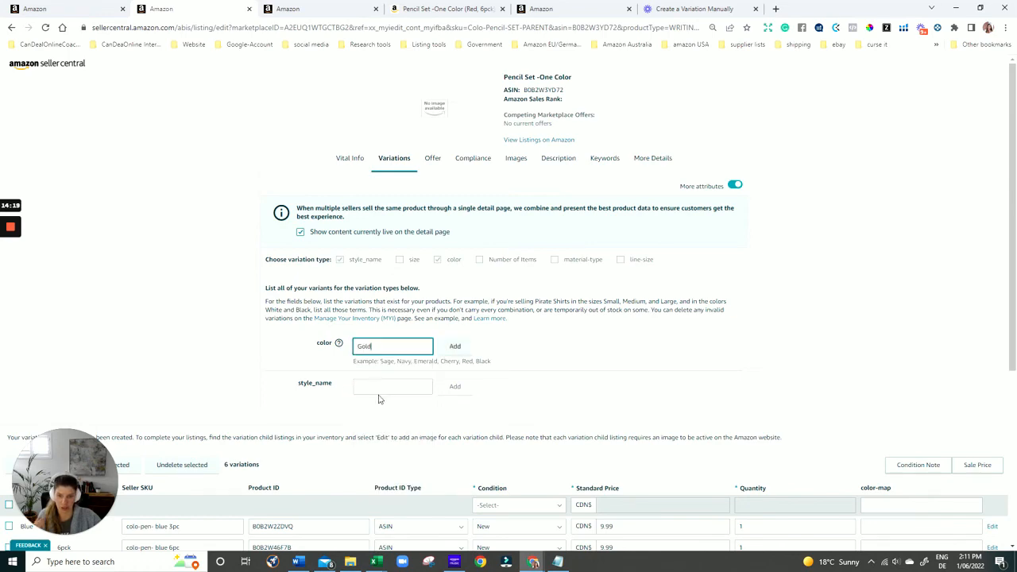
- Enter pack size 3pck and add the seventh Gold 3pck variation row
left_click(392, 386)
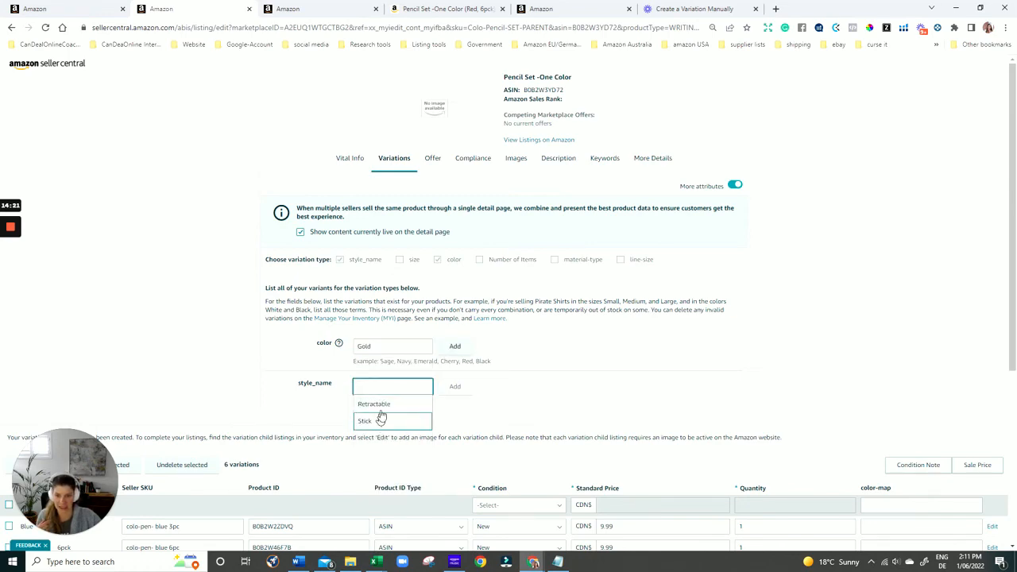
type("St")
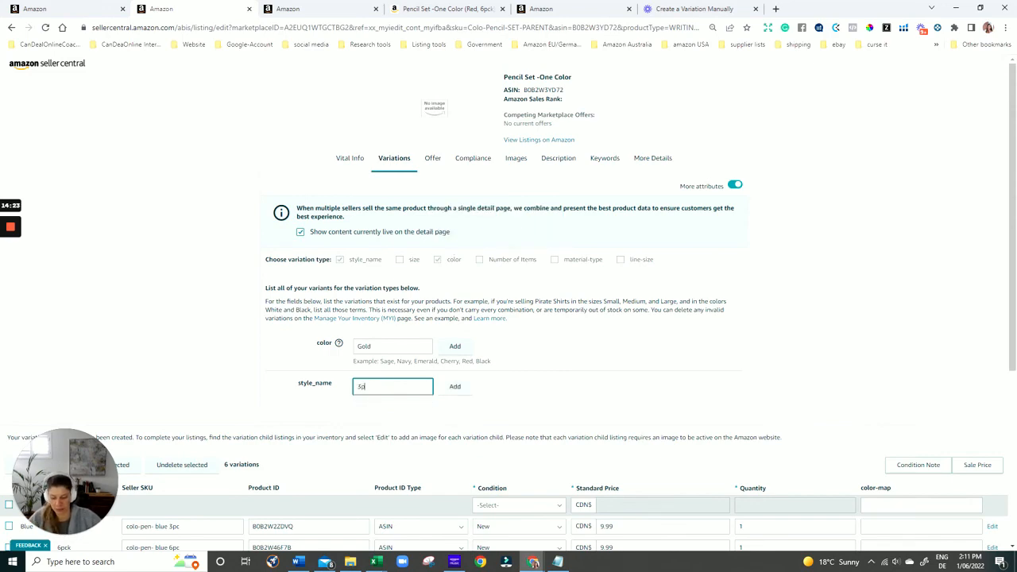
type("pck")
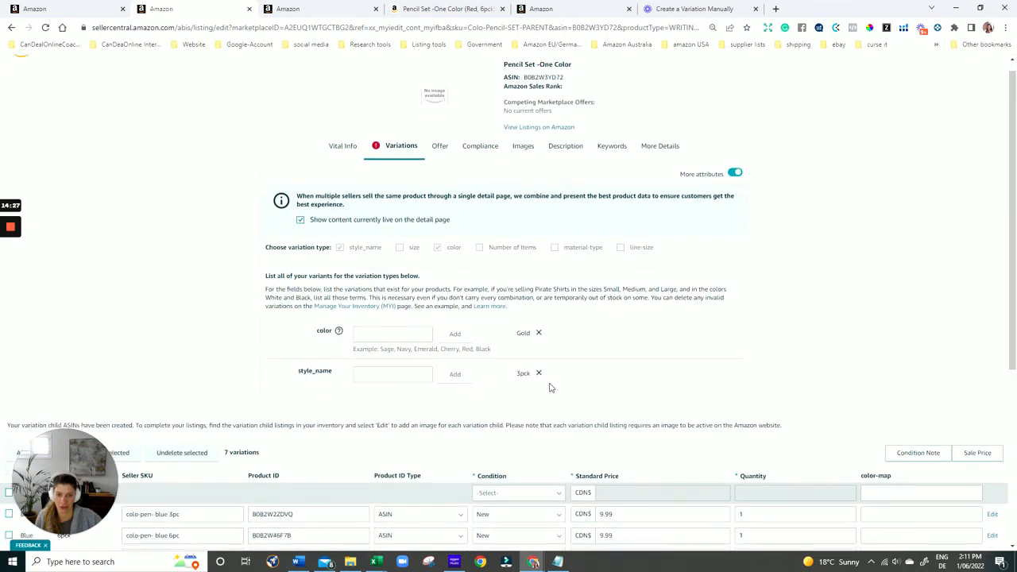
scroll("down", 3)
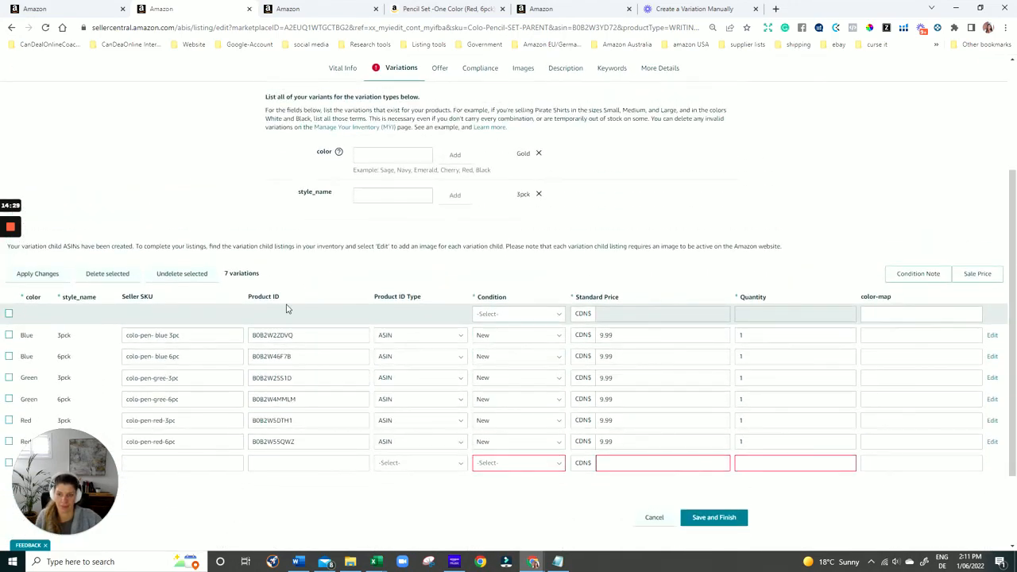
scroll("down", 3)
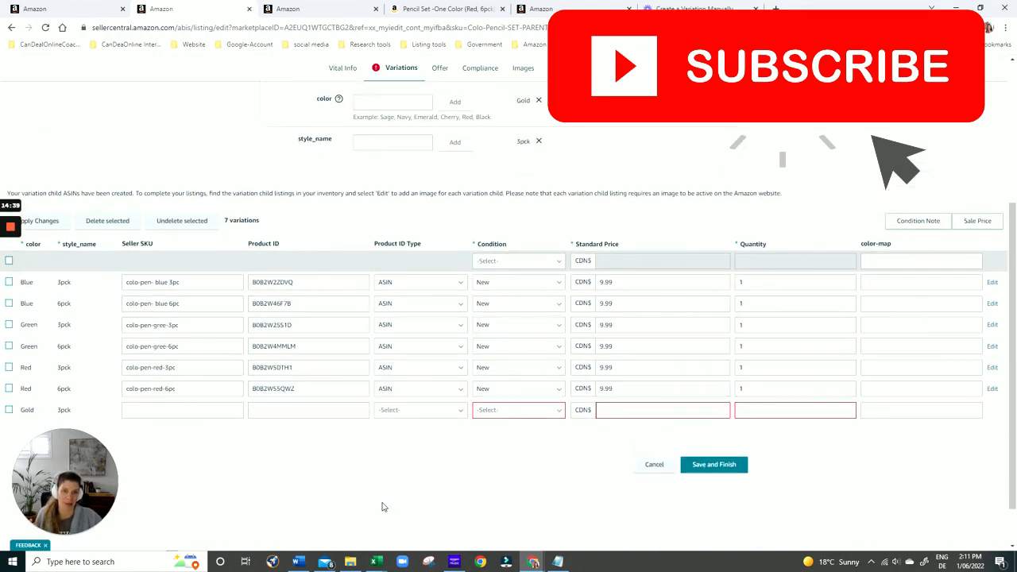
mouse_move(388, 476)
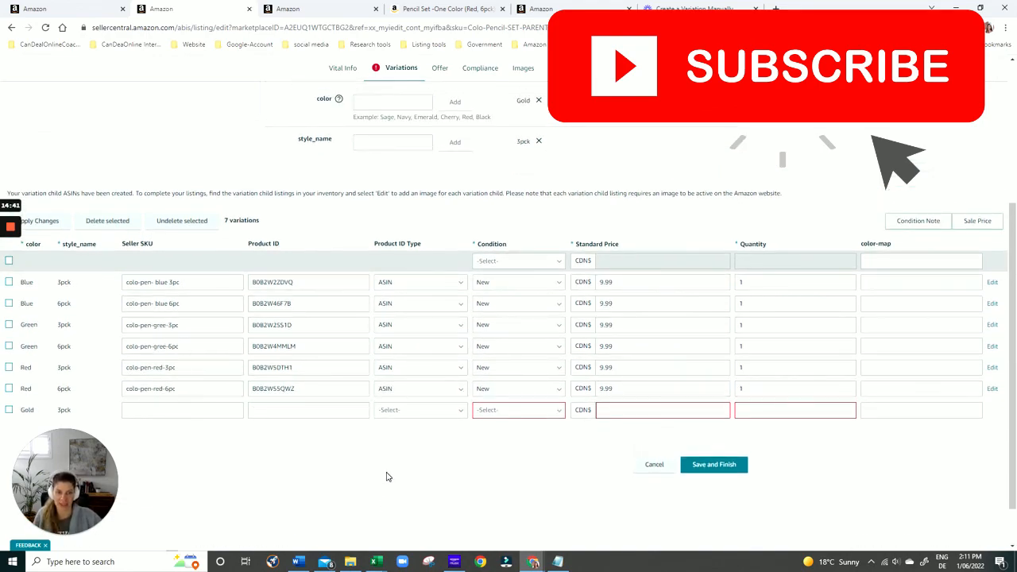